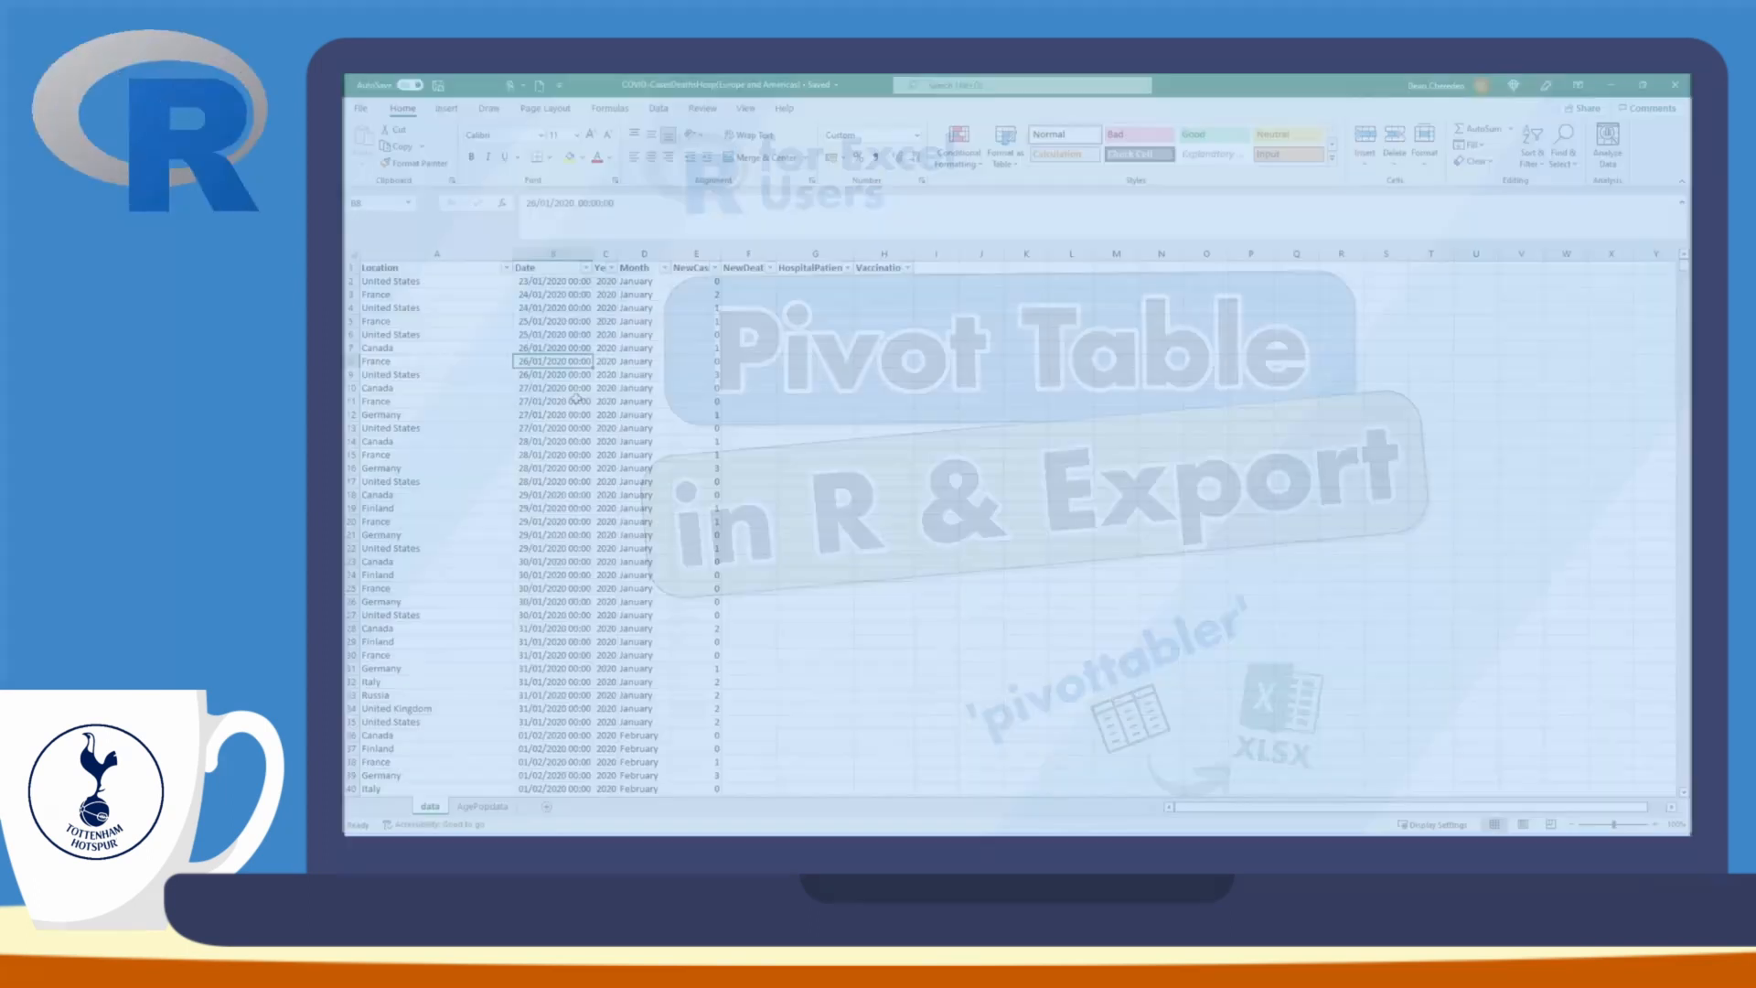
- Insert an Excel PivotTable on a new worksheet with Year, summed NewCases and Location fields
left_click(446, 108)
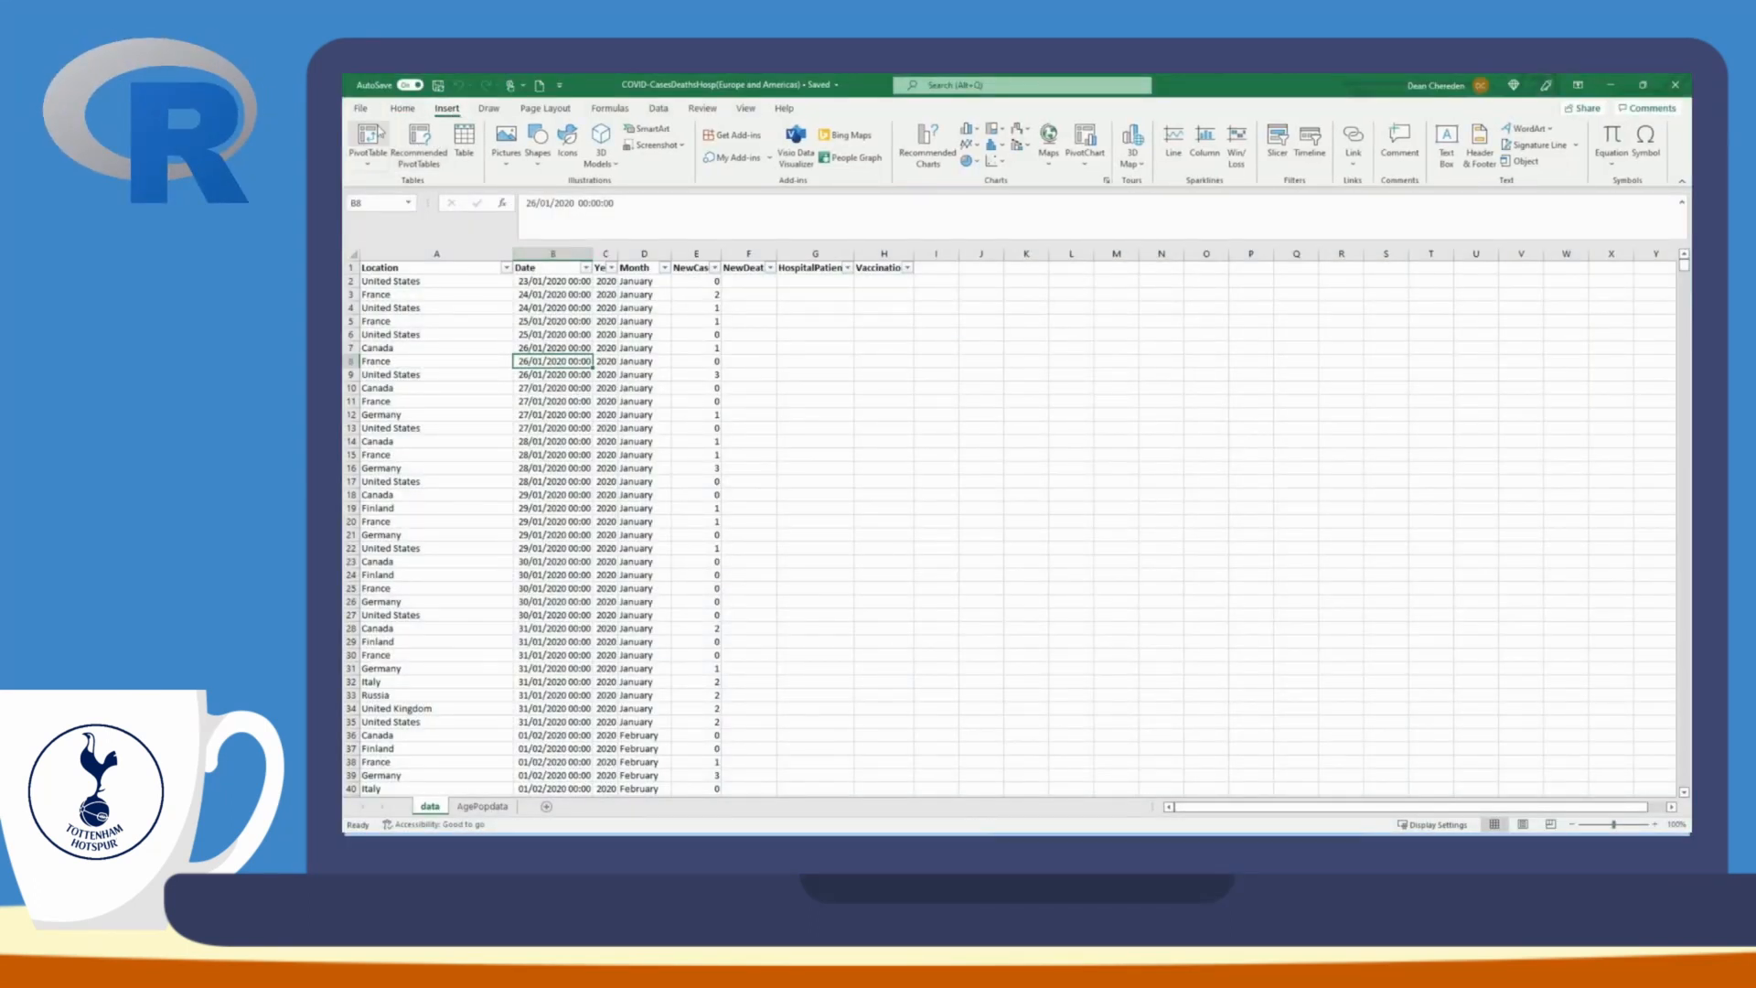
left_click(367, 139)
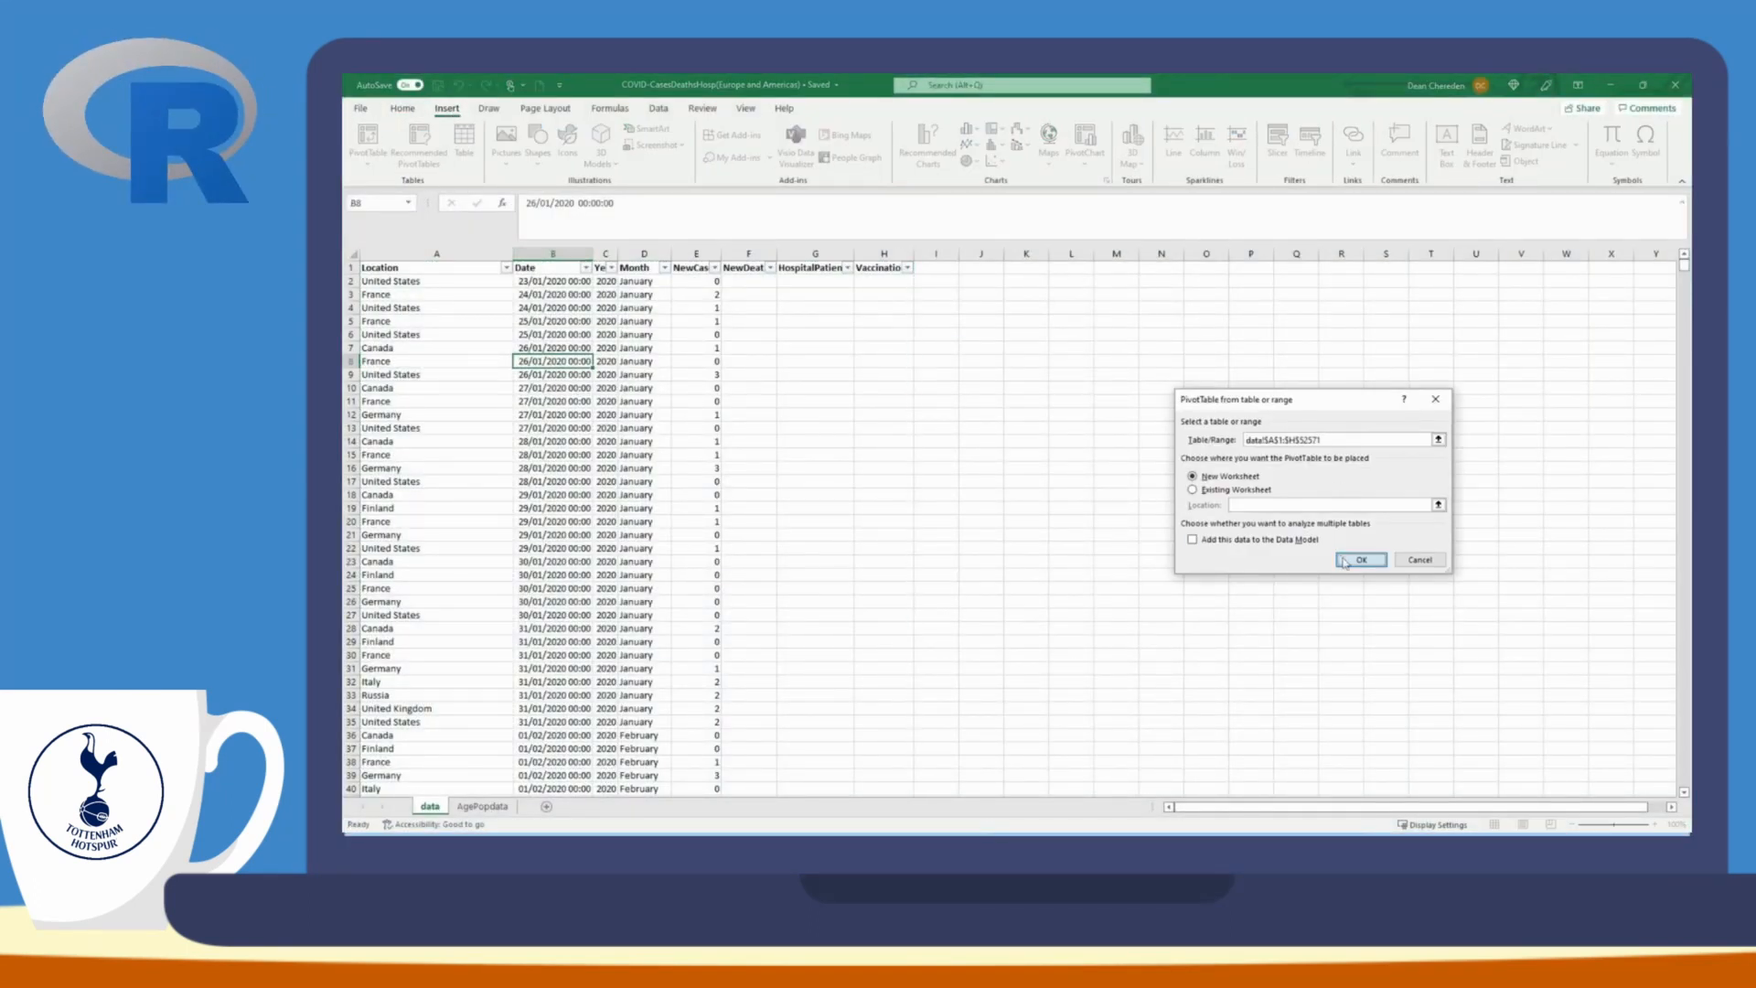
left_click(1361, 559)
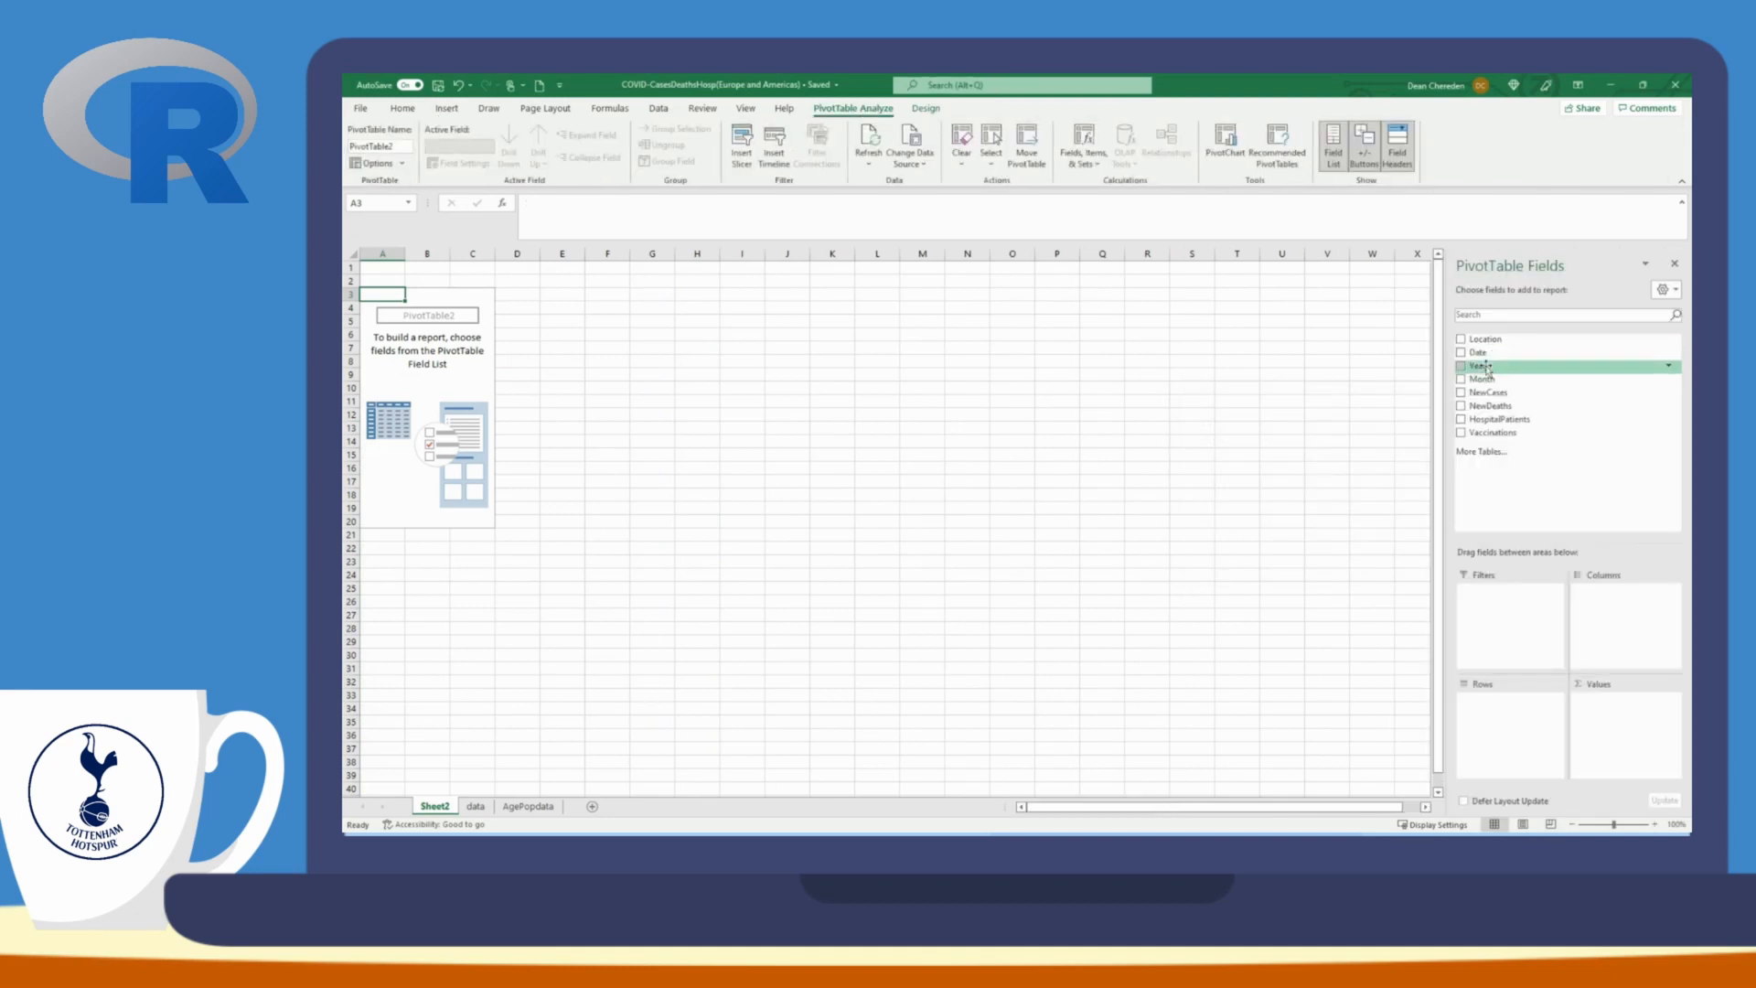
left_click(1460, 365)
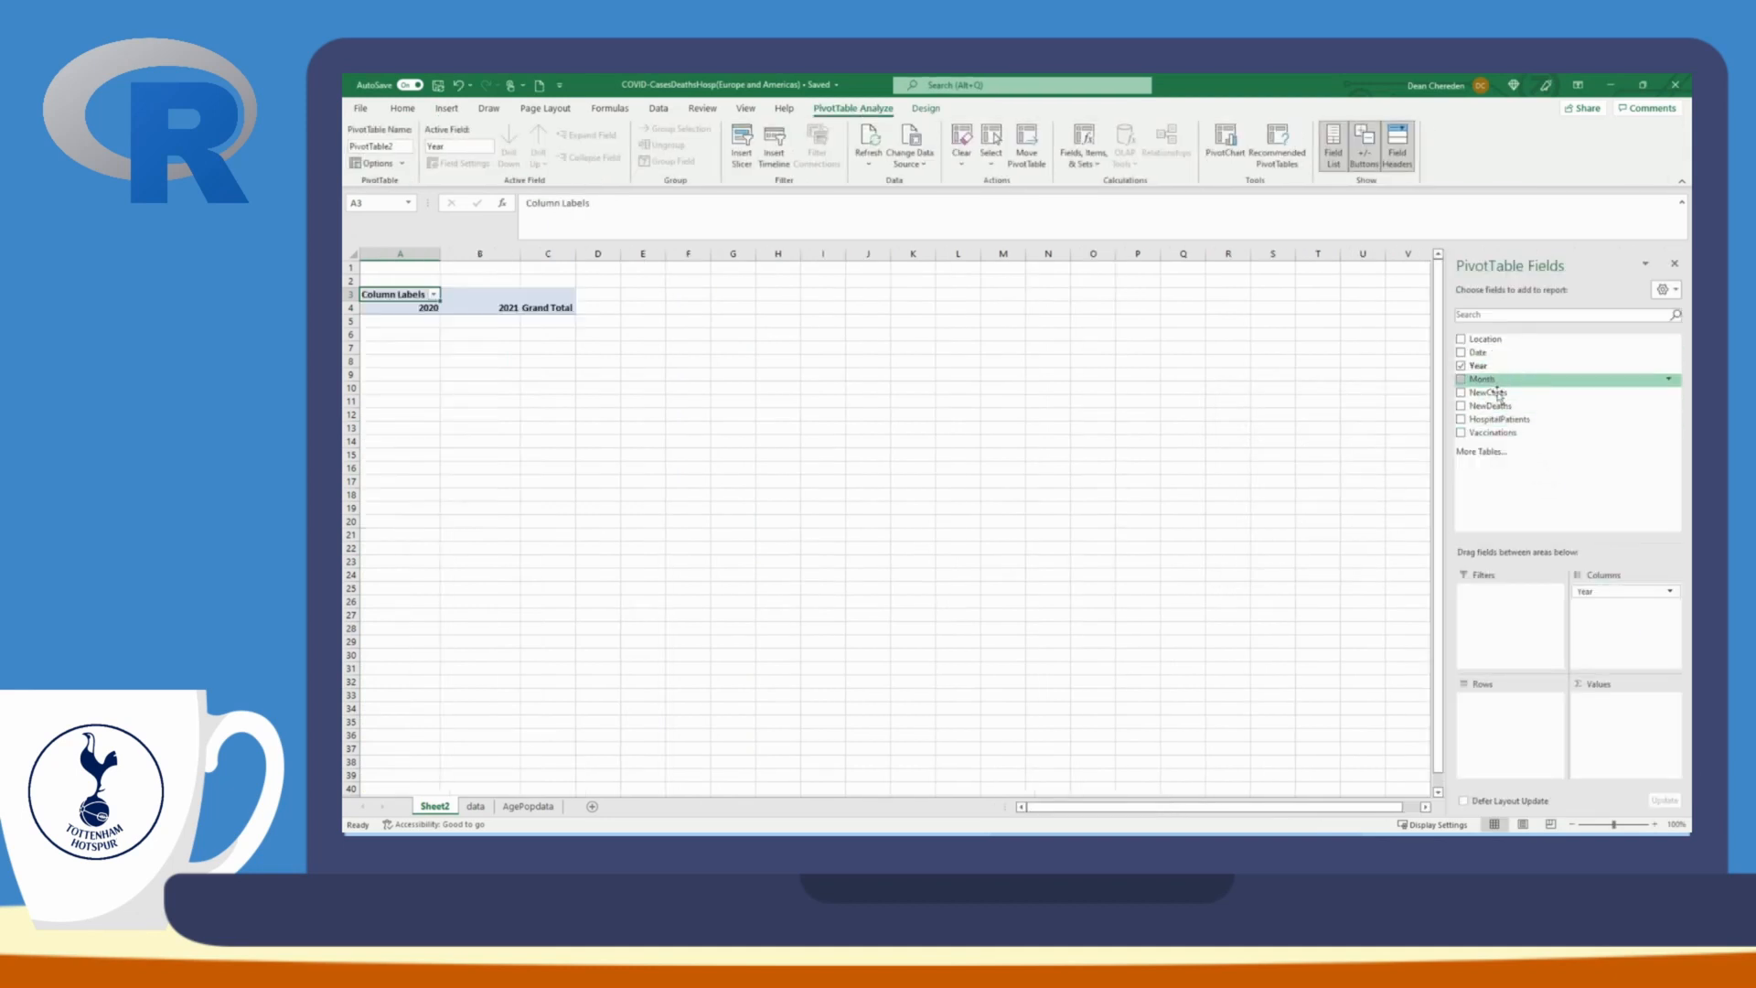
left_click(1462, 393)
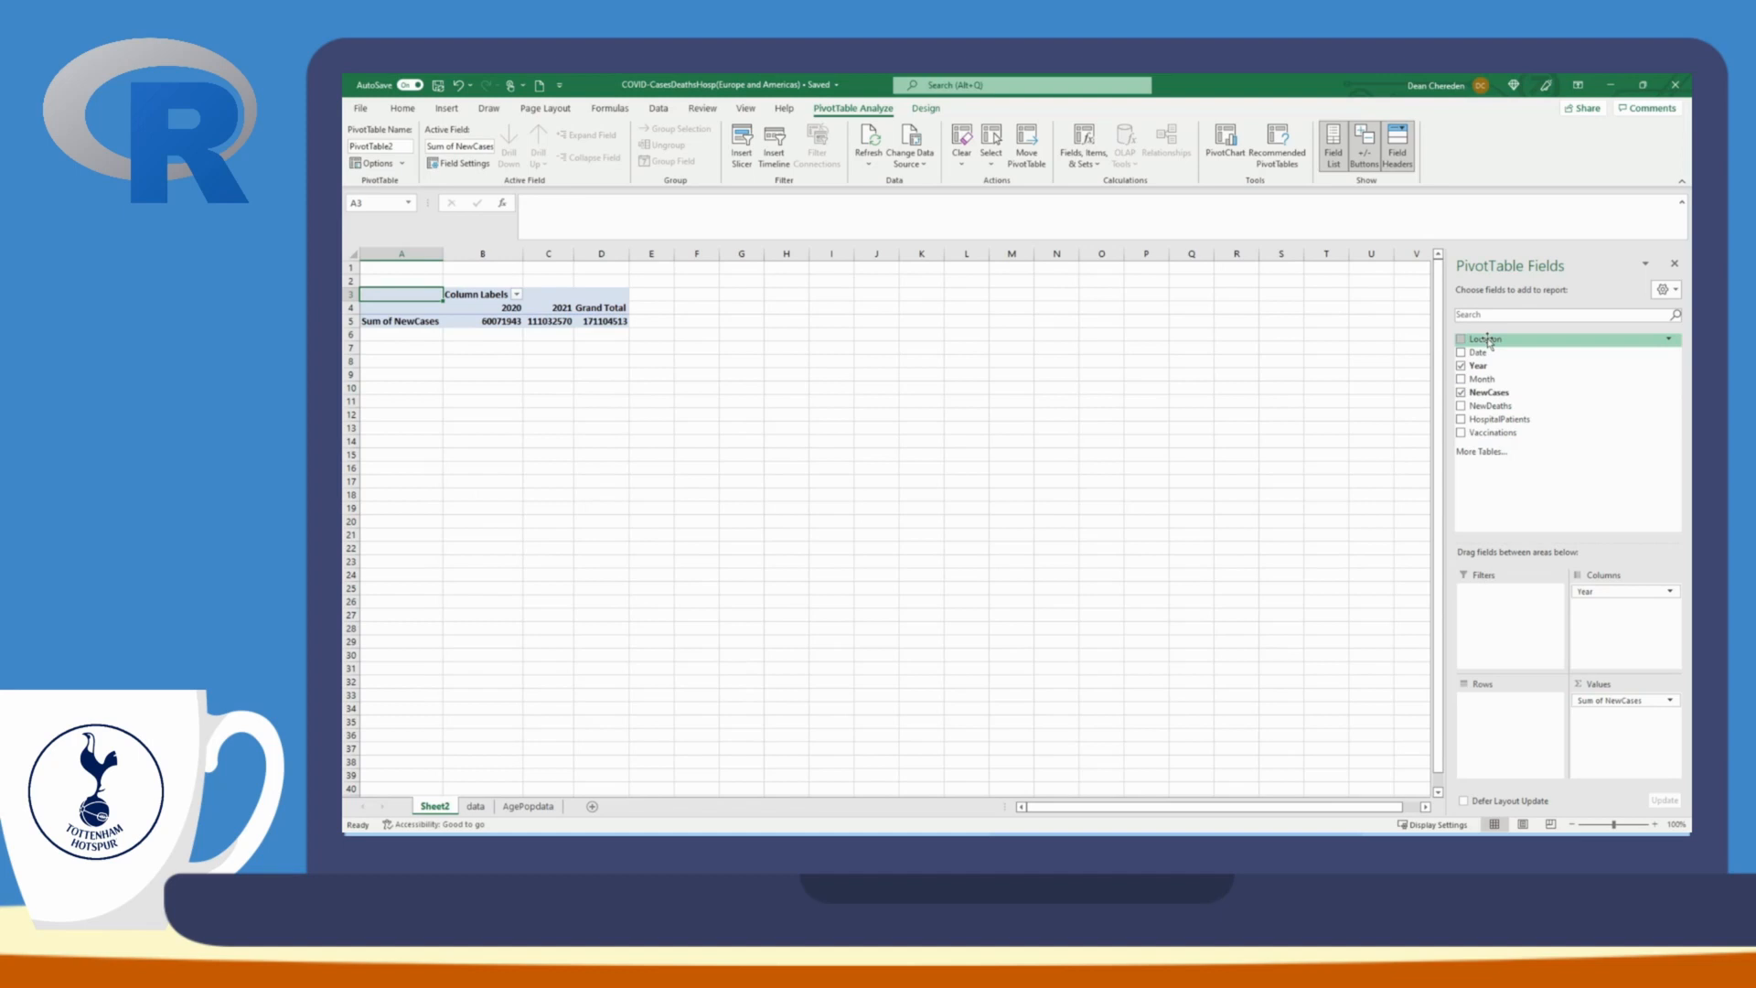
left_click(1461, 338)
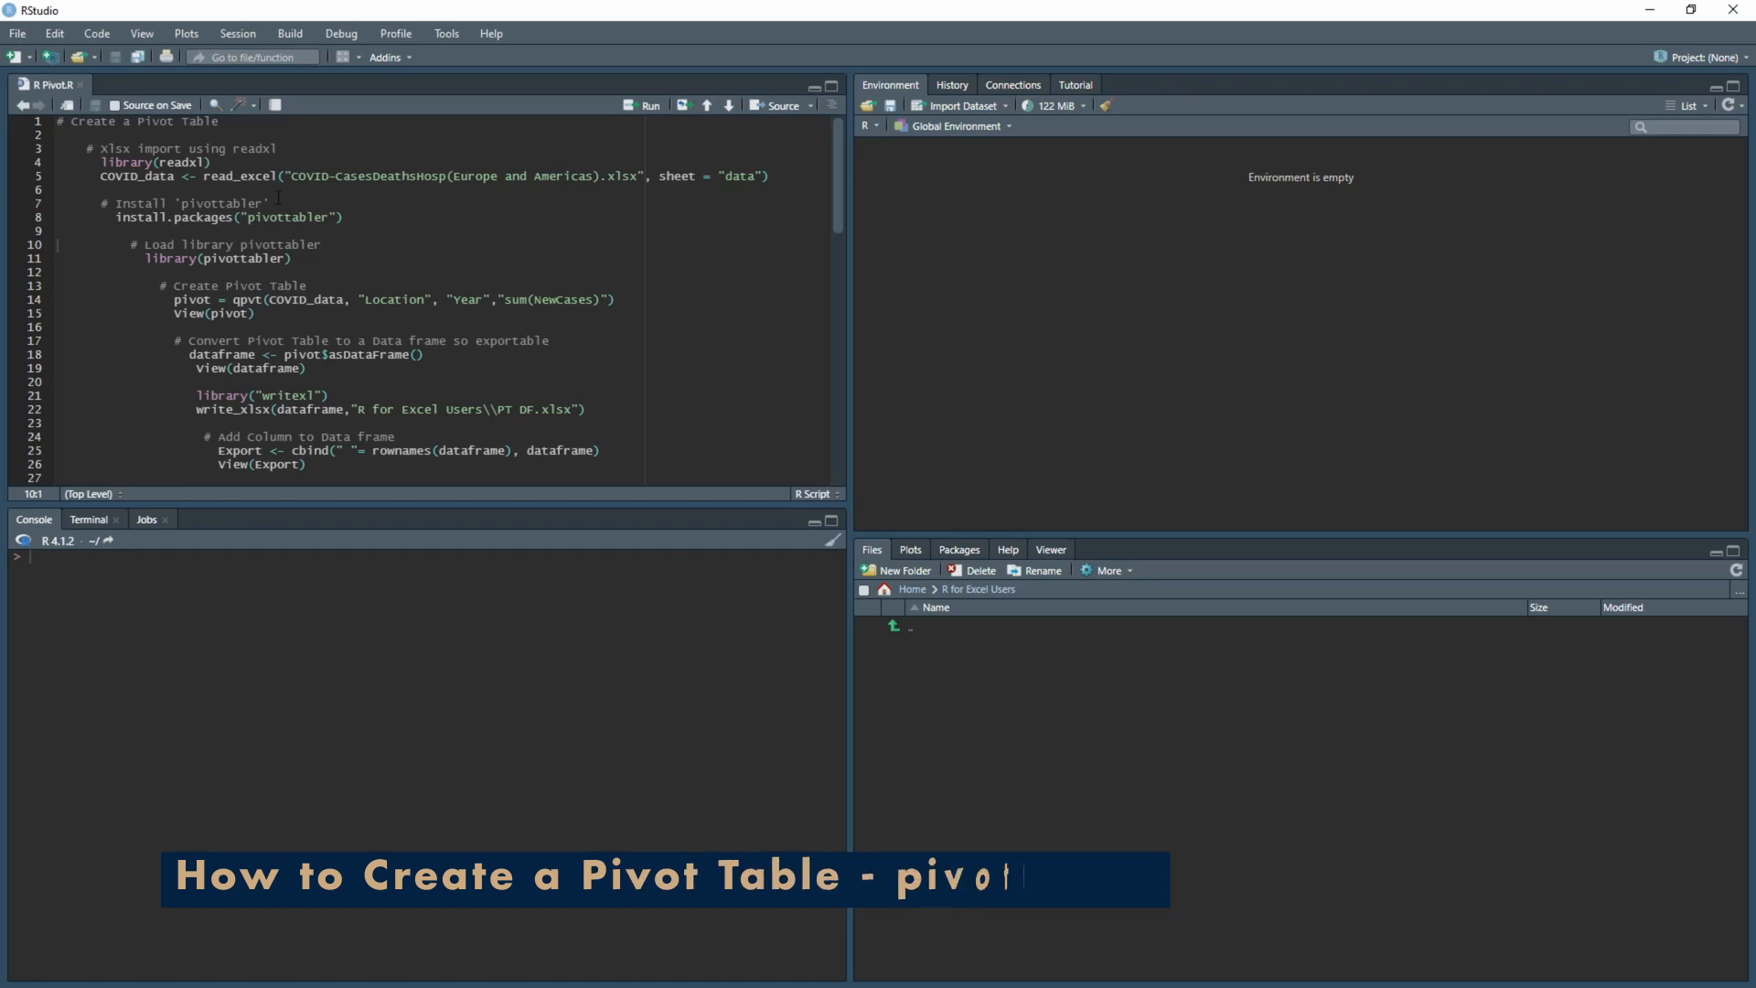
type("tabler")
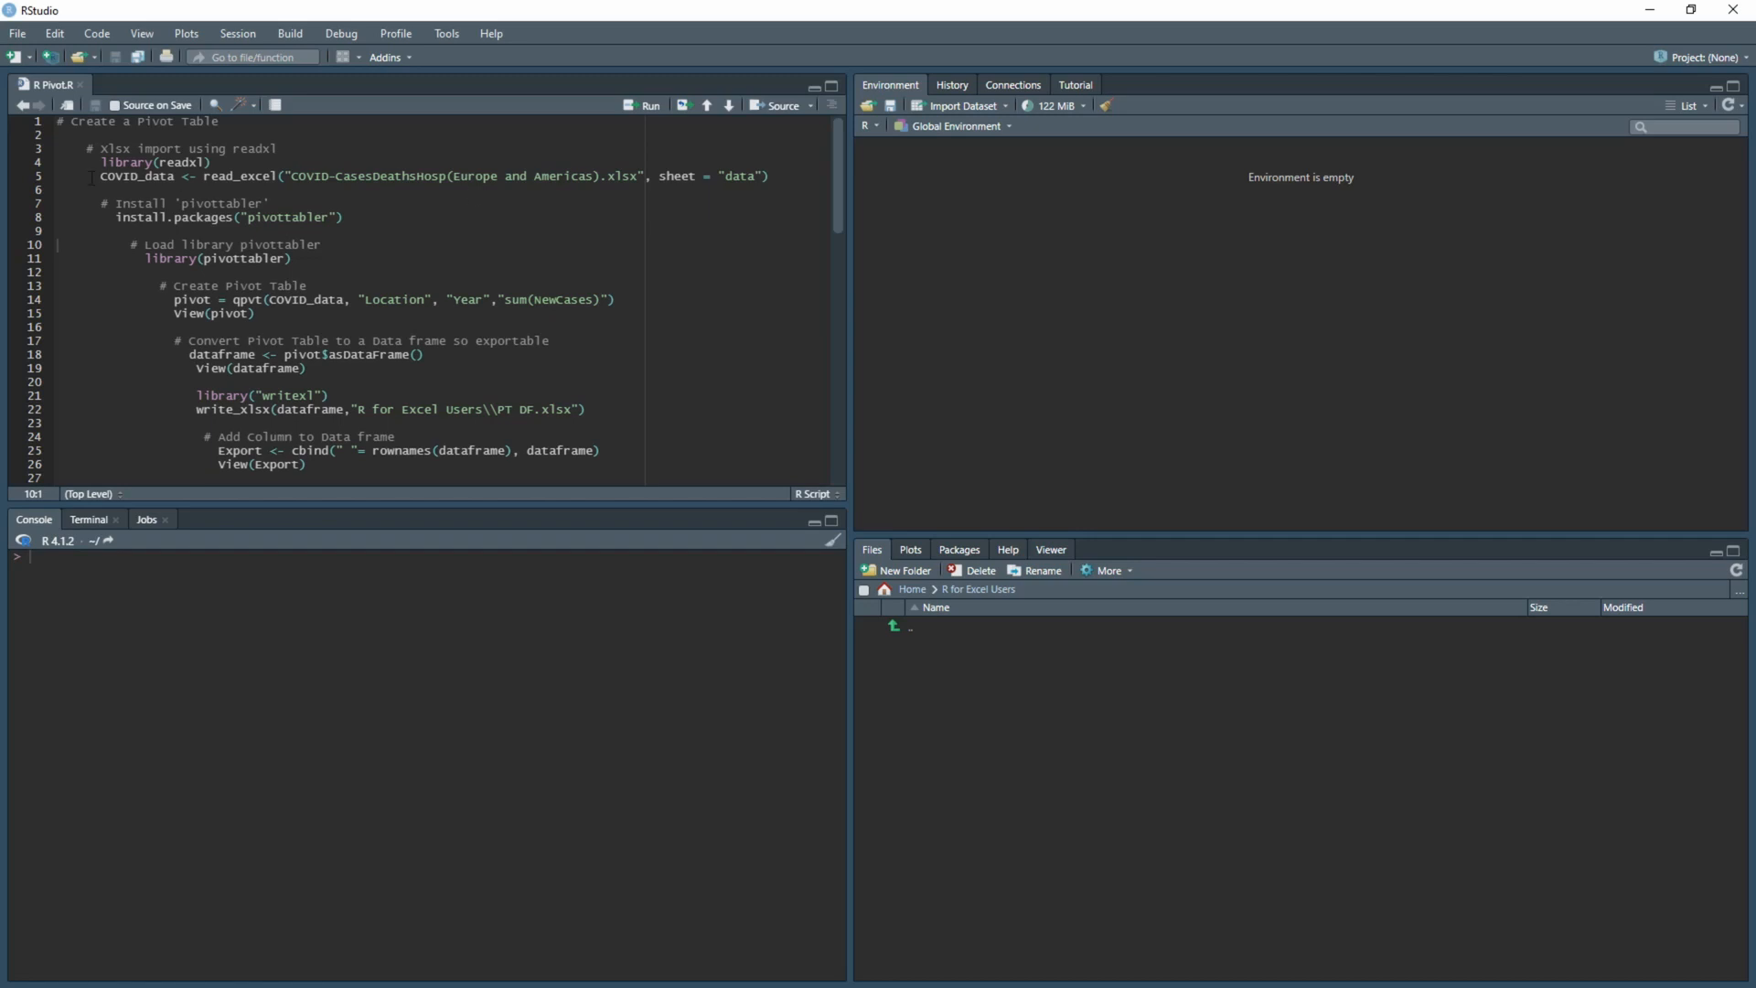
left_click(175, 162)
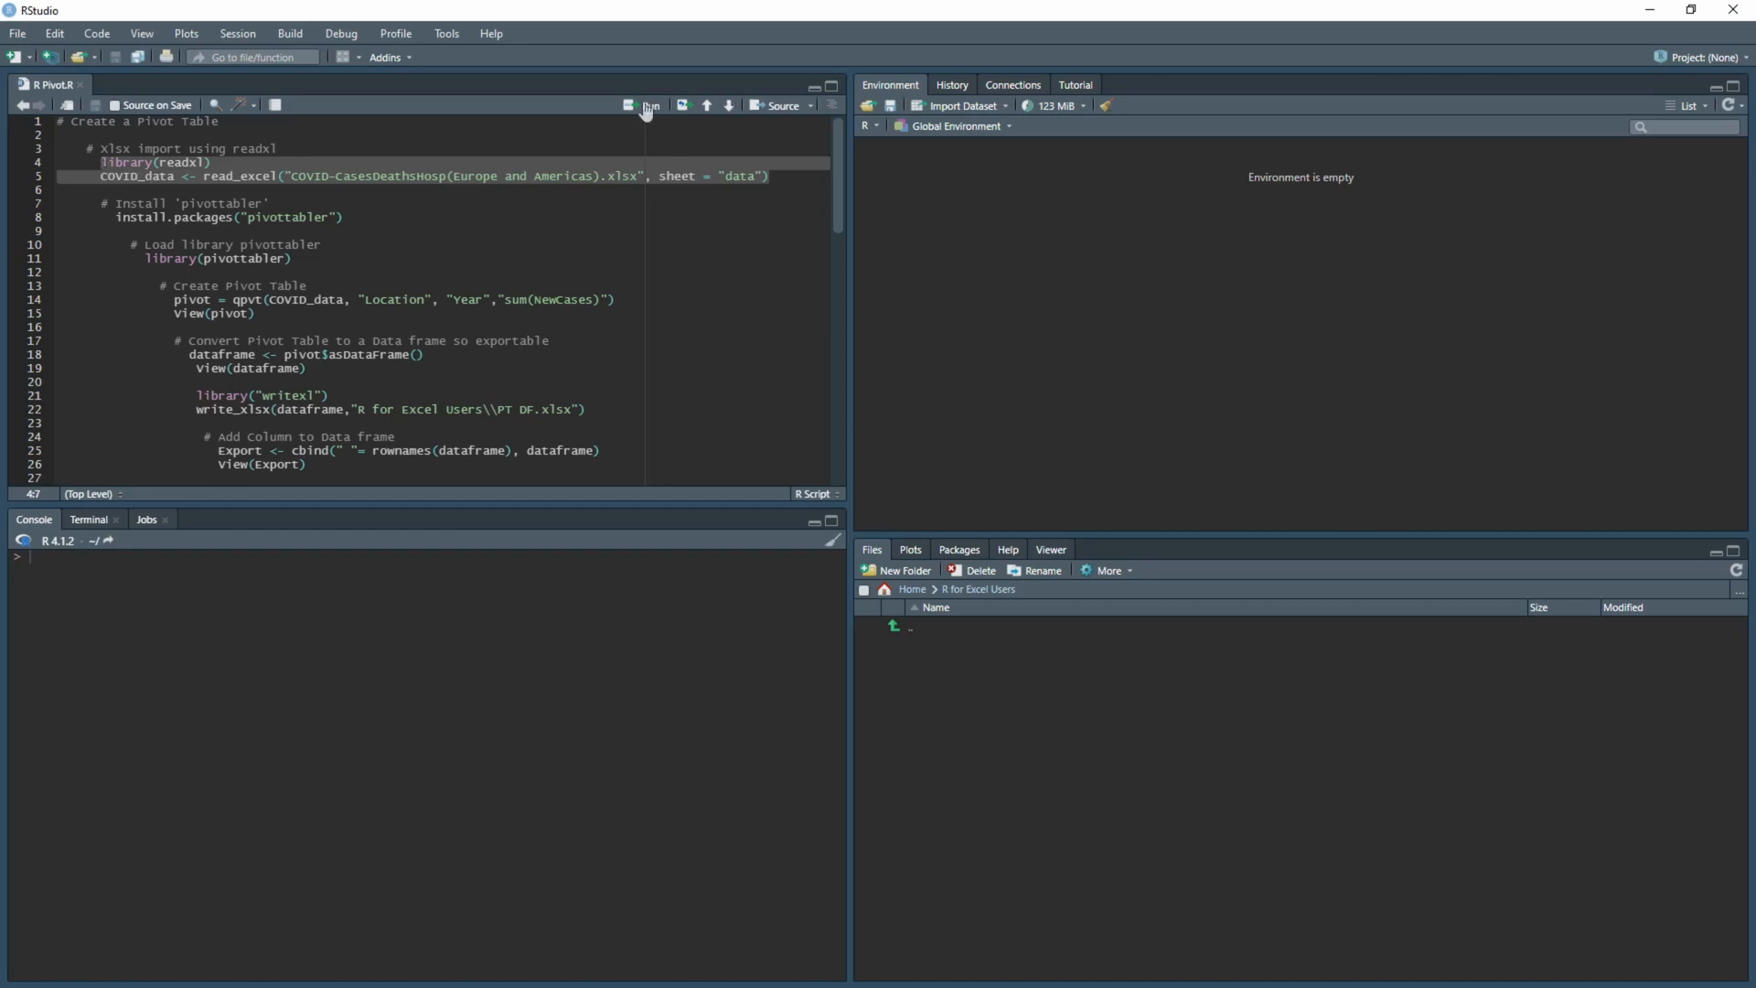
- Run the readxl import lines, preview COVID_data (52,570 rows, 8 variables), then close the preview
left_click(648, 105)
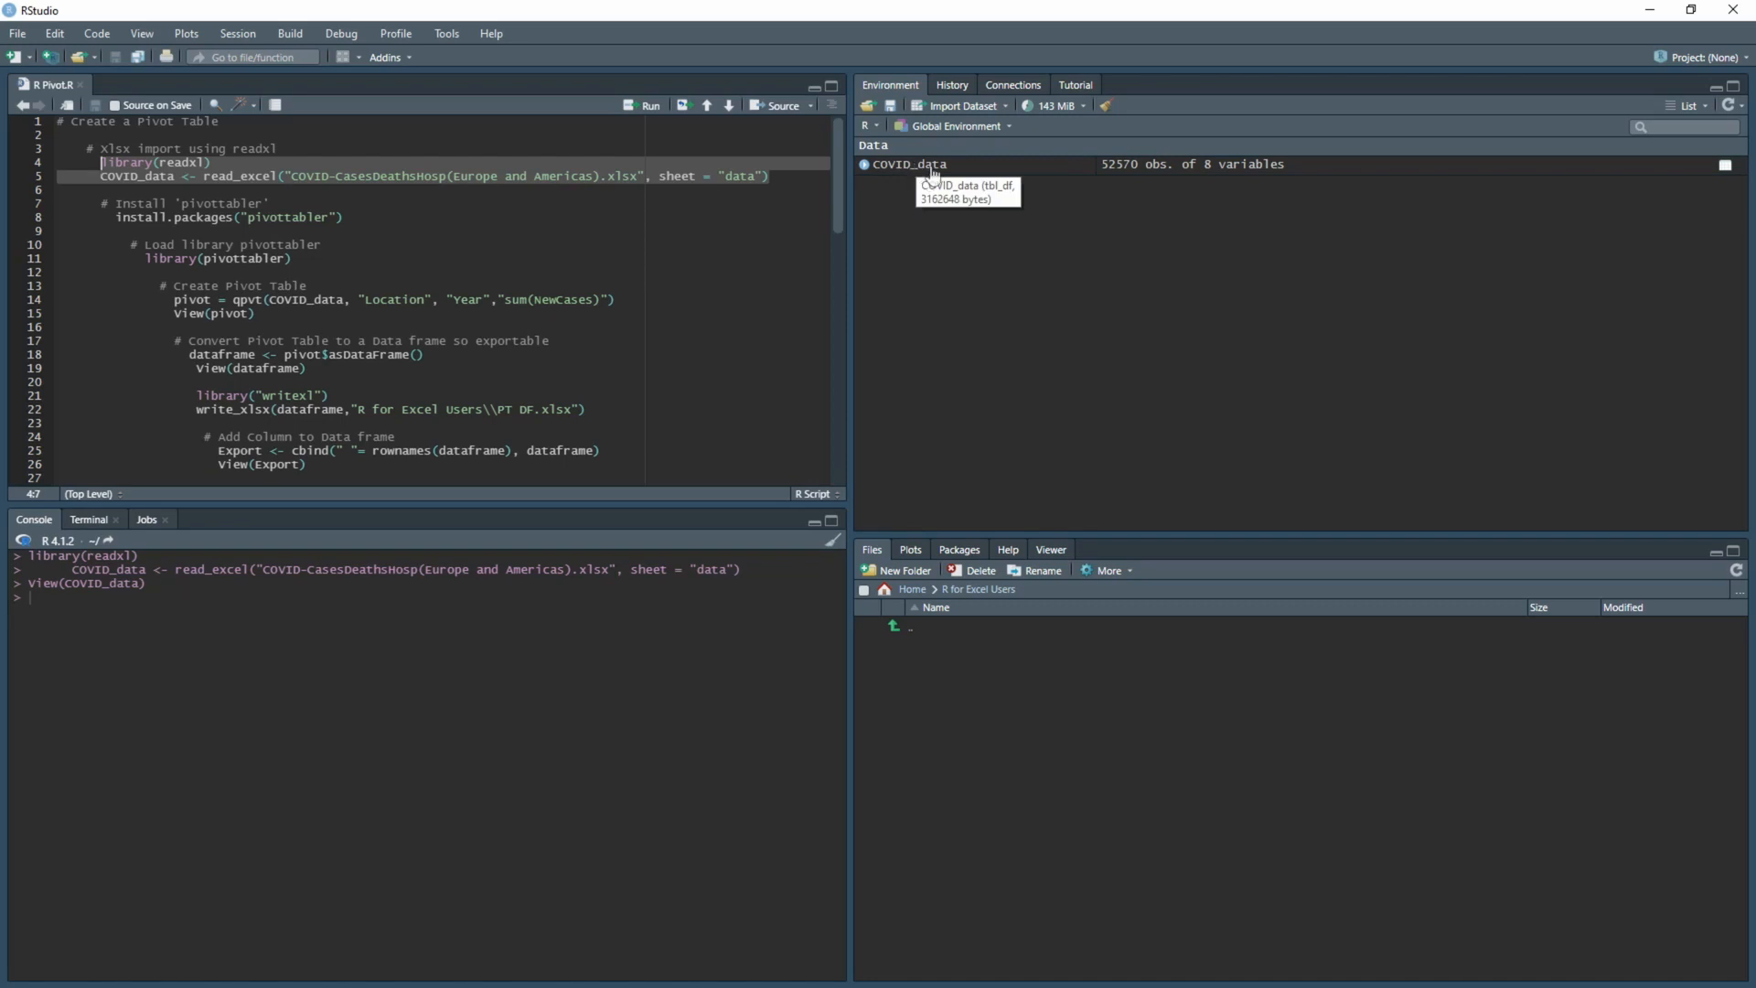
left_click(908, 164)
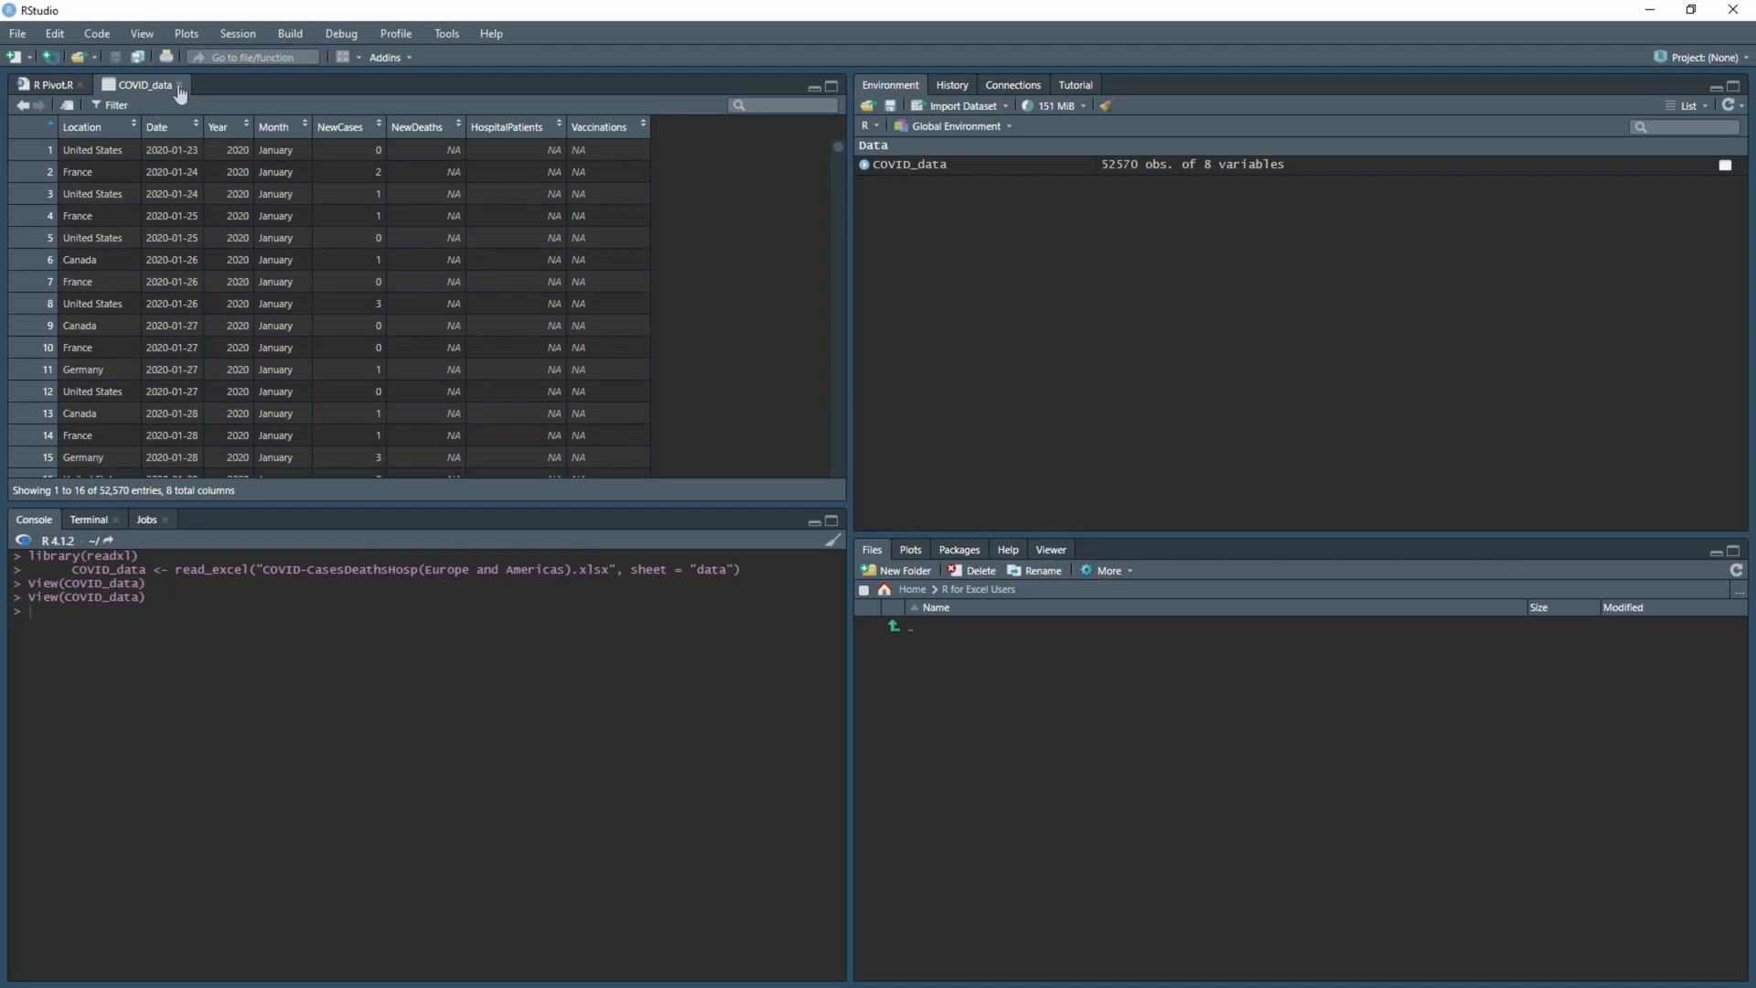
left_click(43, 82)
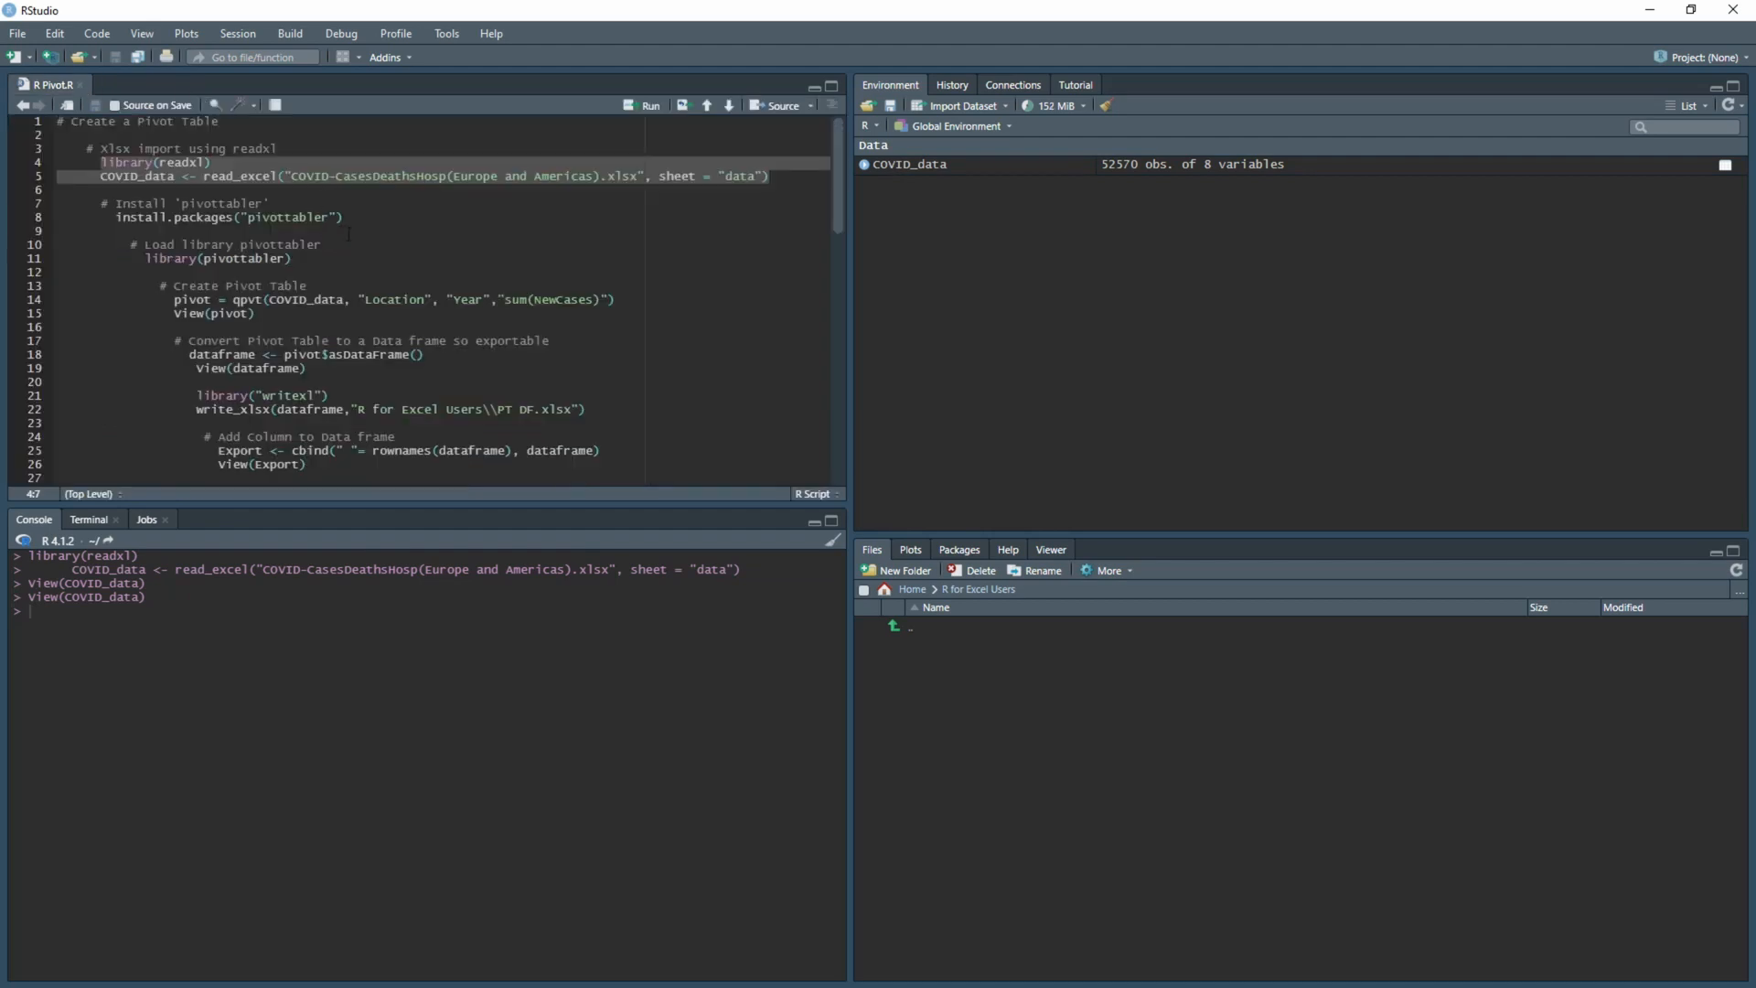
- Run install.packages("pivottabler") on line 8, then select the library line
left_click(154, 217)
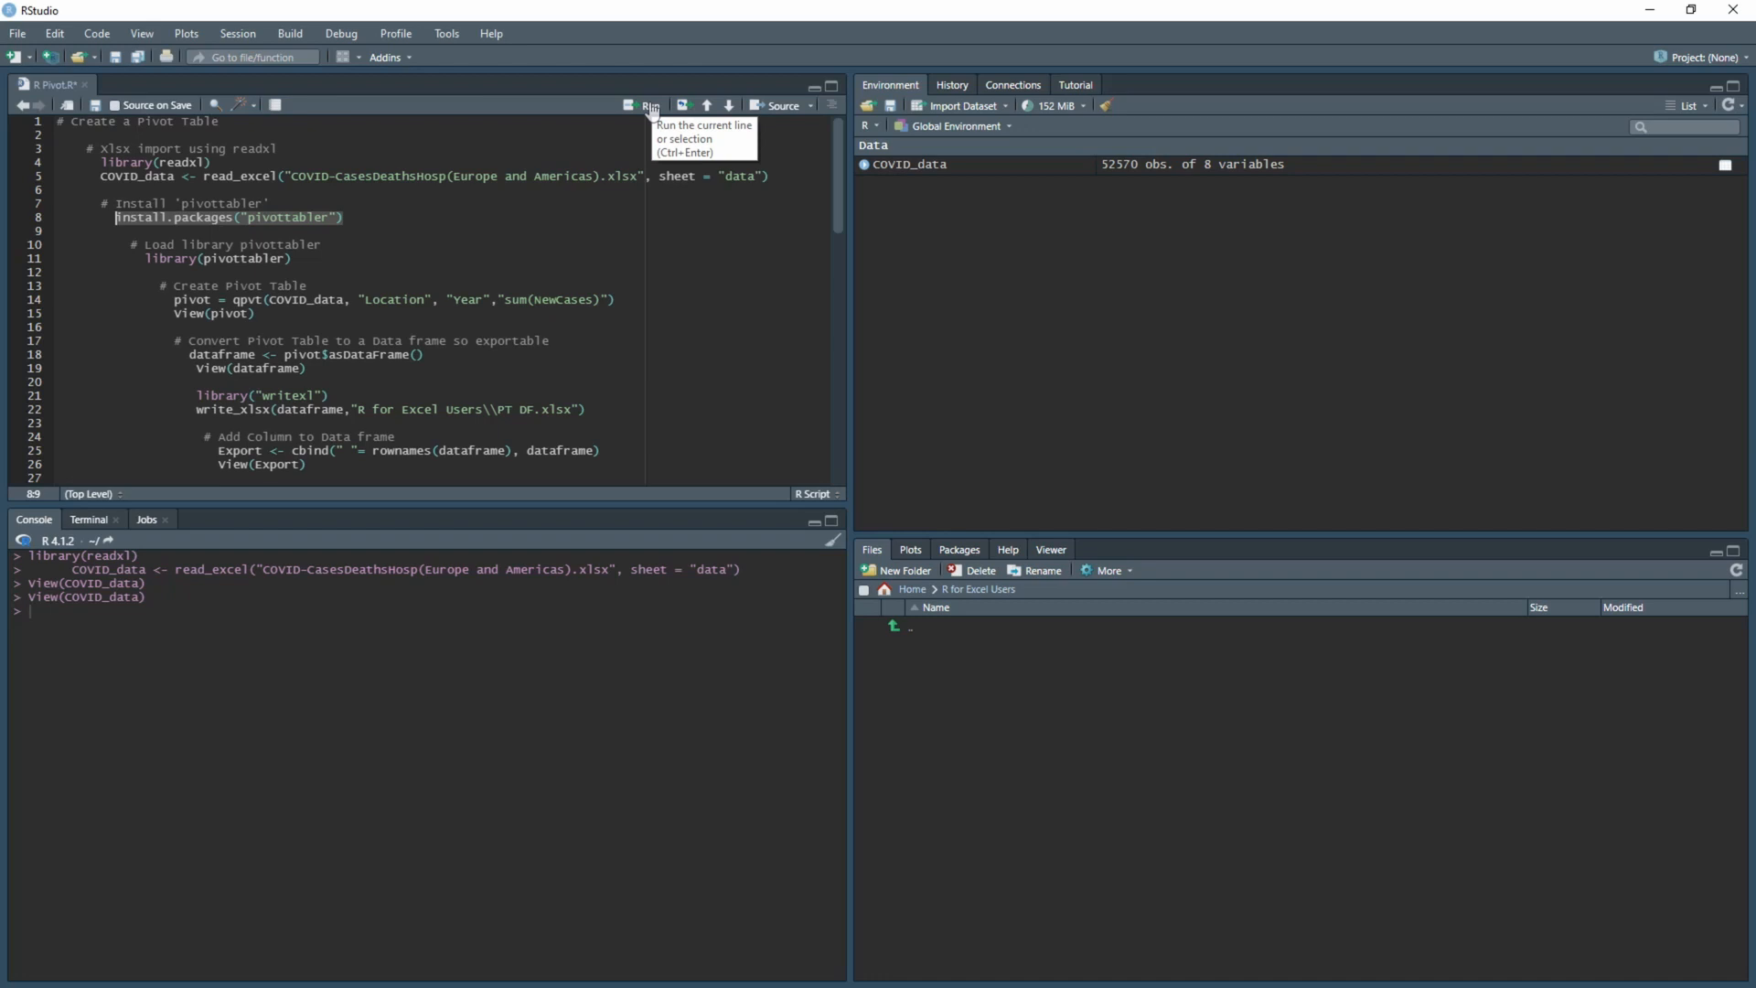
left_click(653, 106)
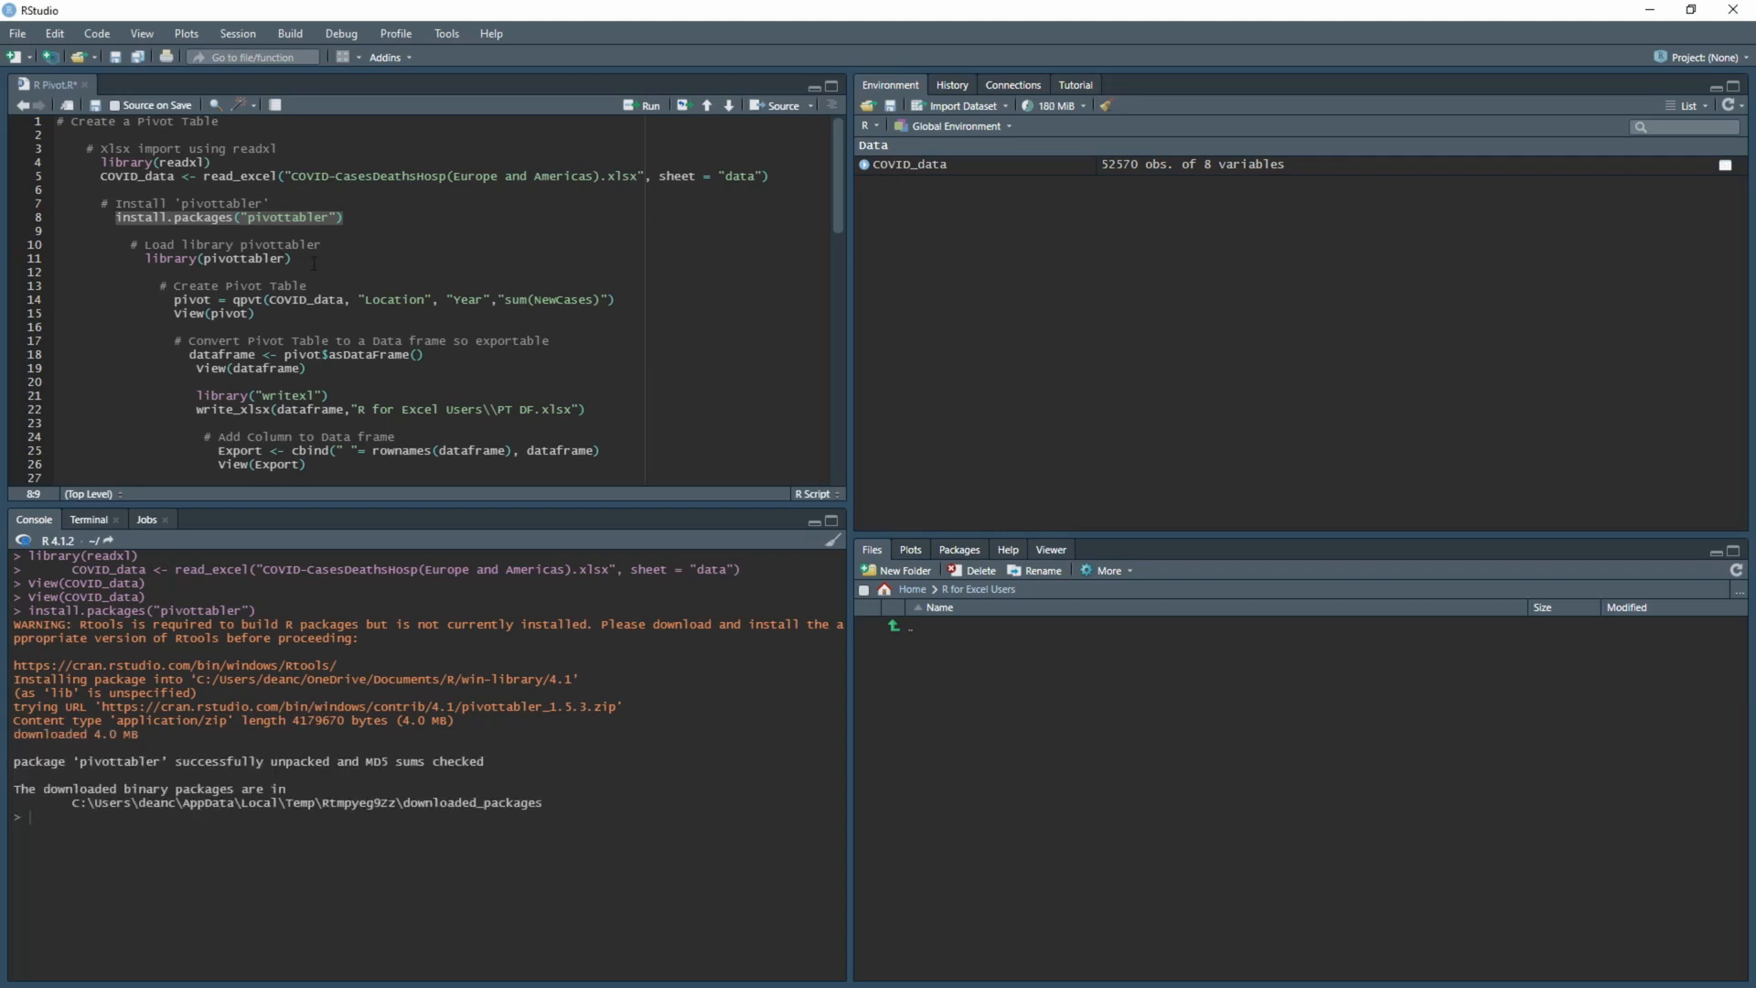
left_click(289, 258)
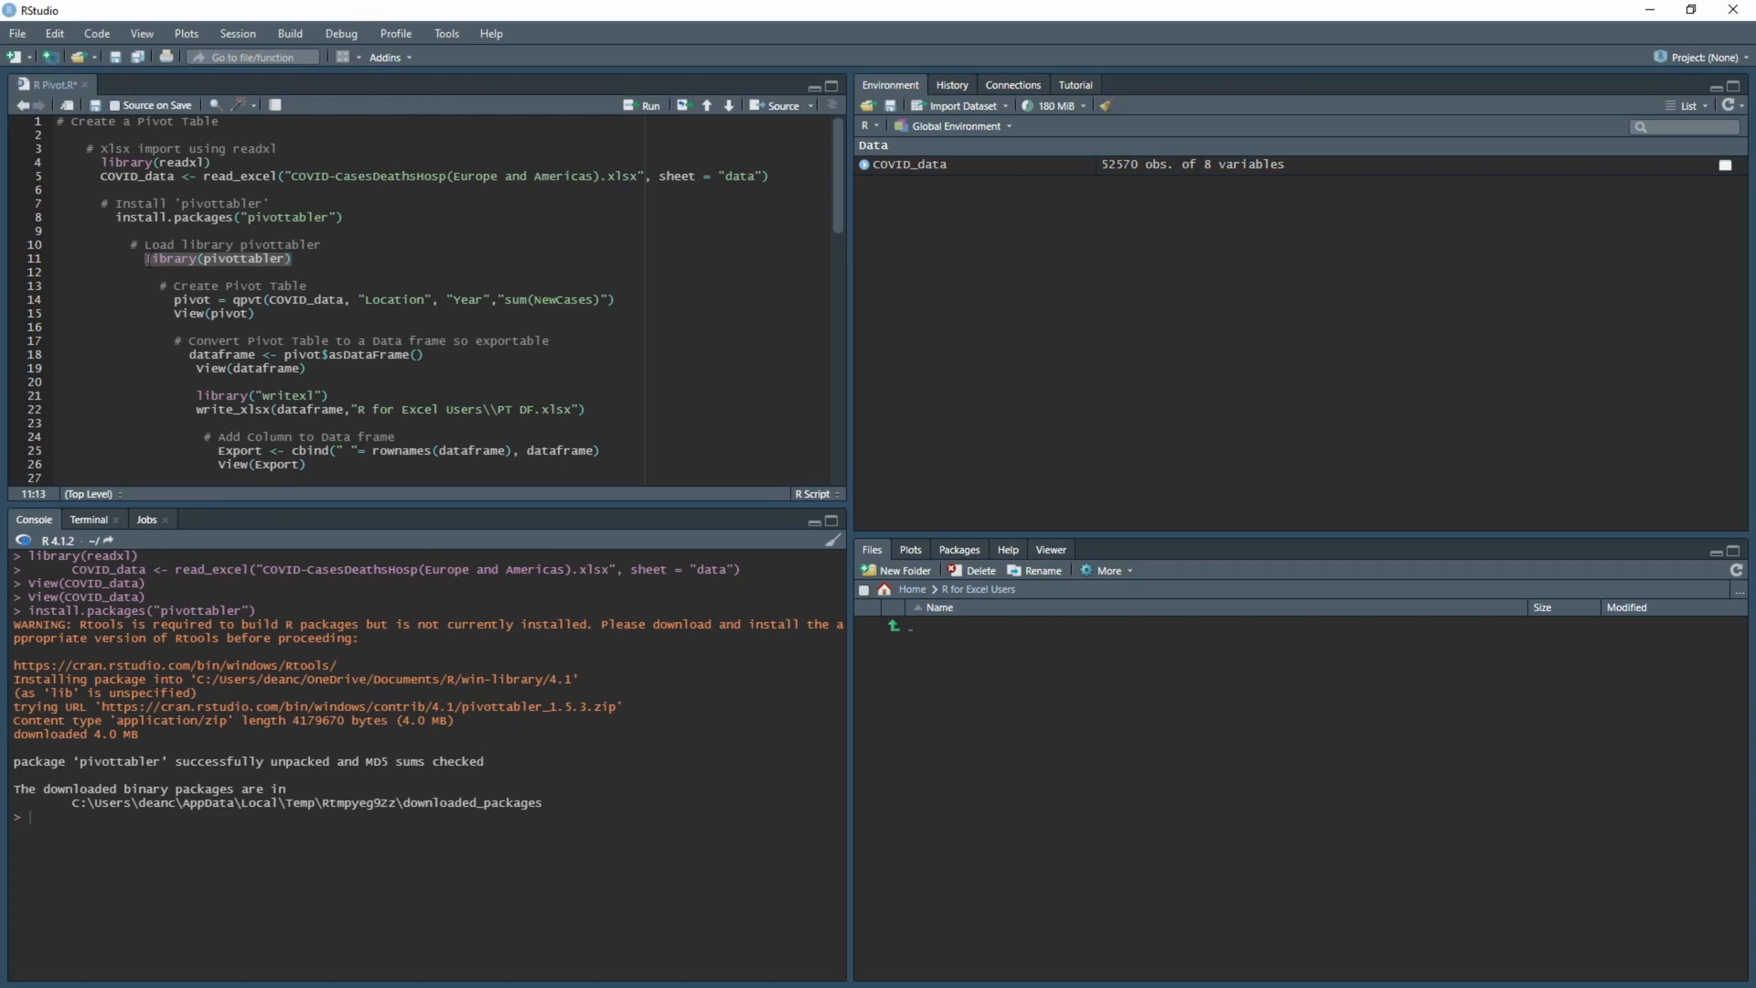
mouse_move(191, 272)
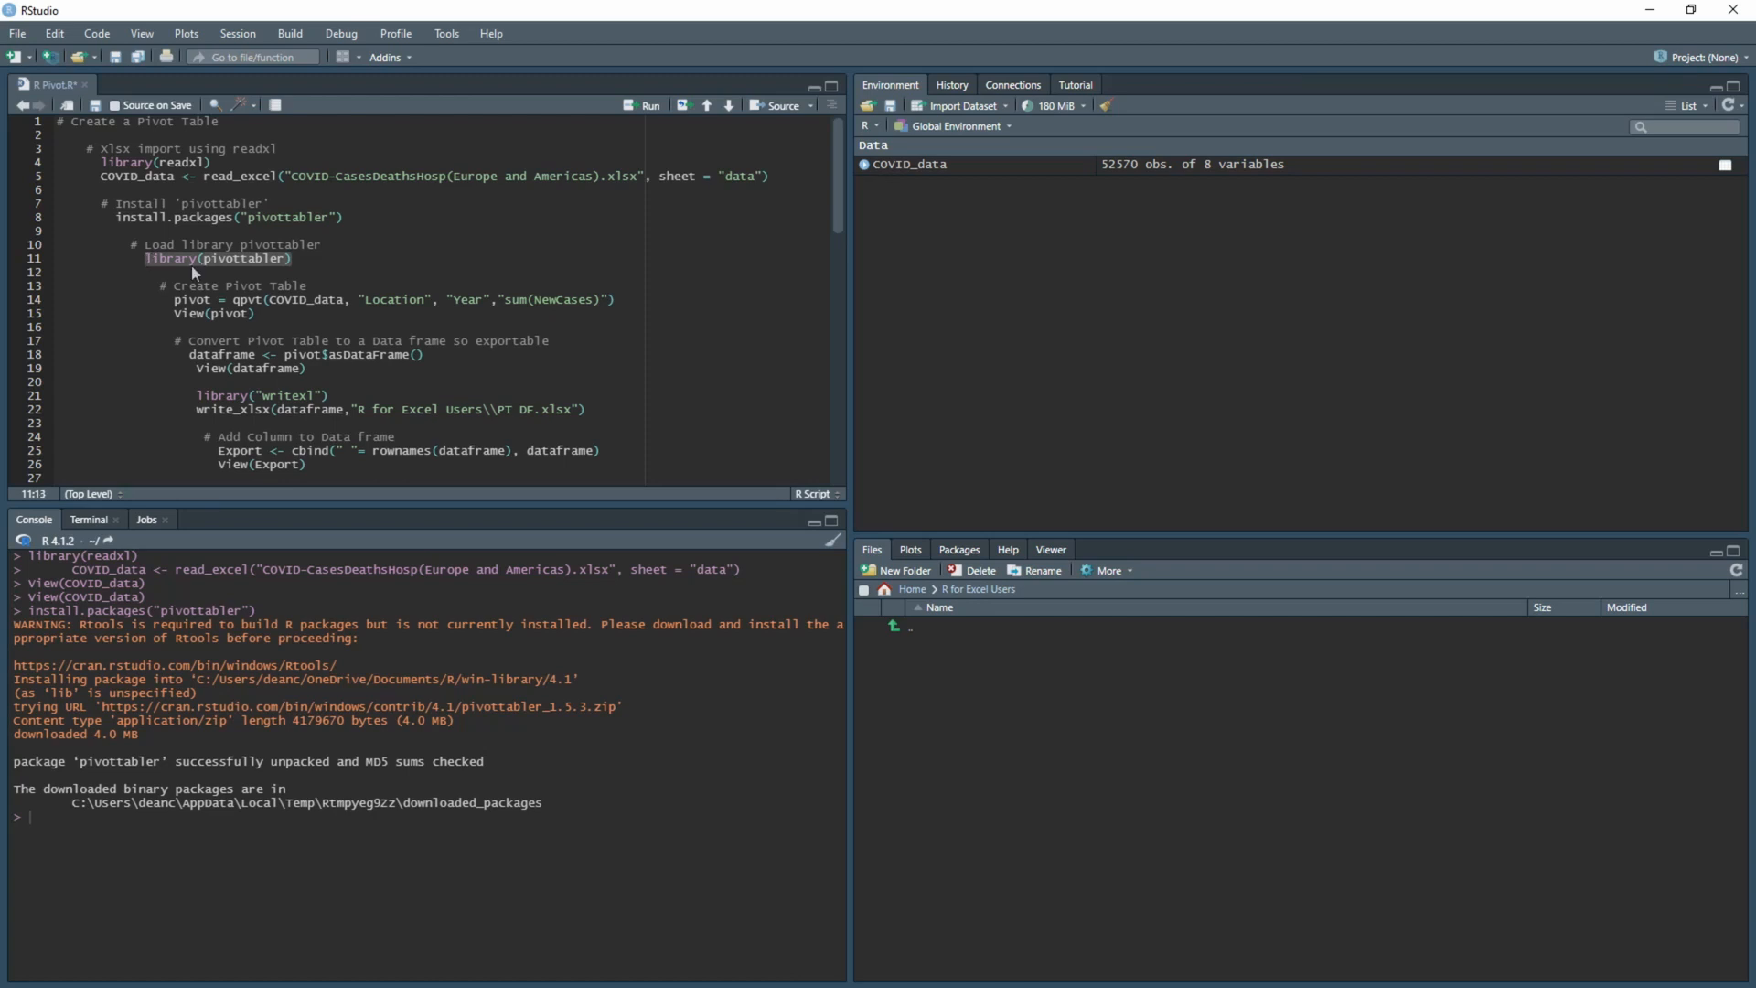
mouse_move(673, 156)
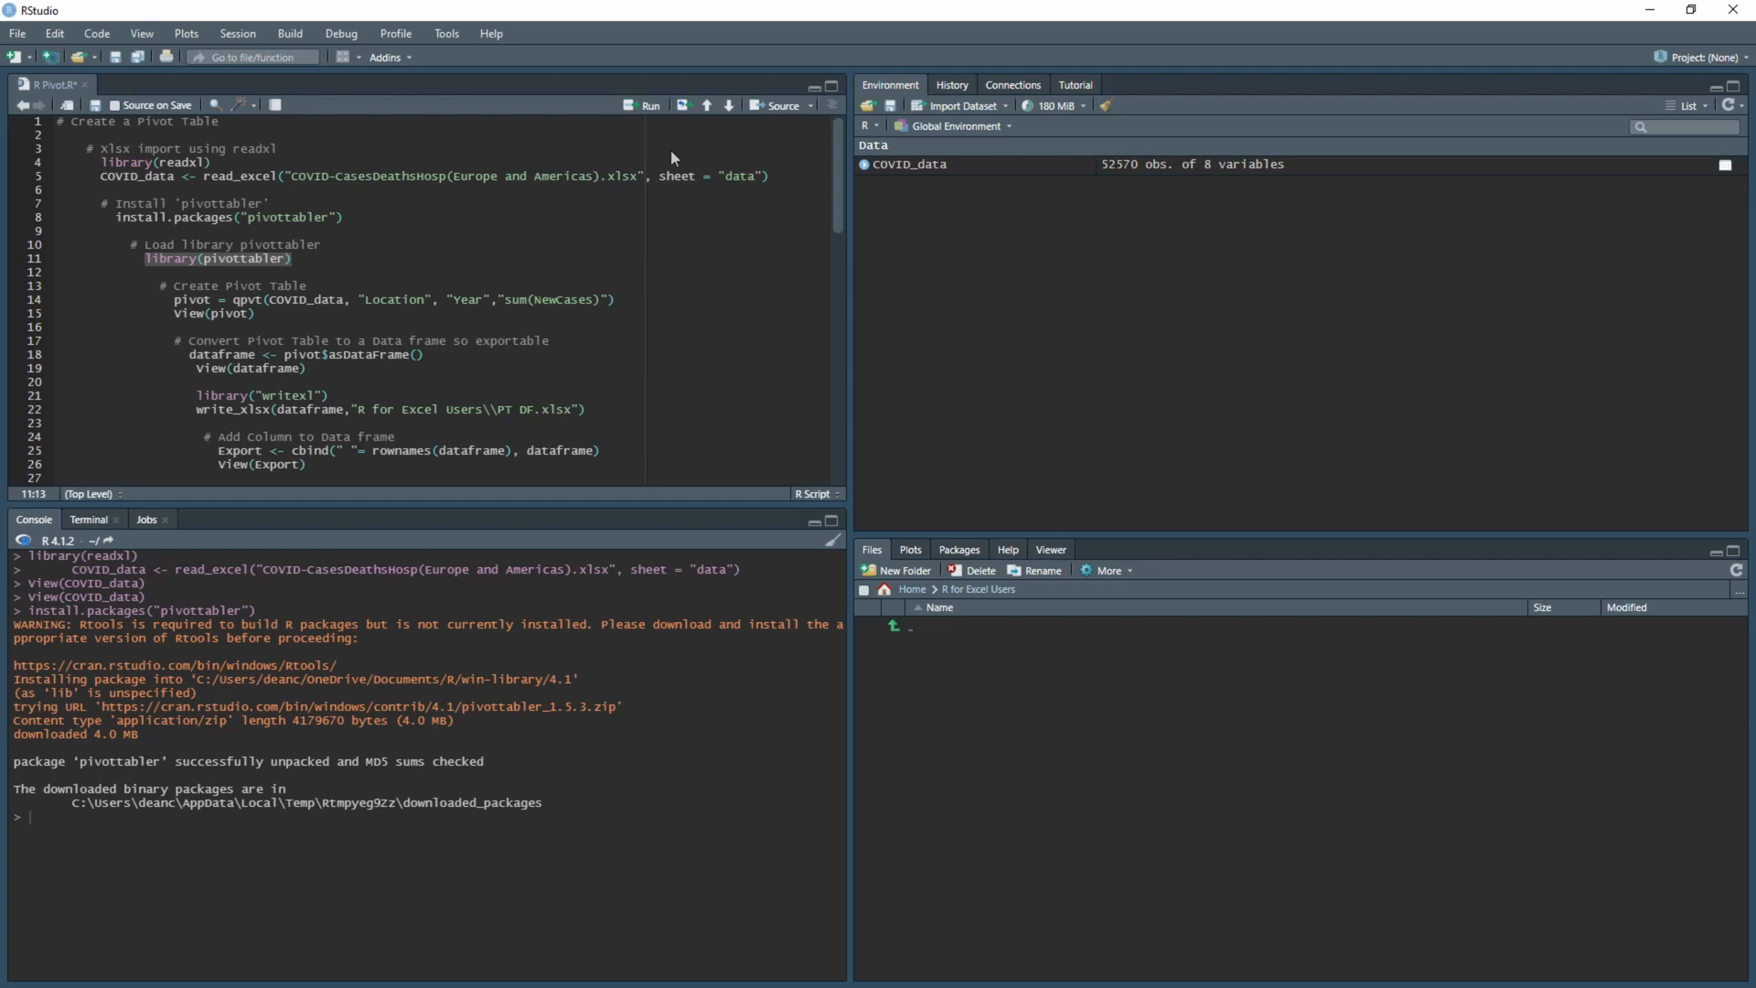
mouse_move(649, 107)
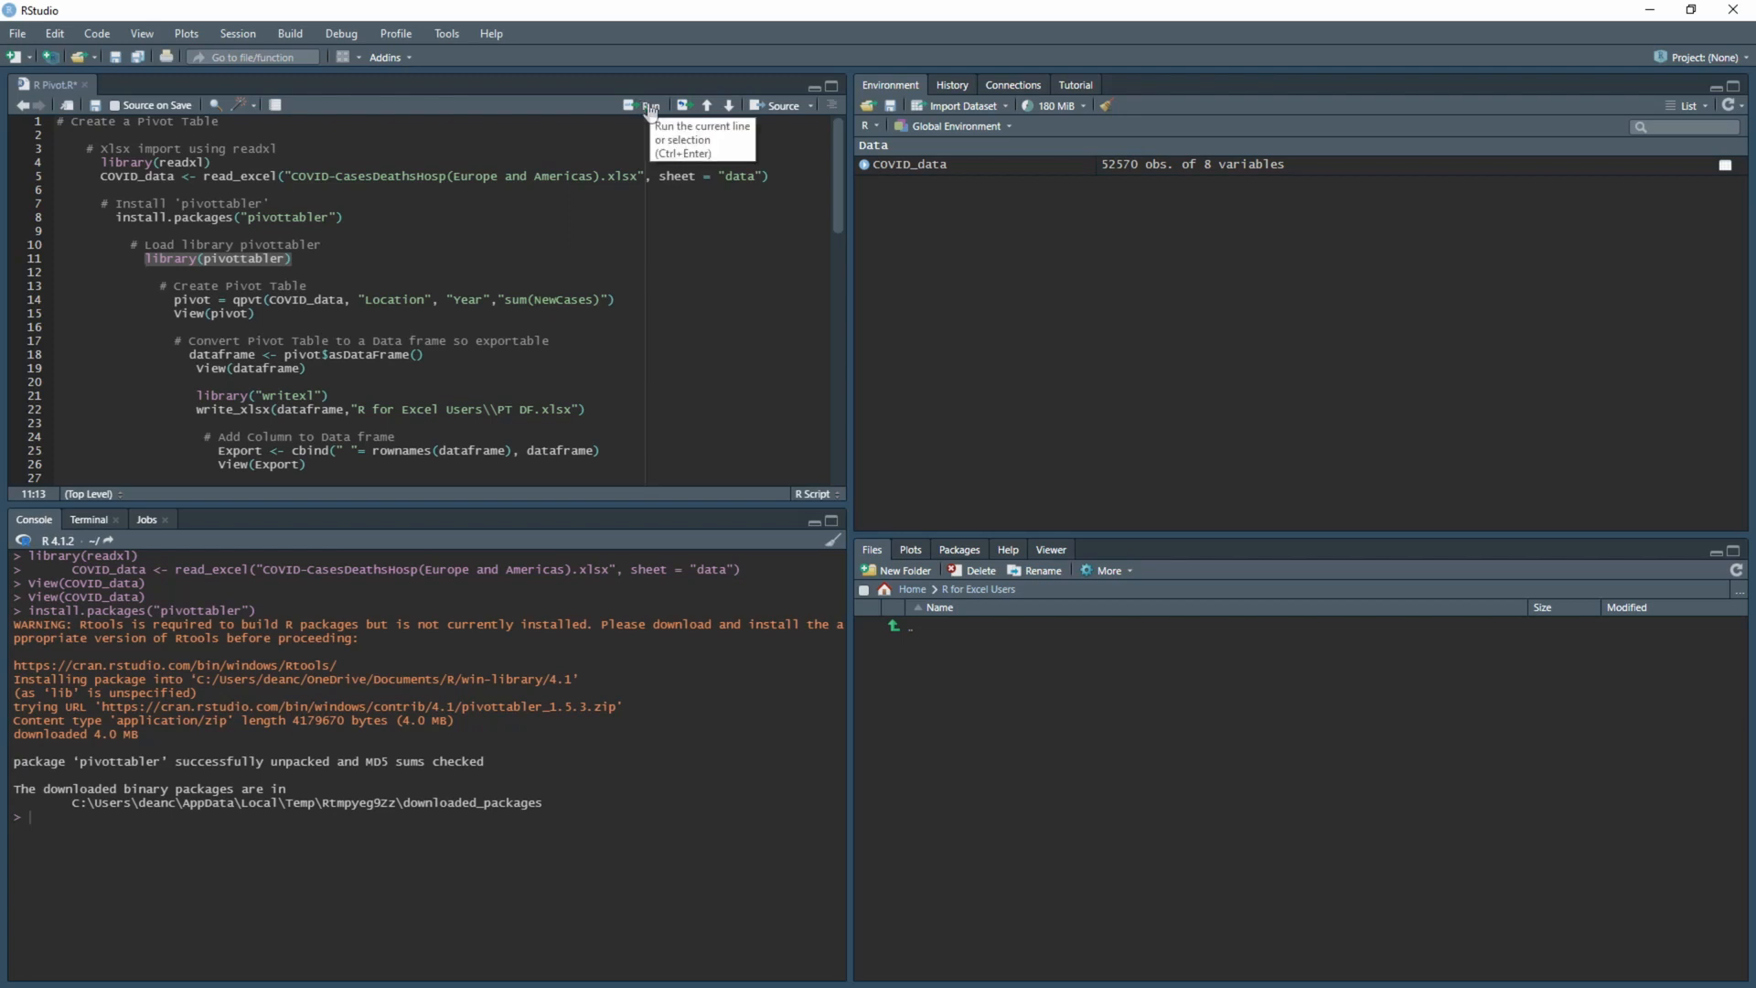
- Run library(pivottabler) to load the package into the session
left_click(651, 105)
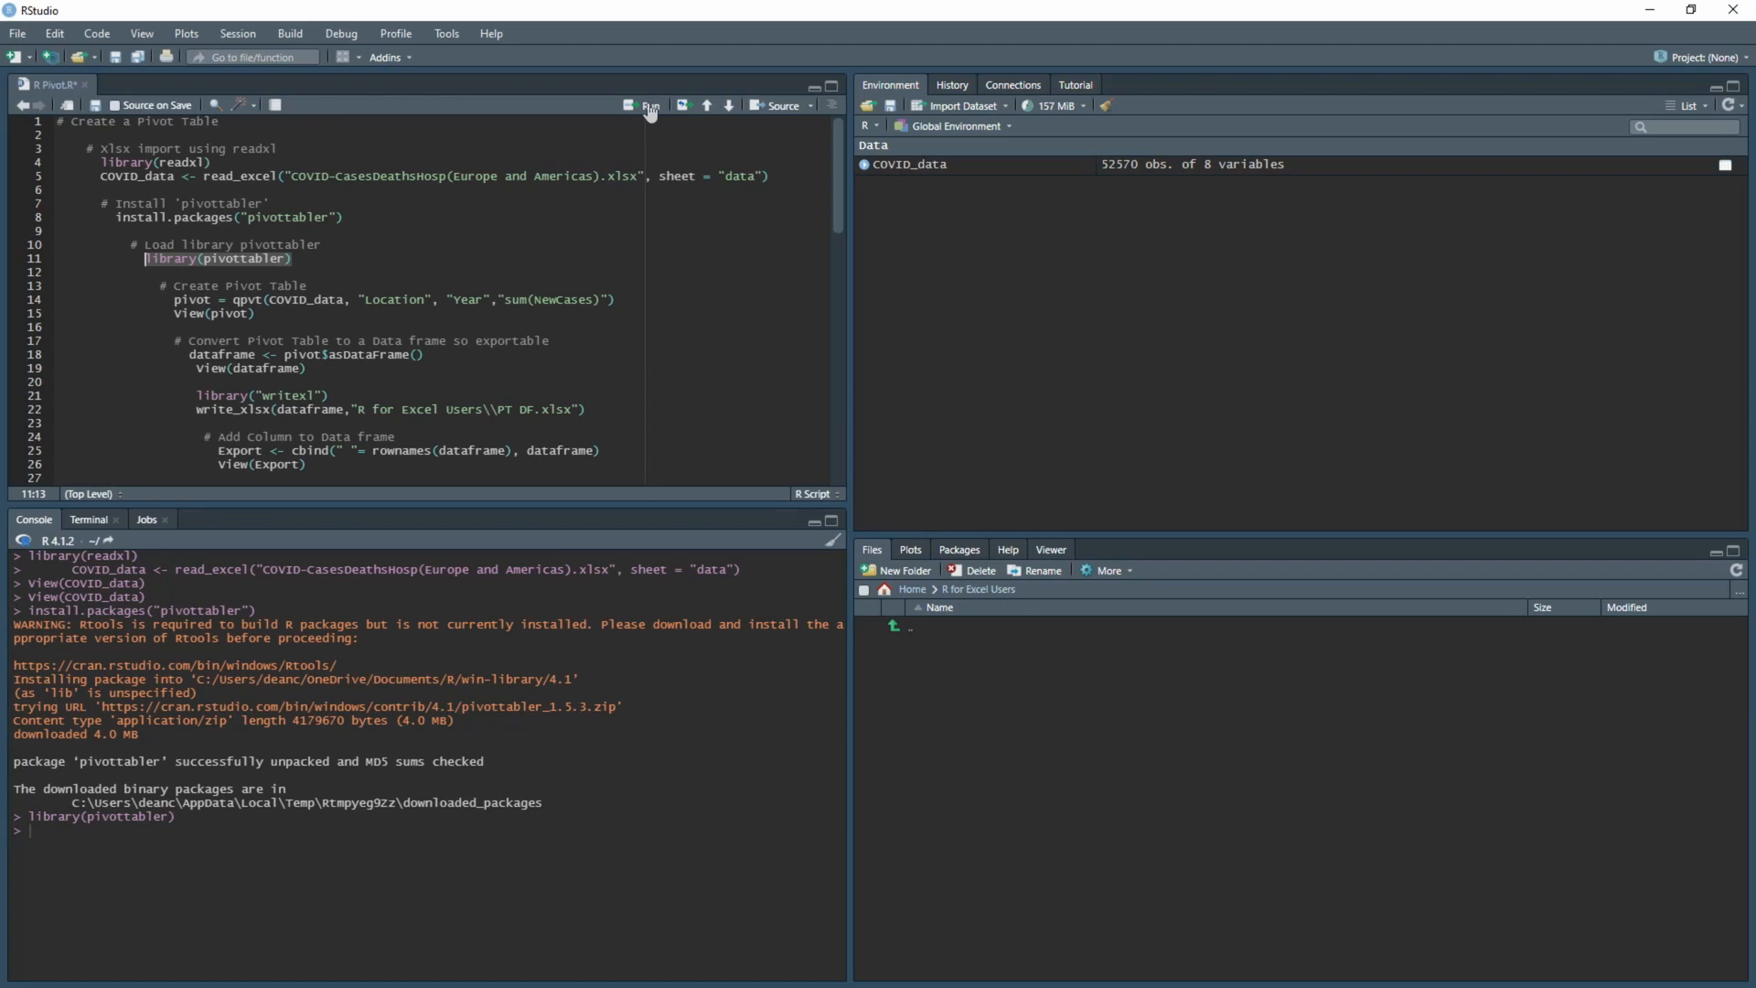
mouse_move(649, 109)
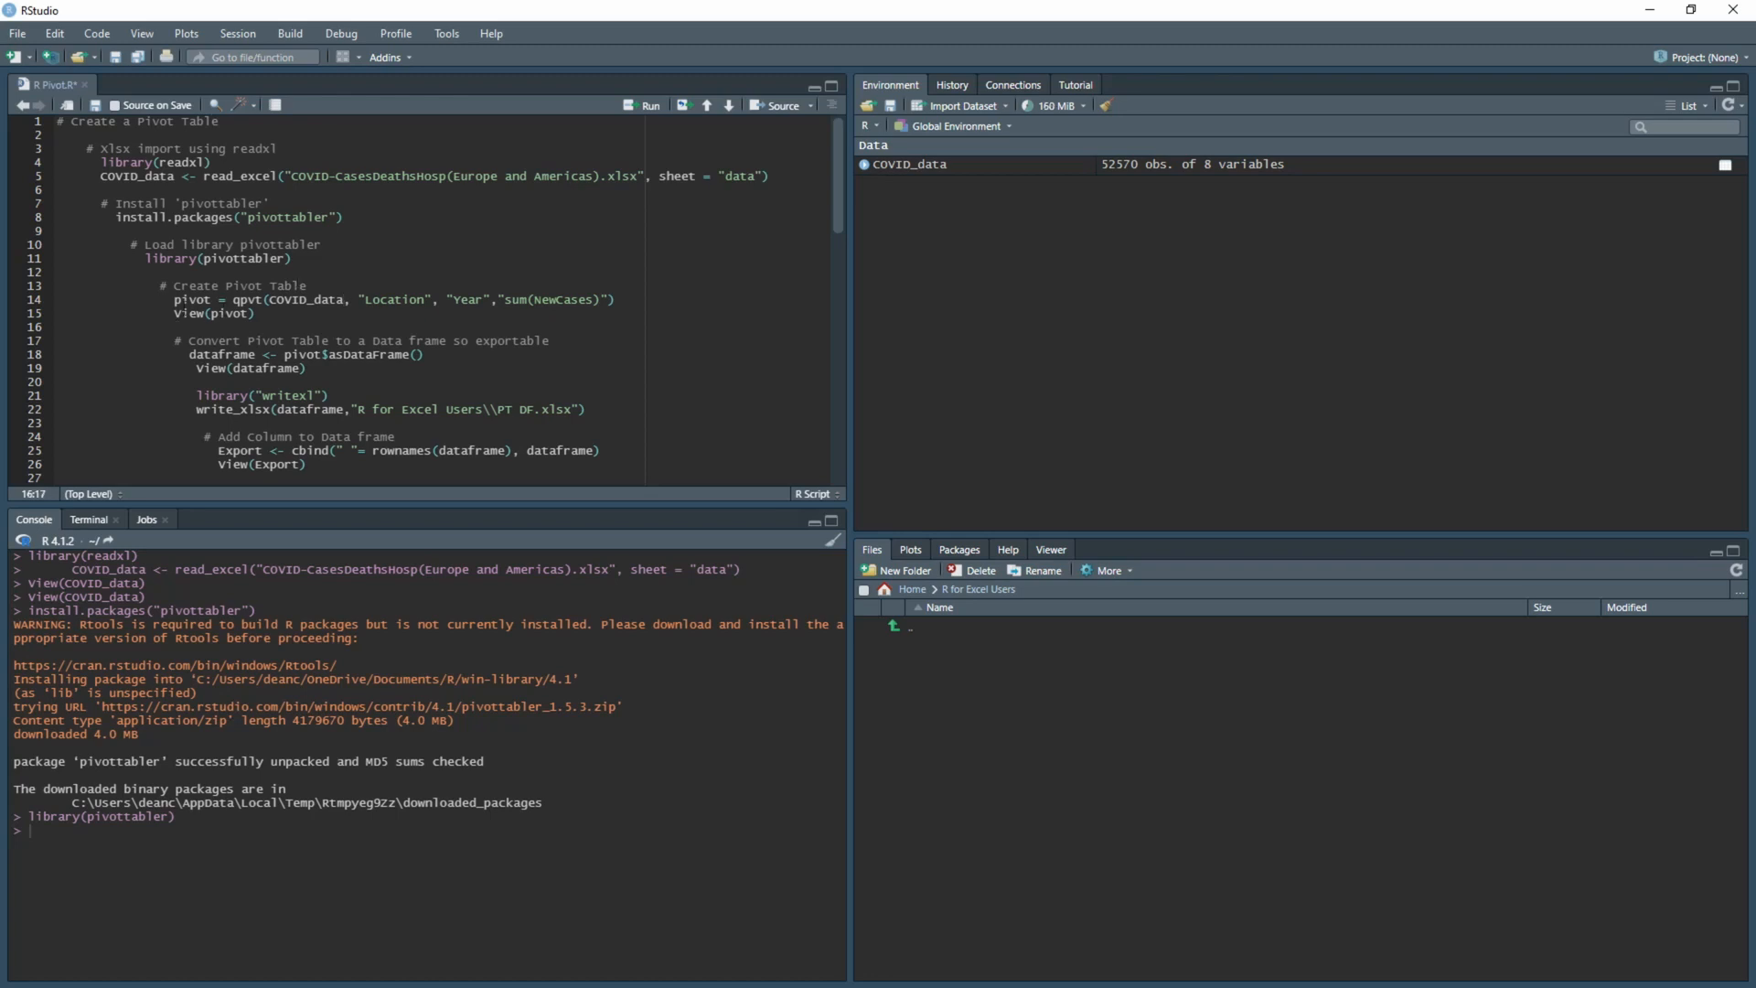
- Add ?qpvt after View(pivot) and run it to open the qpvt Help page
left_click(142, 299)
type("qpvt")
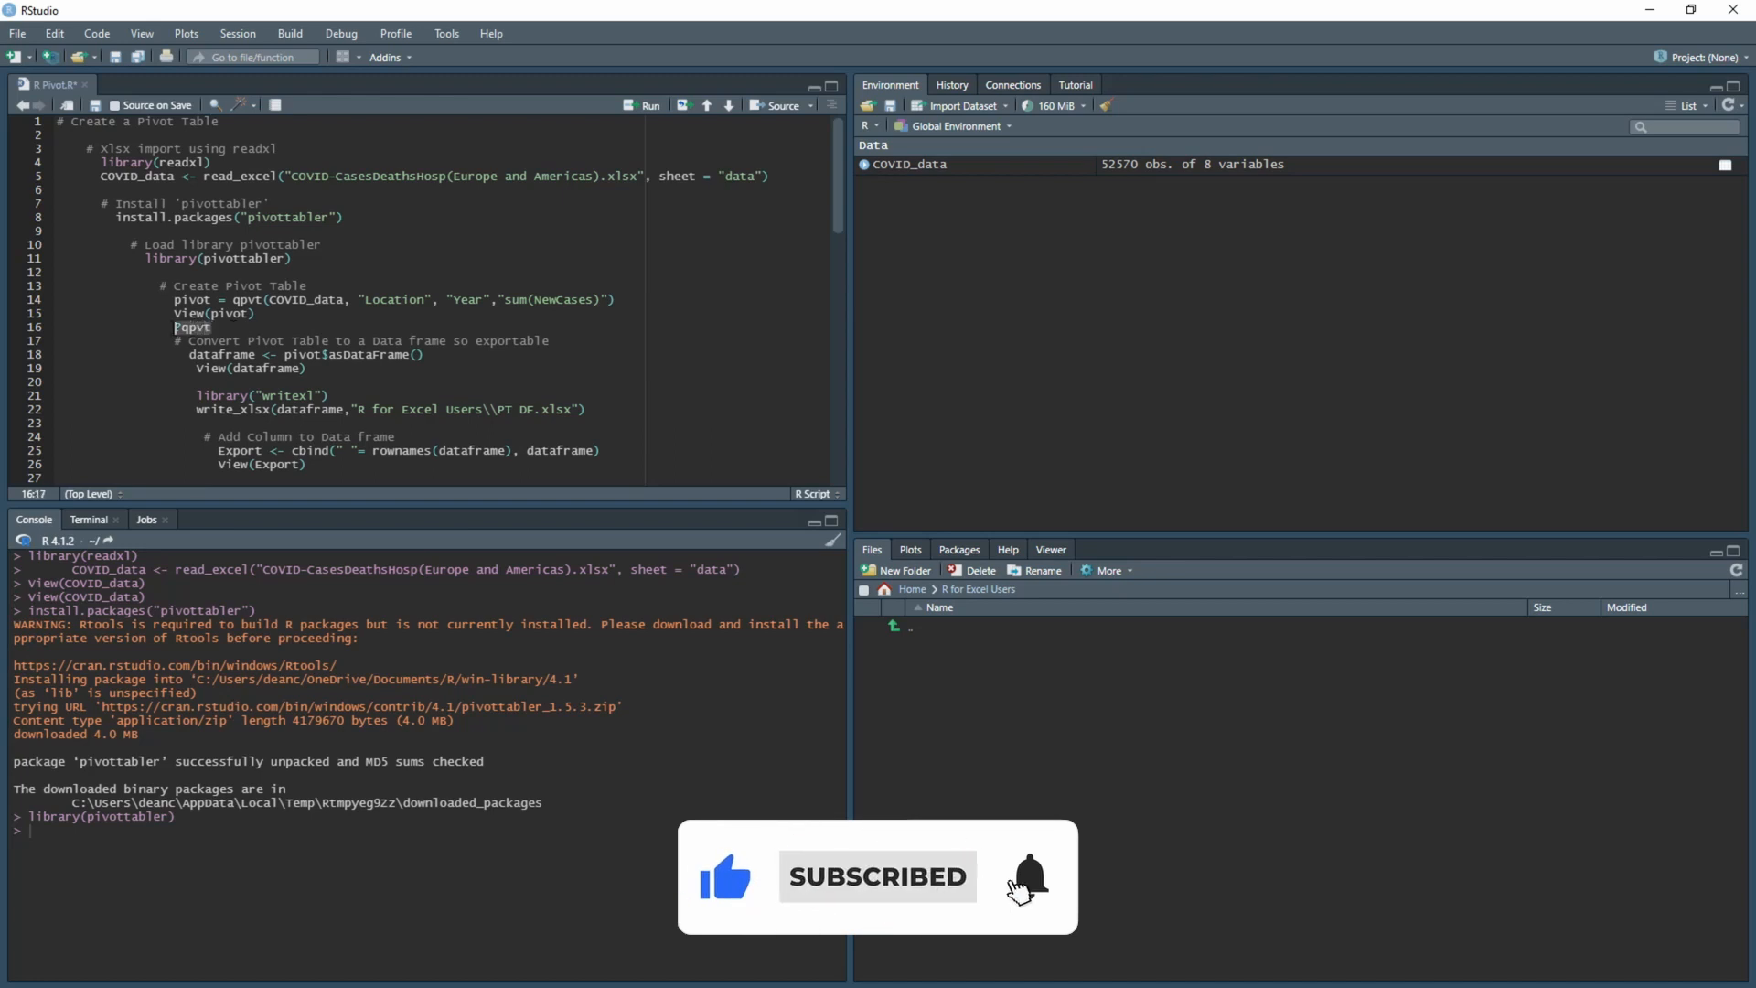
left_click(641, 105)
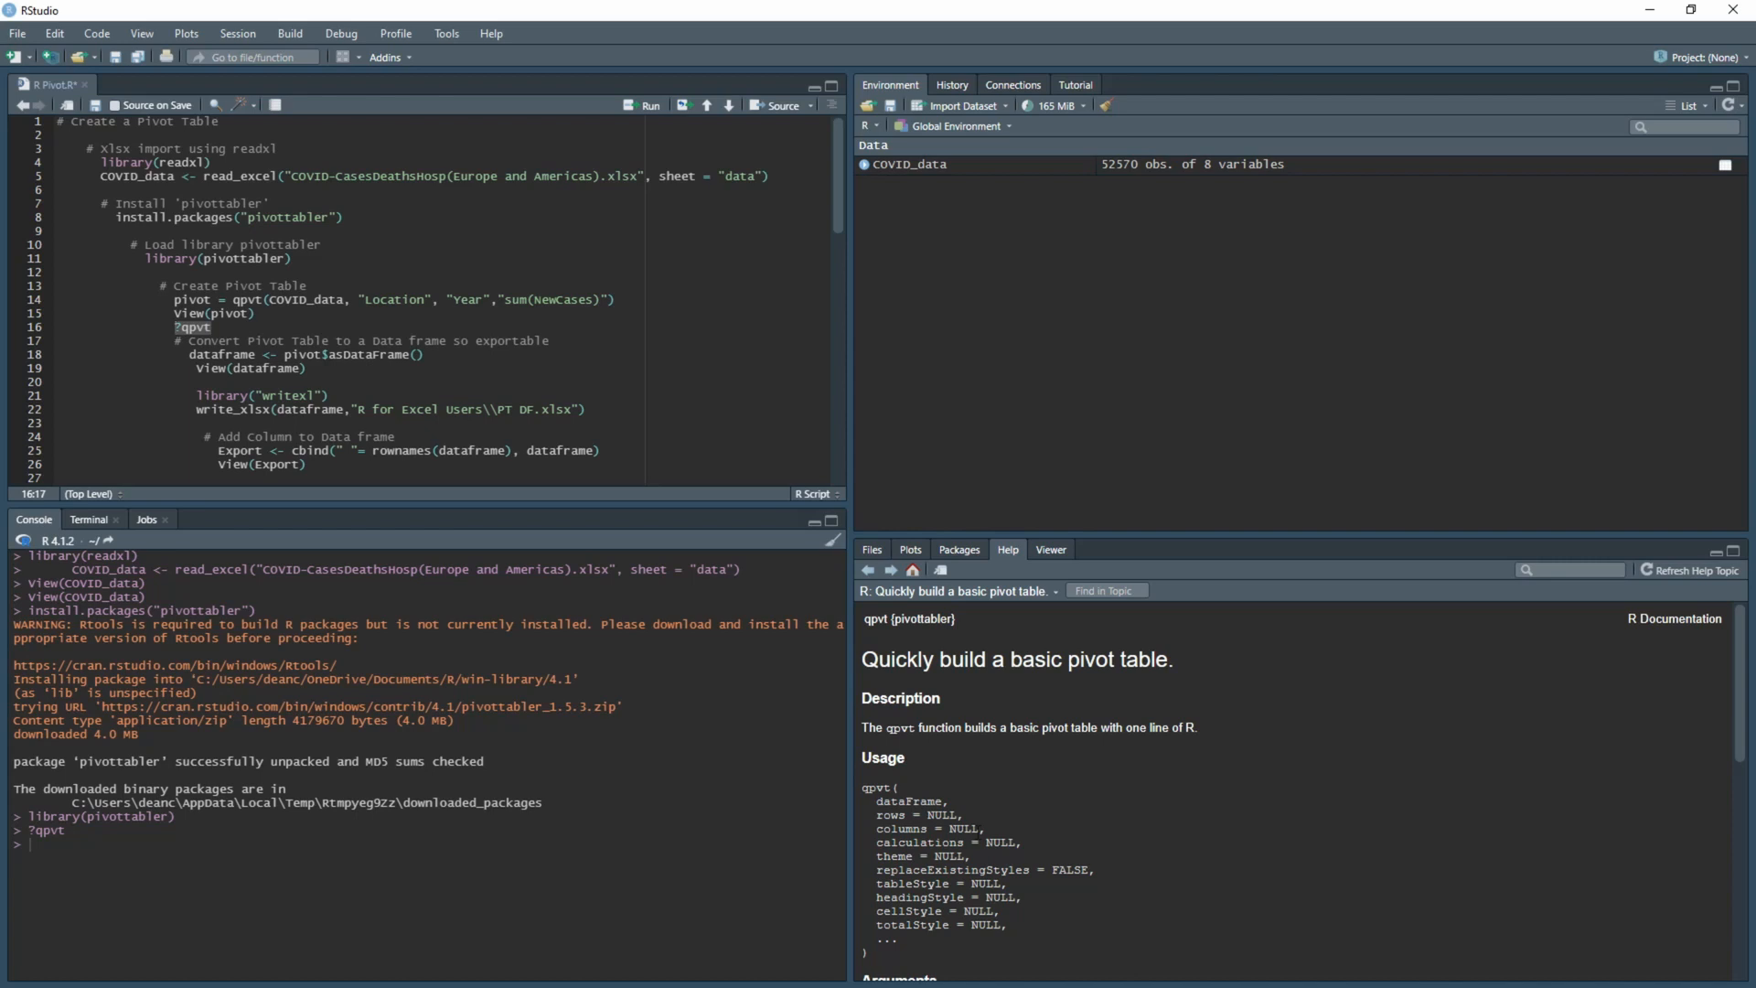
- Scroll the qpvt Help page to Arguments and highlight the rows argument
scroll("down", 3)
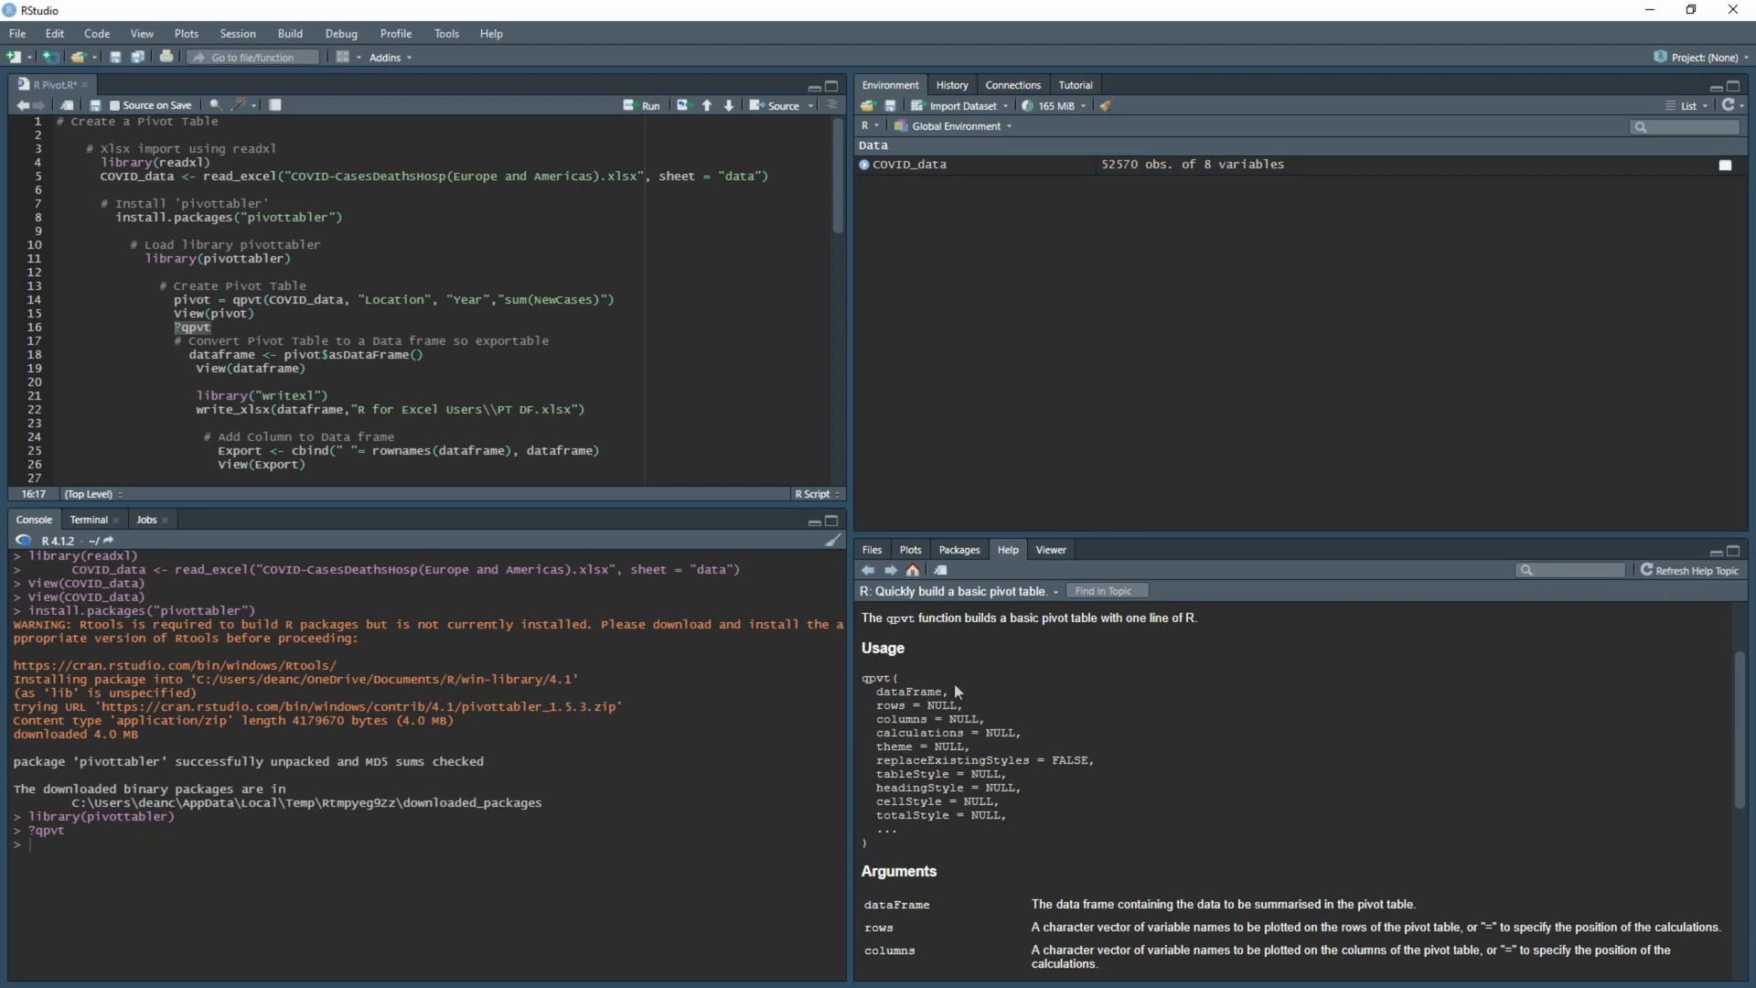
double_click(911, 692)
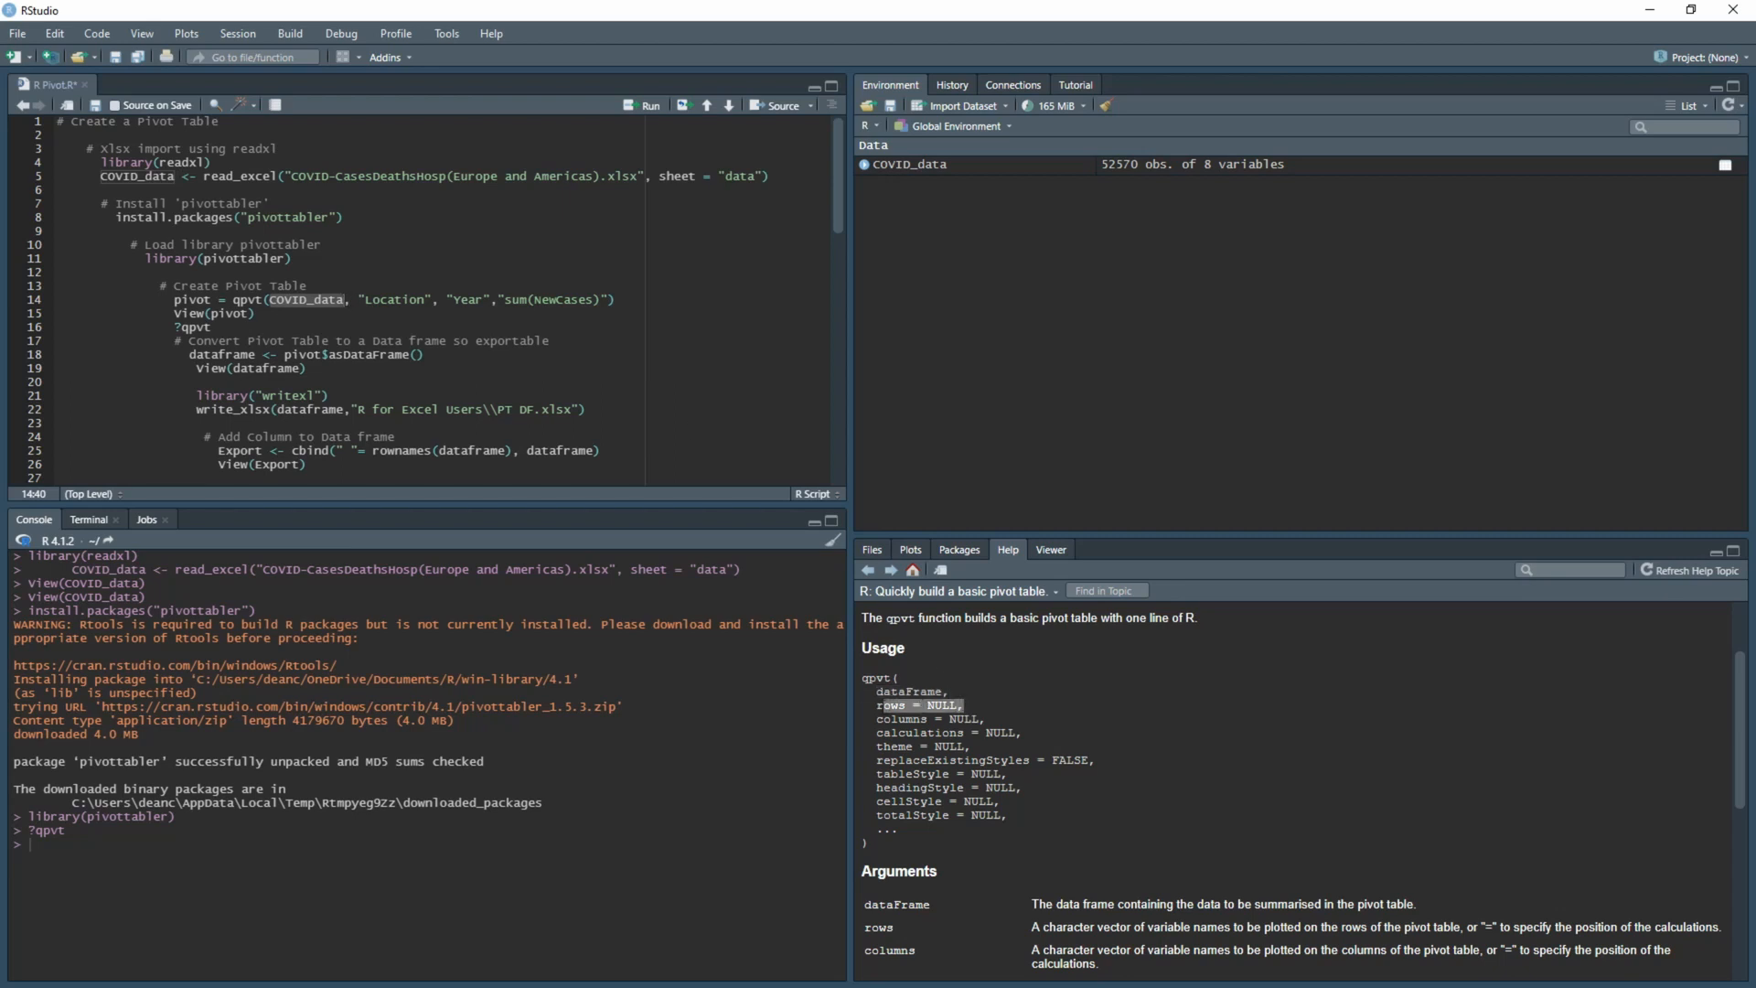
mouse_move(364, 69)
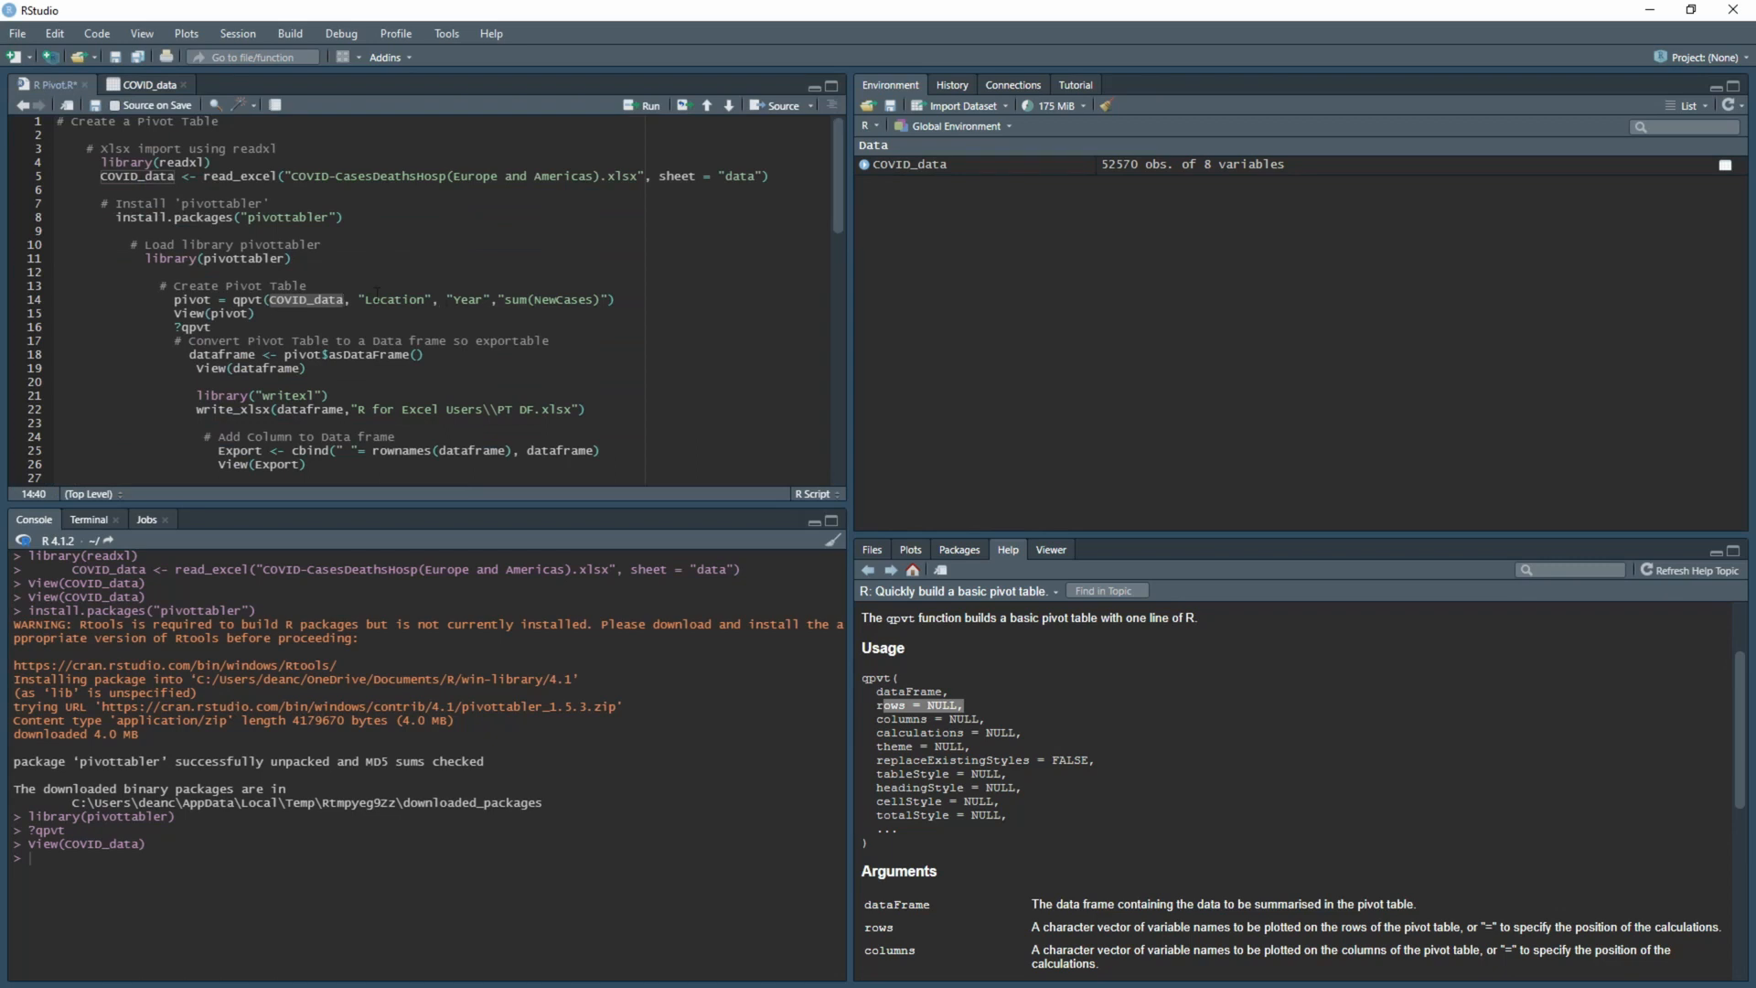
- Run qpvt(COVID_data, "Location", "Year", "sum(NewCases)") and convert the pivot into a 91-row data frame
double_click(394, 299)
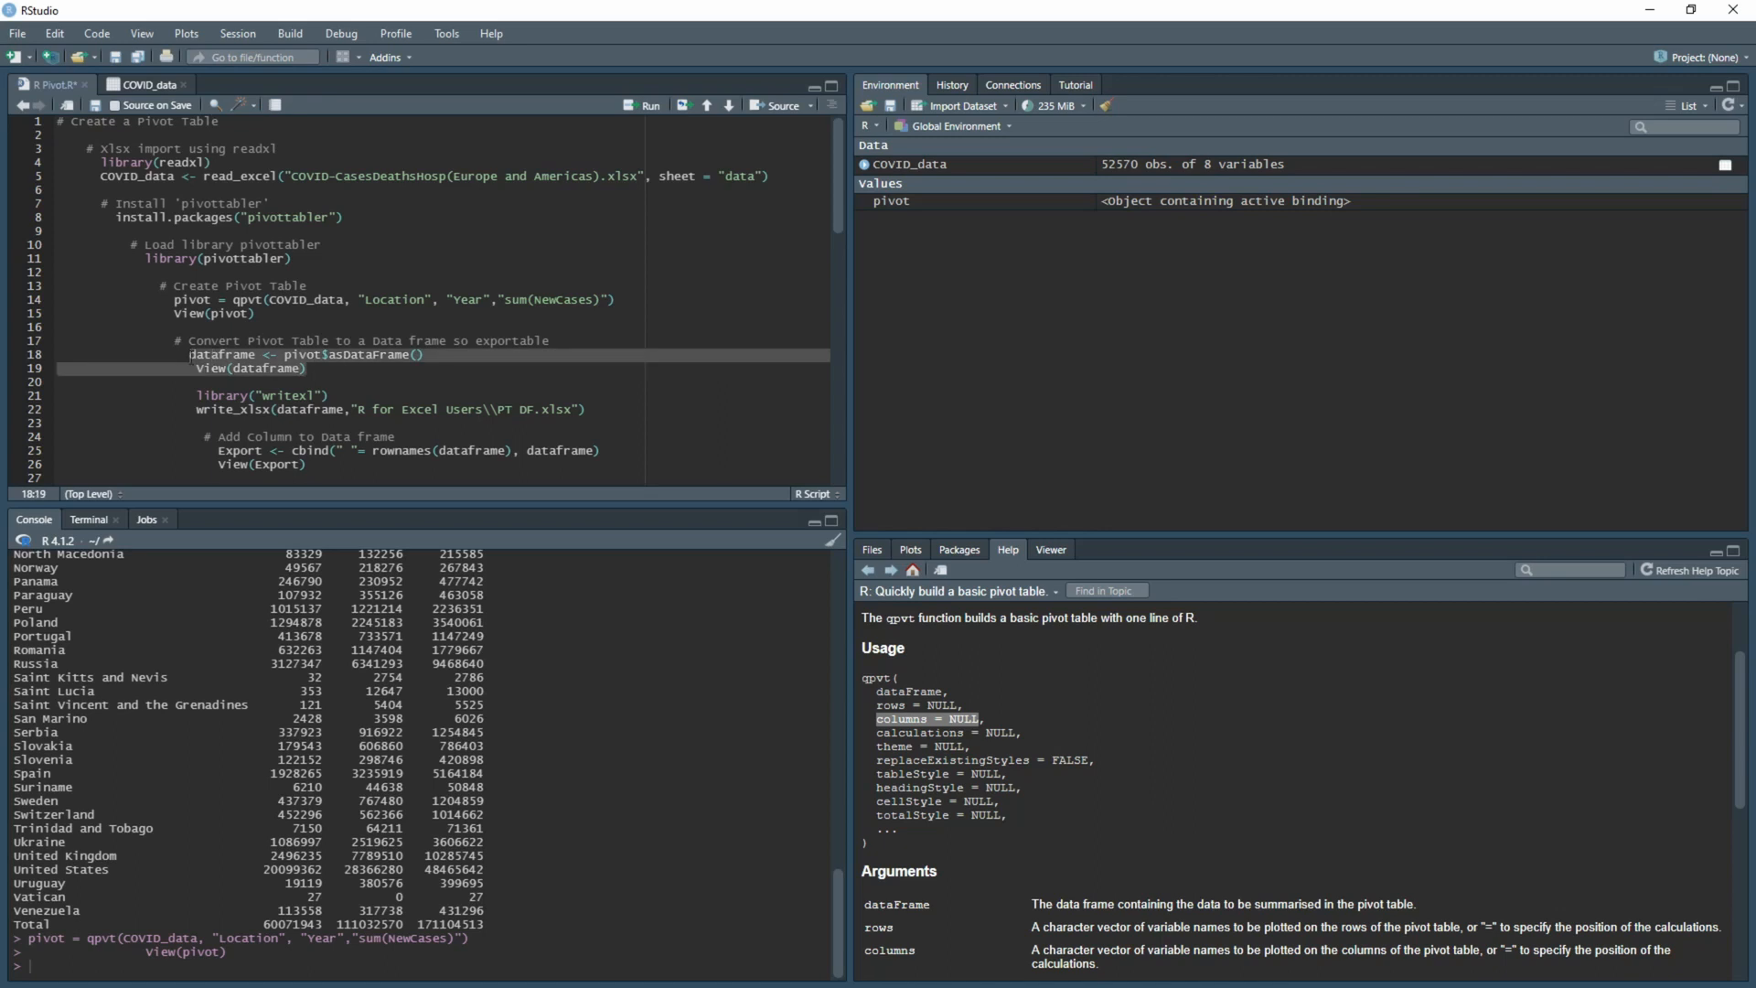
mouse_move(652, 110)
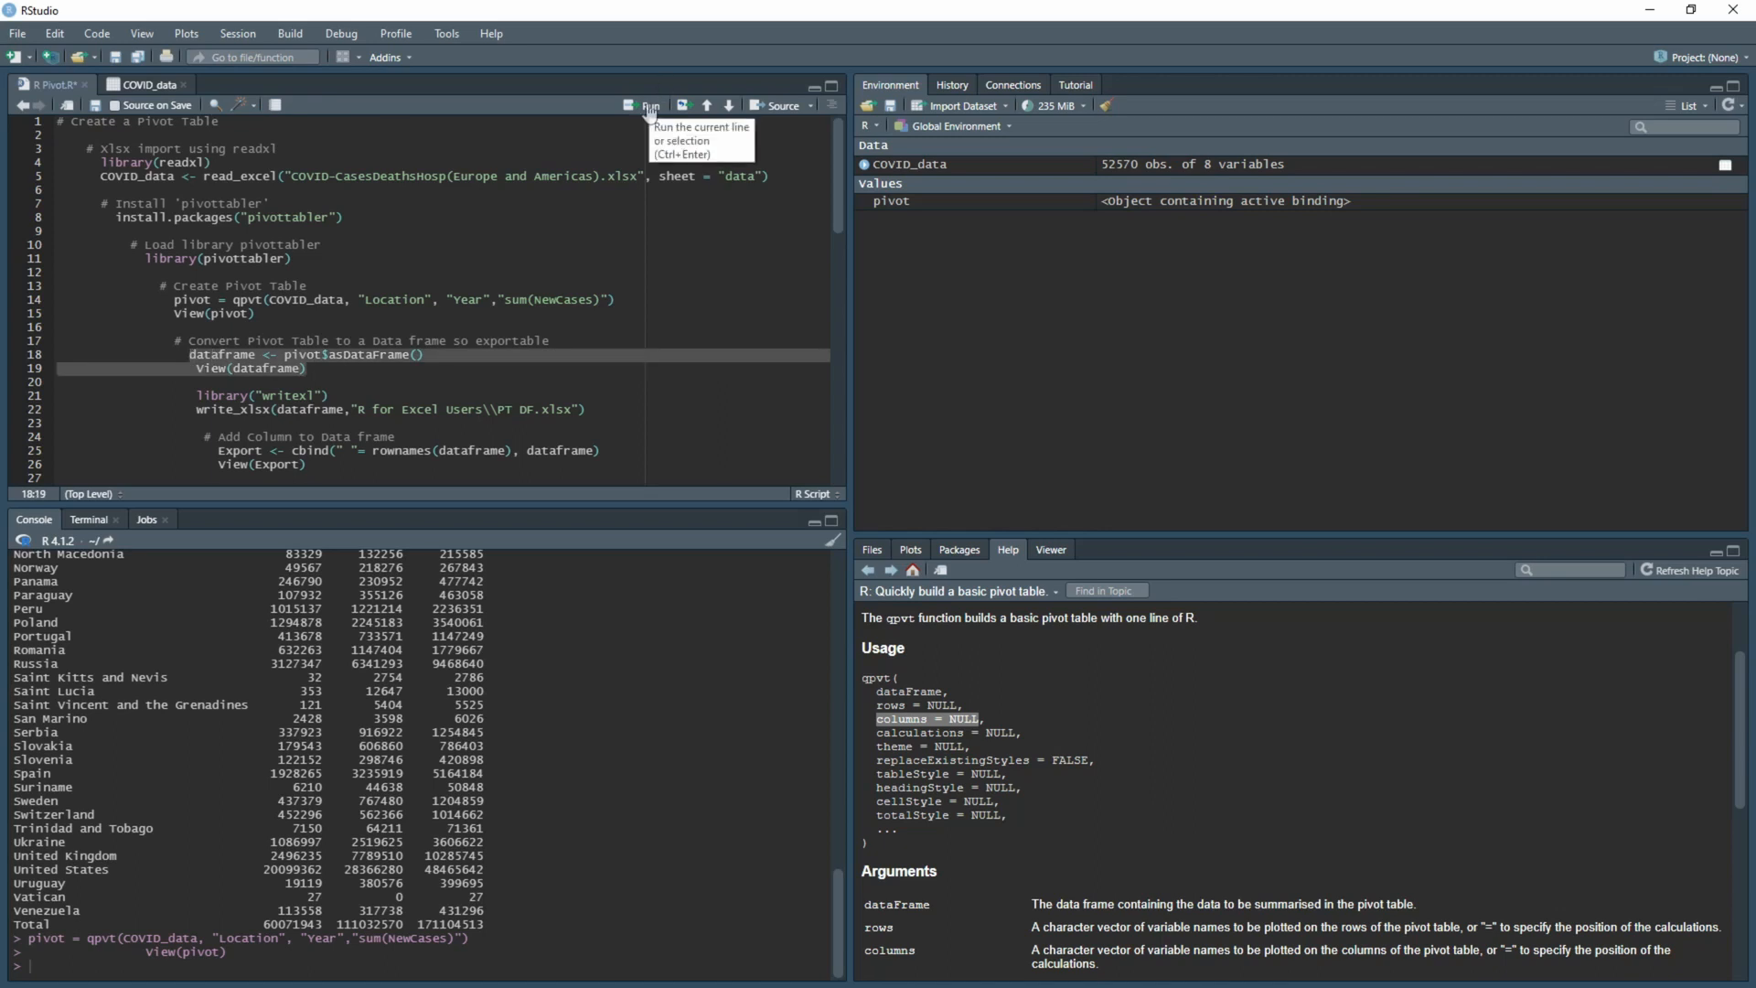
left_click(649, 104)
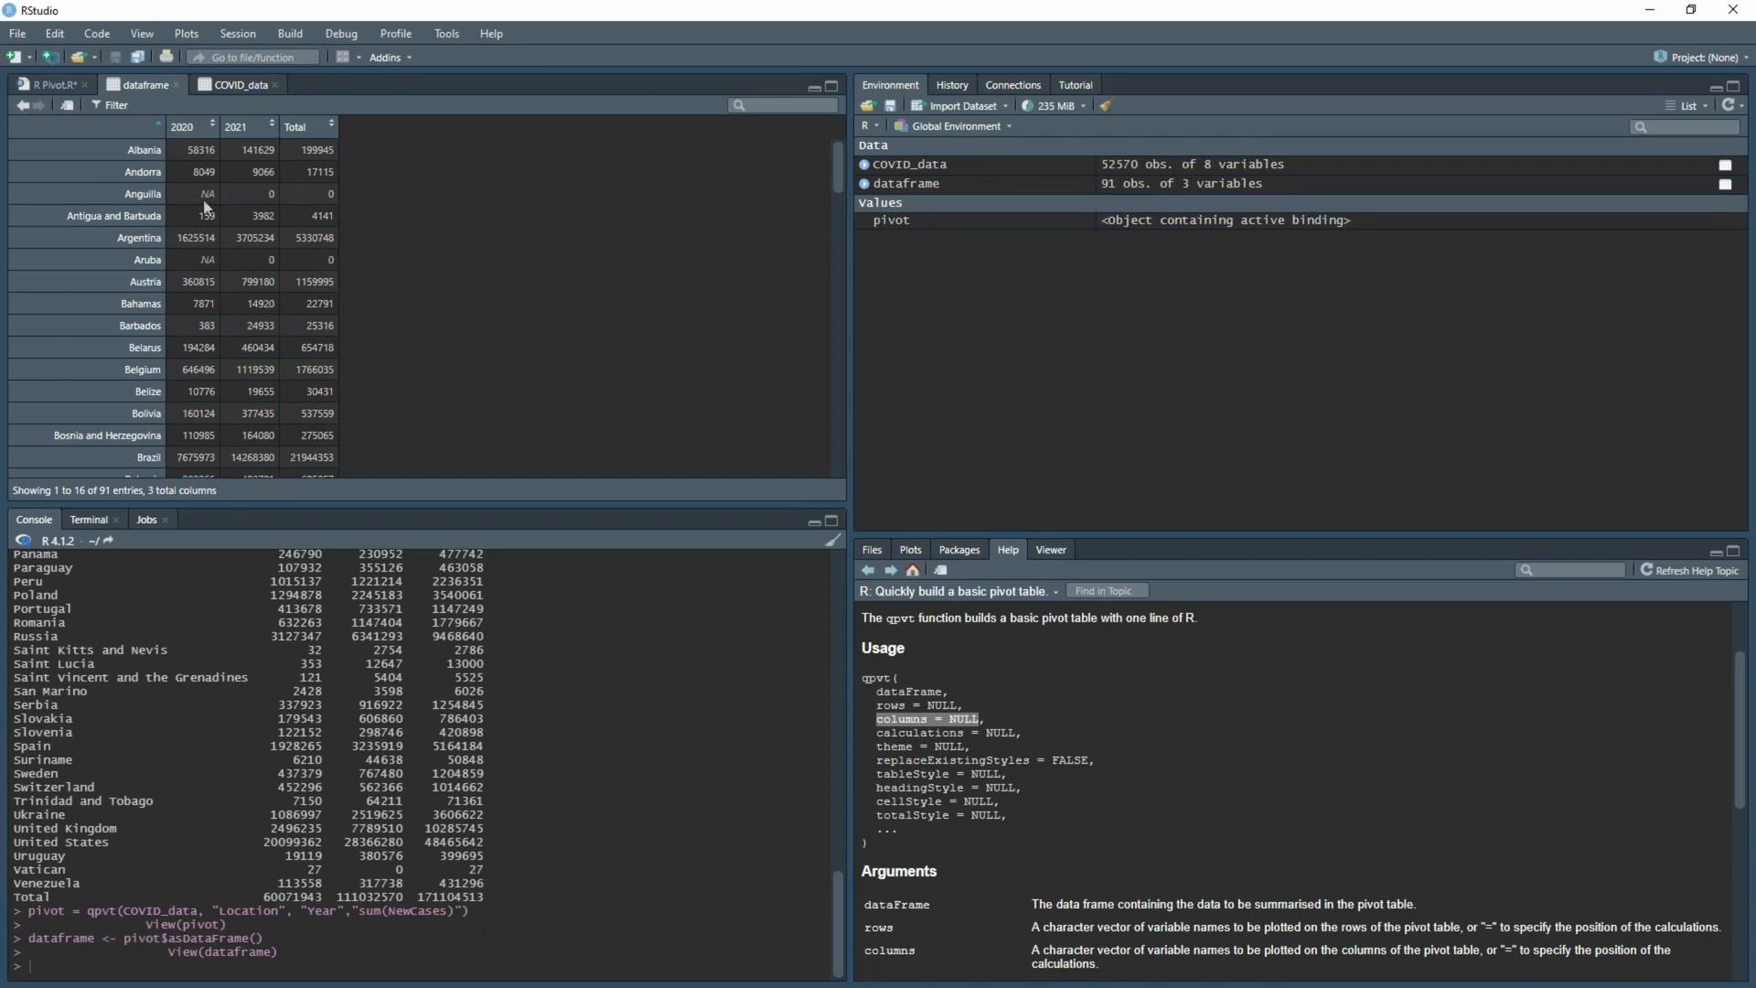
mouse_move(165, 146)
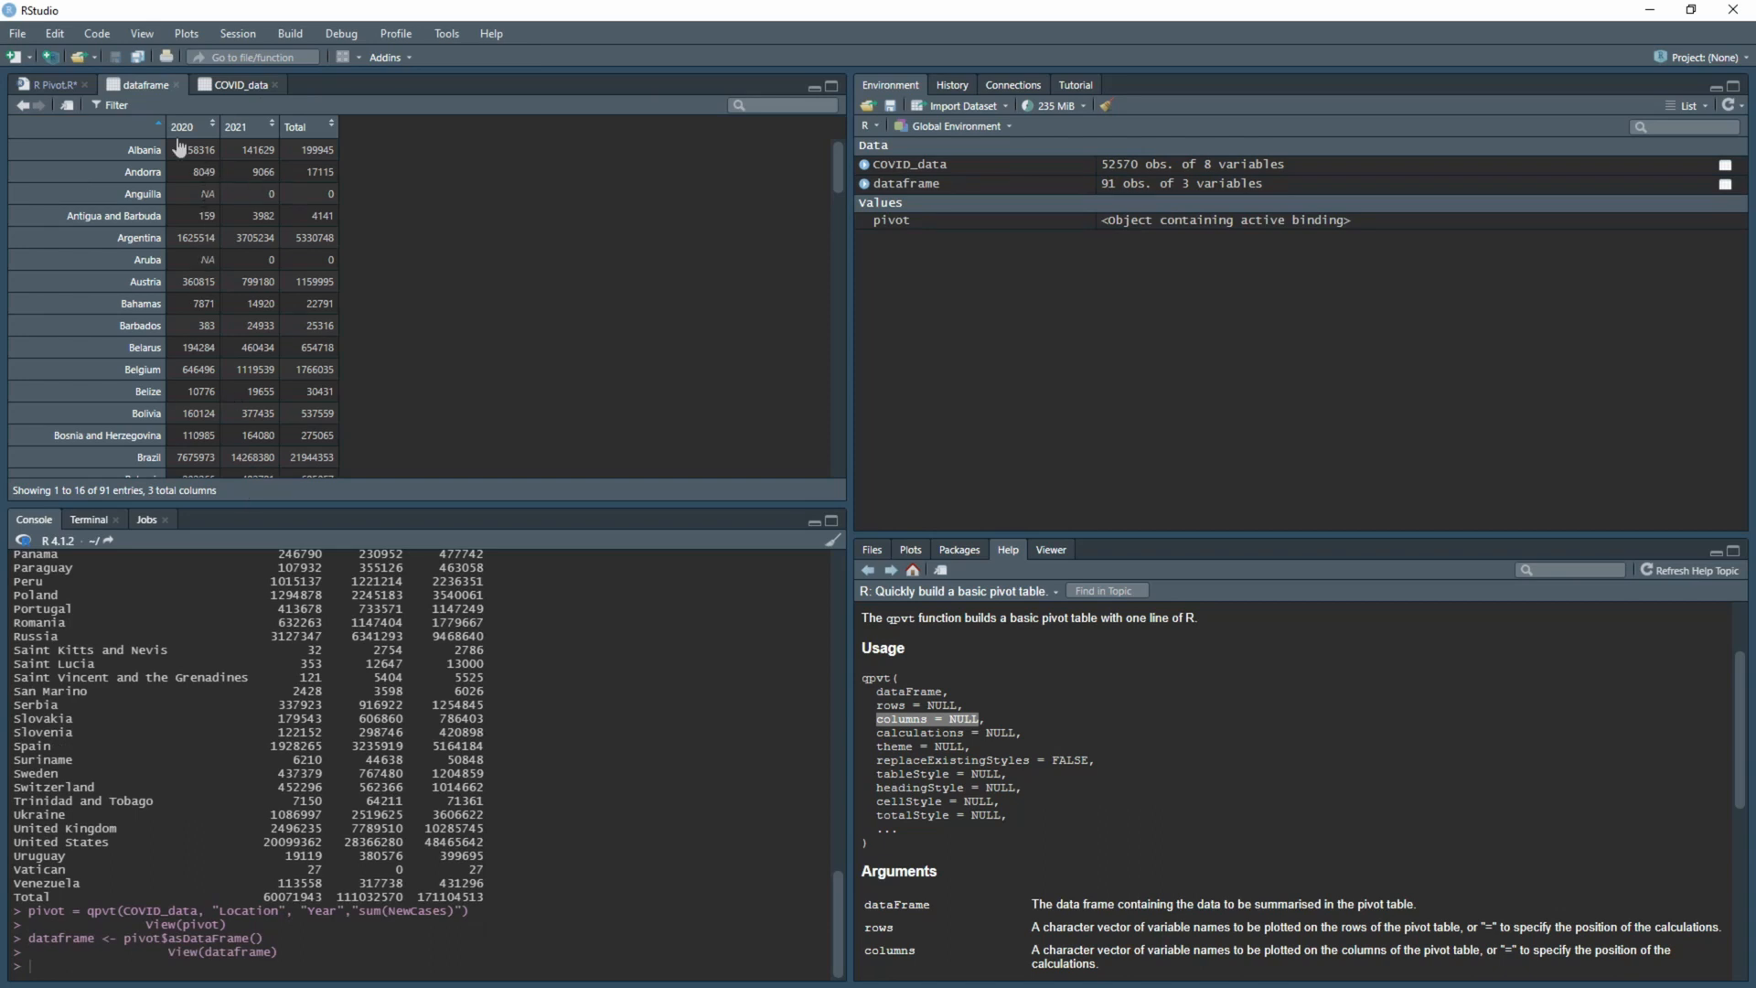
mouse_move(195, 302)
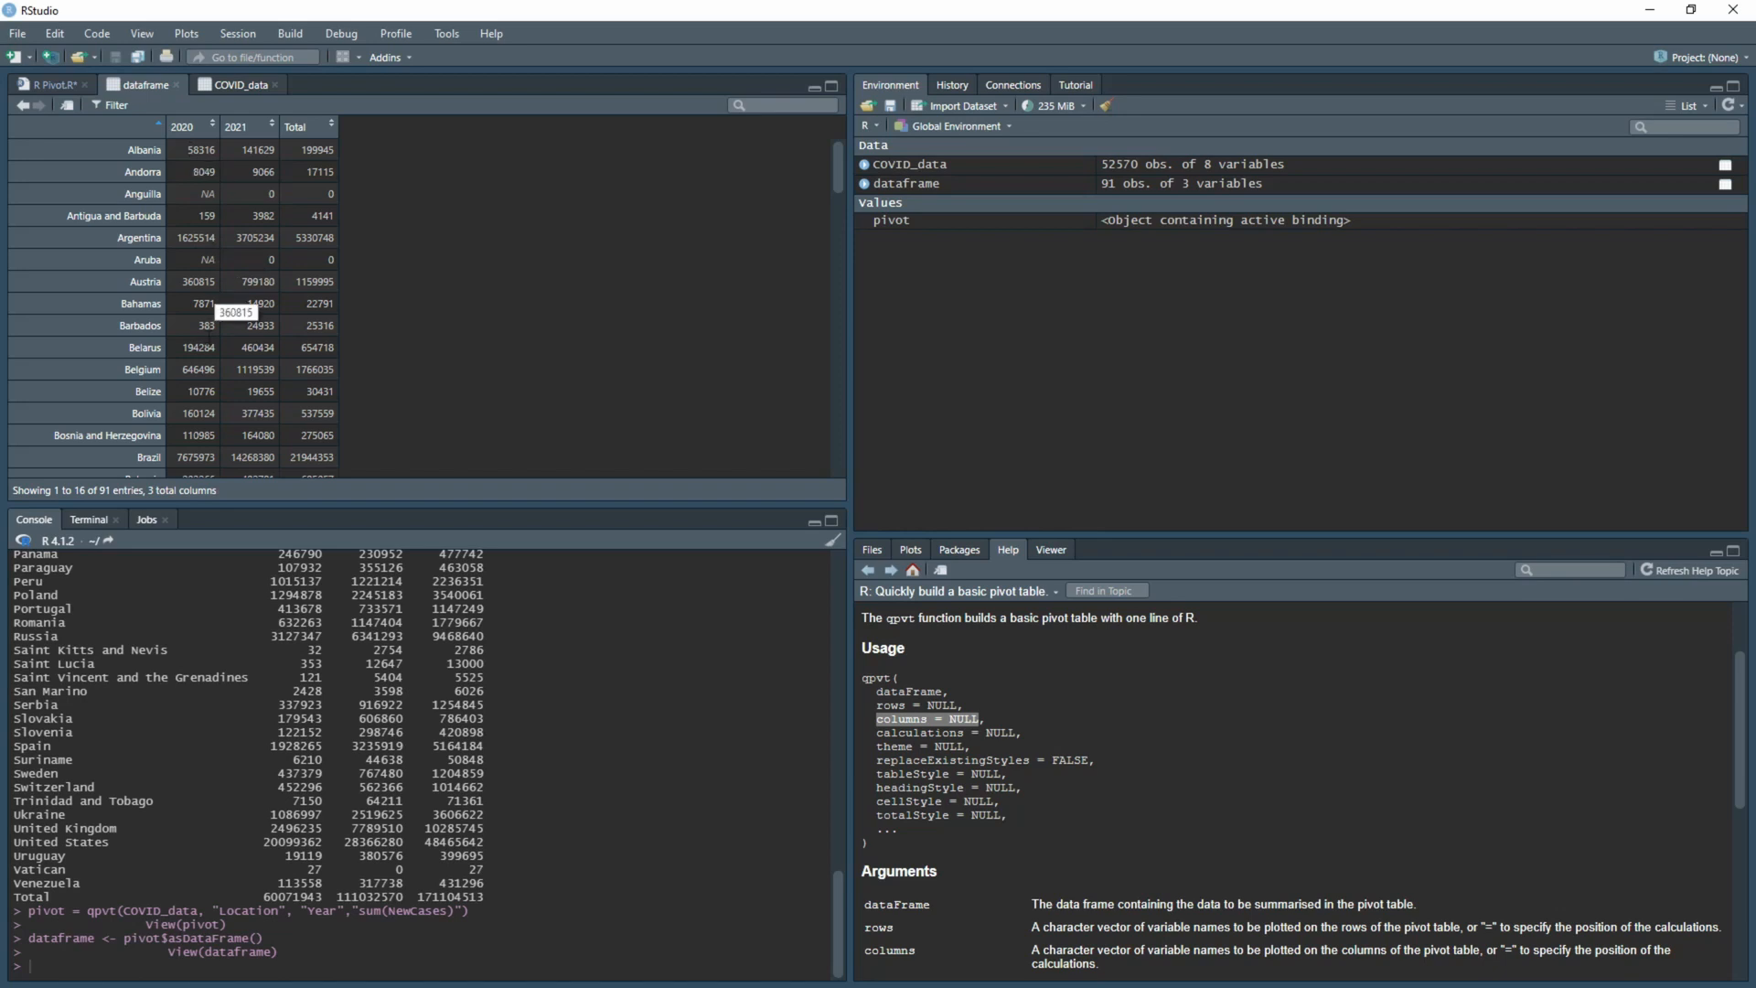
mouse_move(289, 146)
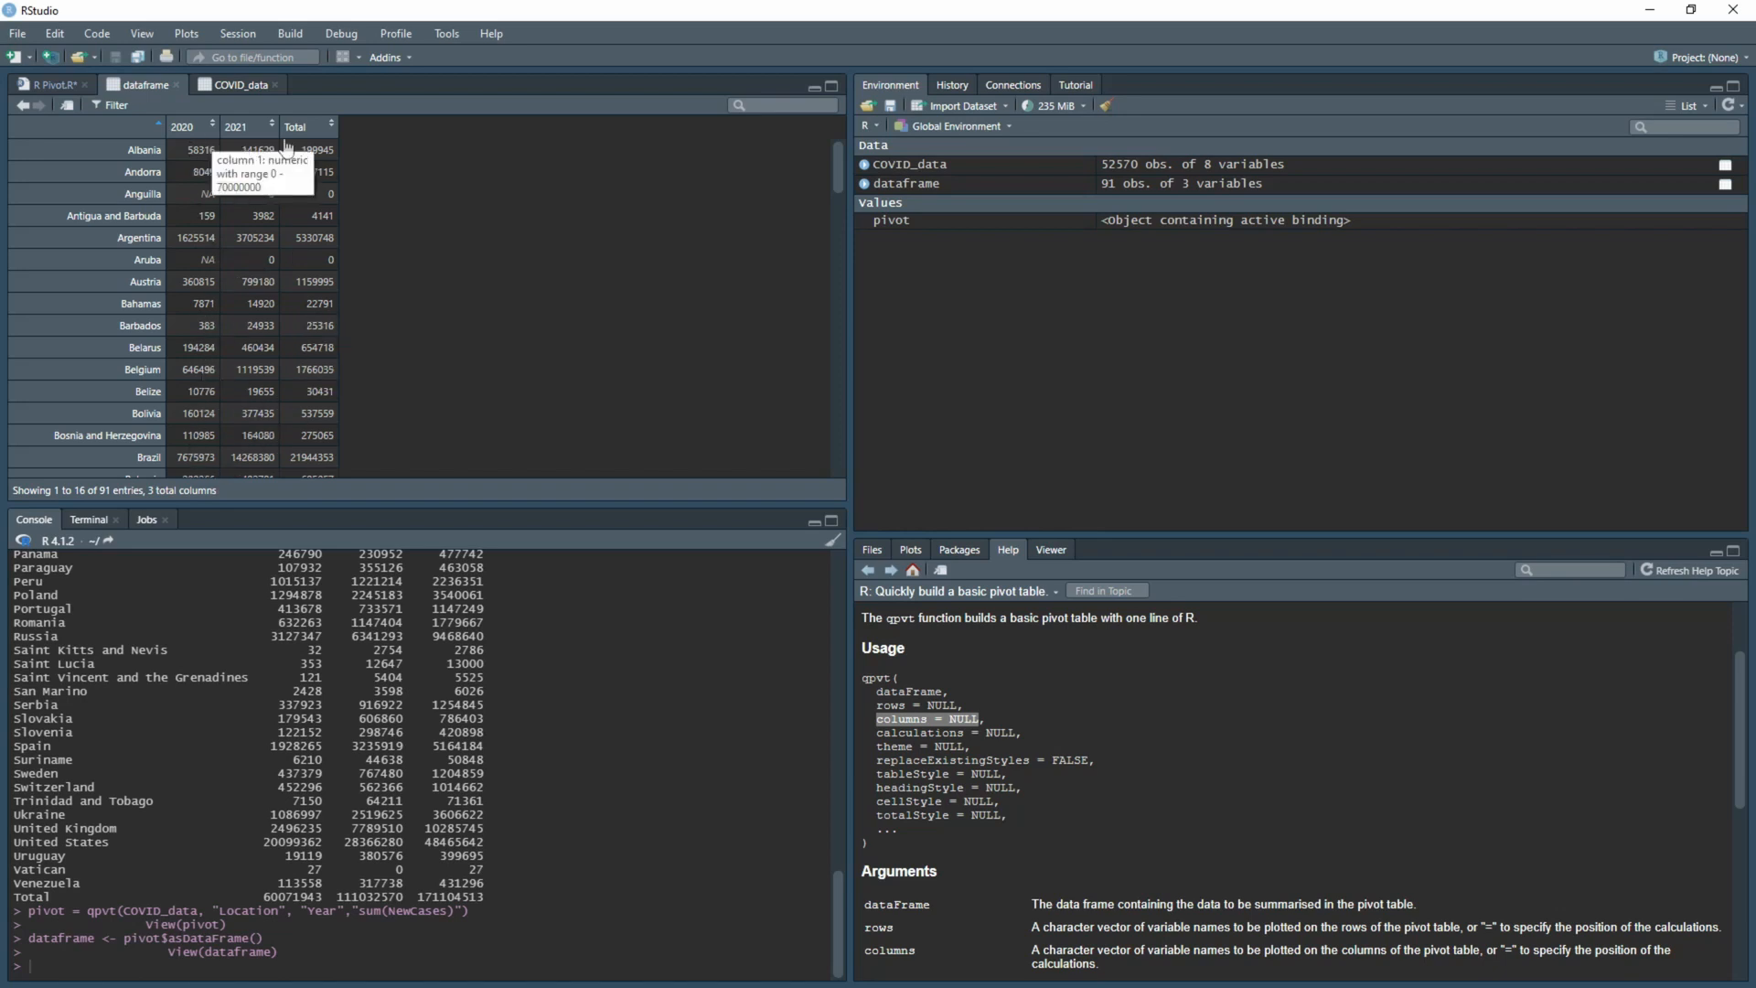
mouse_move(108, 262)
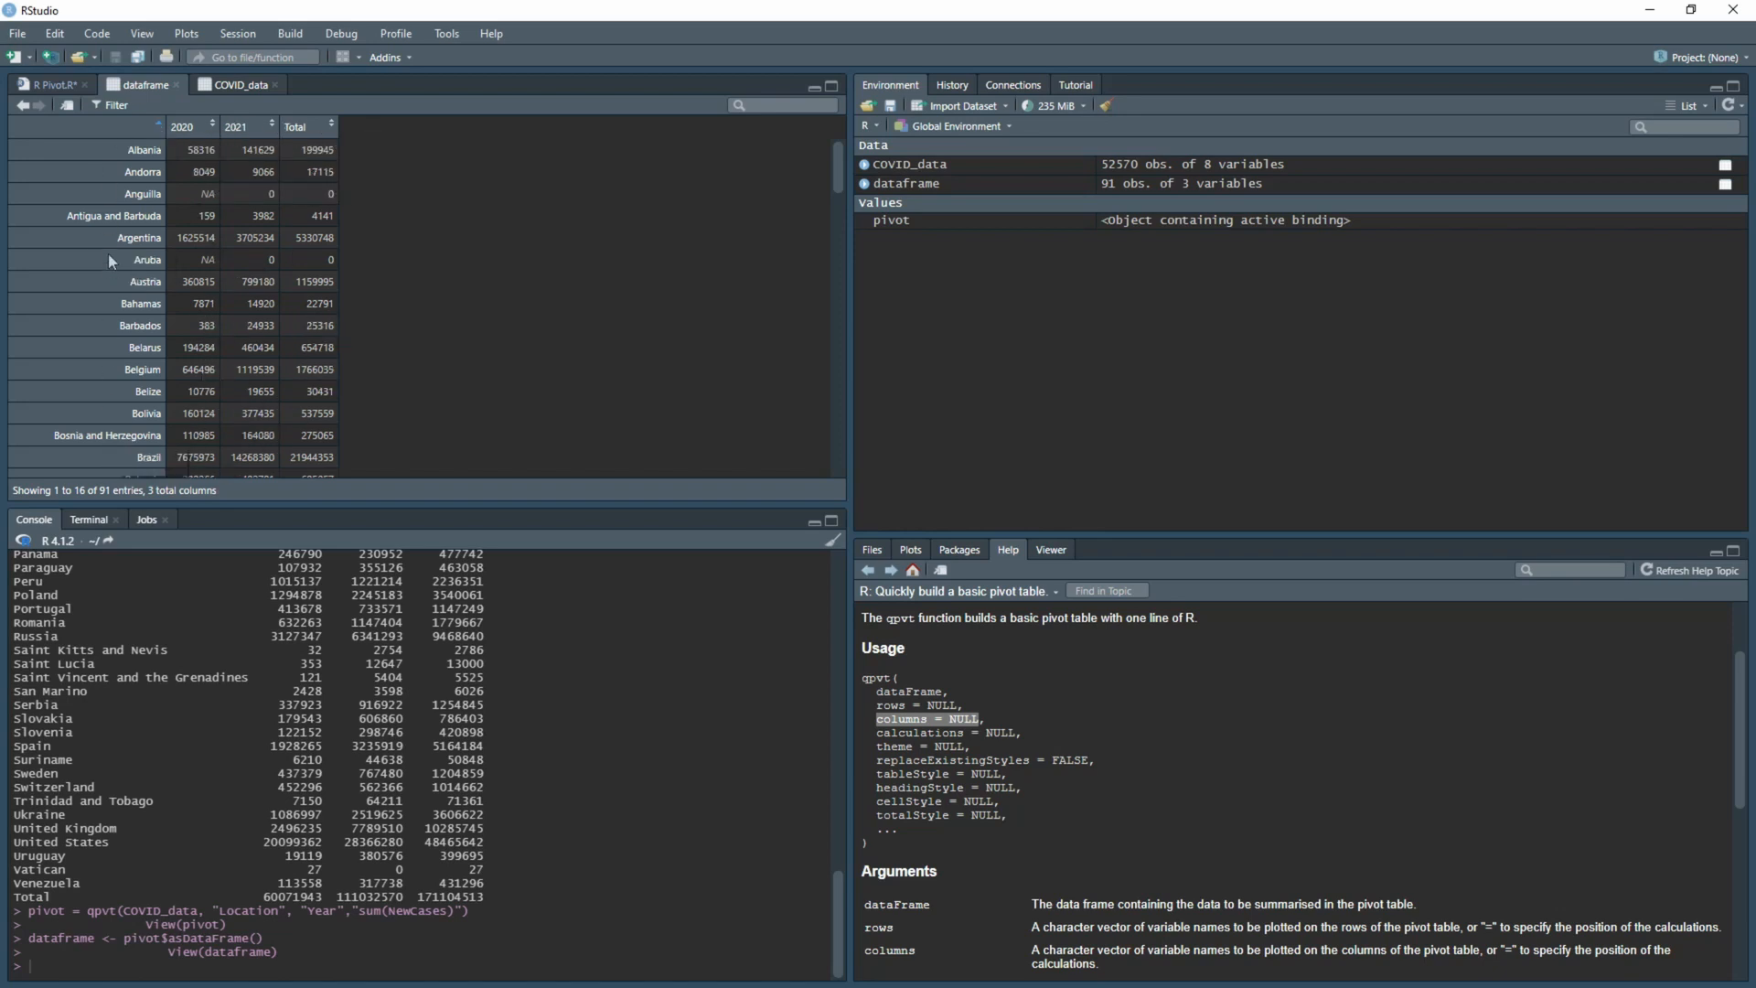
mouse_move(158, 131)
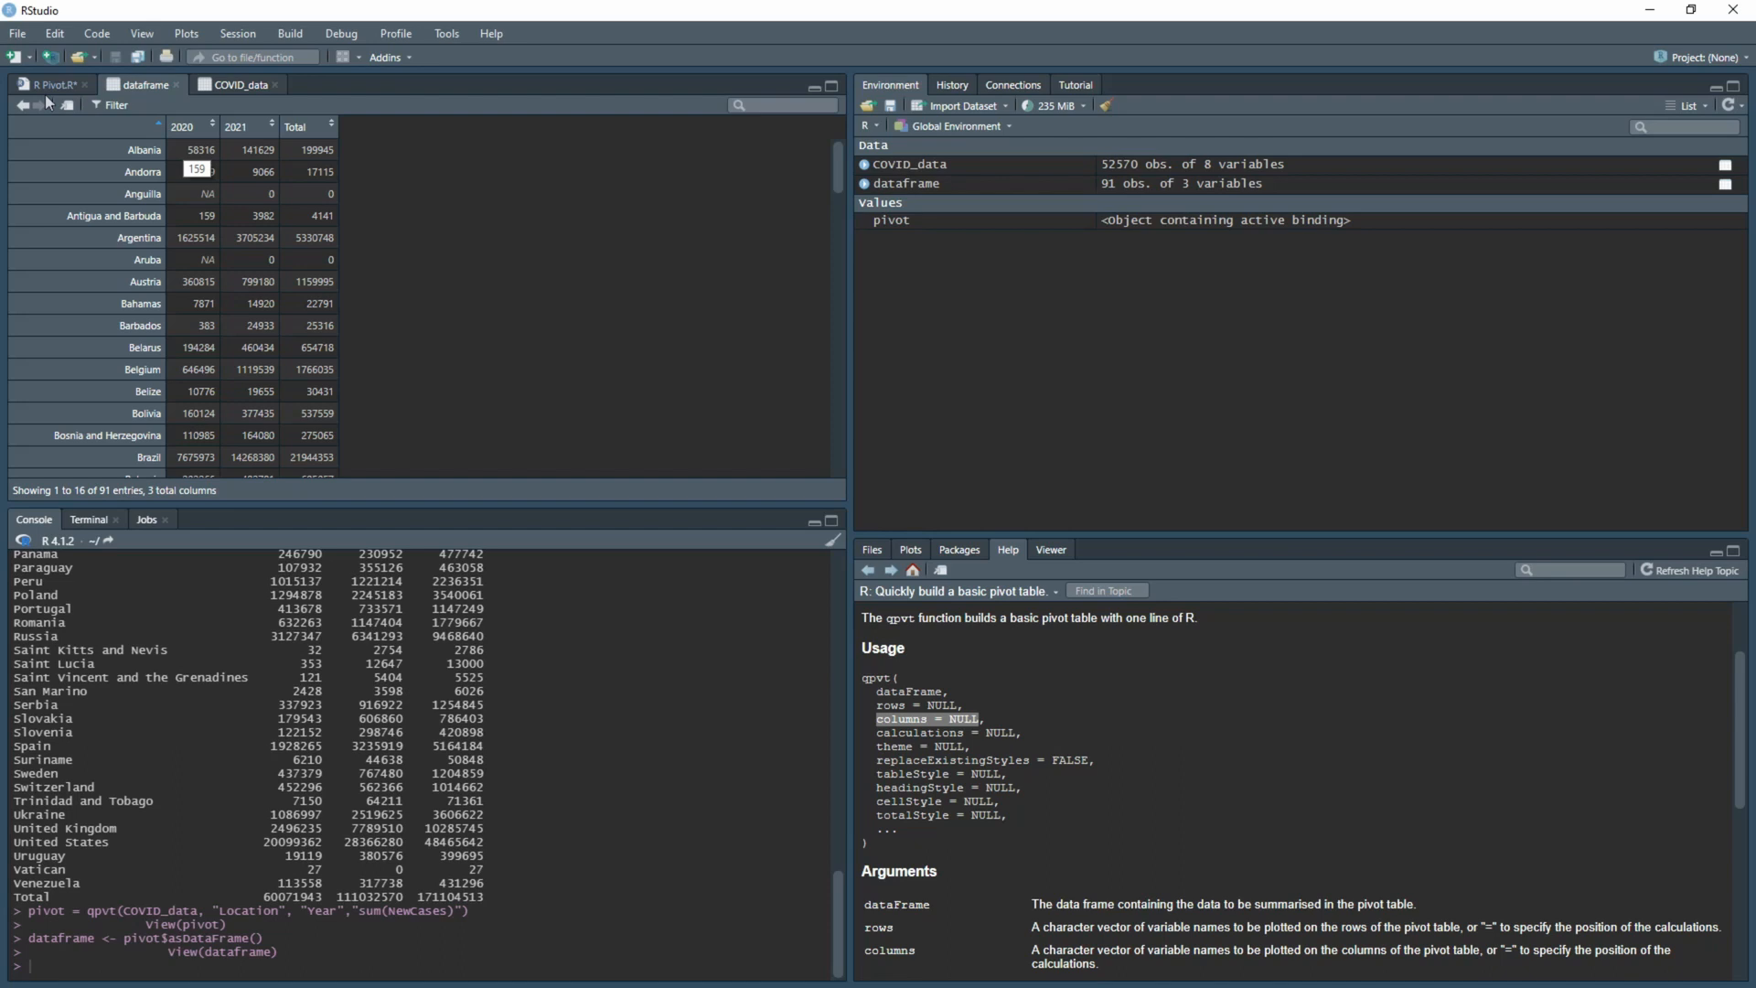
- Export the data frame to PT DF.xlsx with writexl and view the file in Excel
left_click(51, 84)
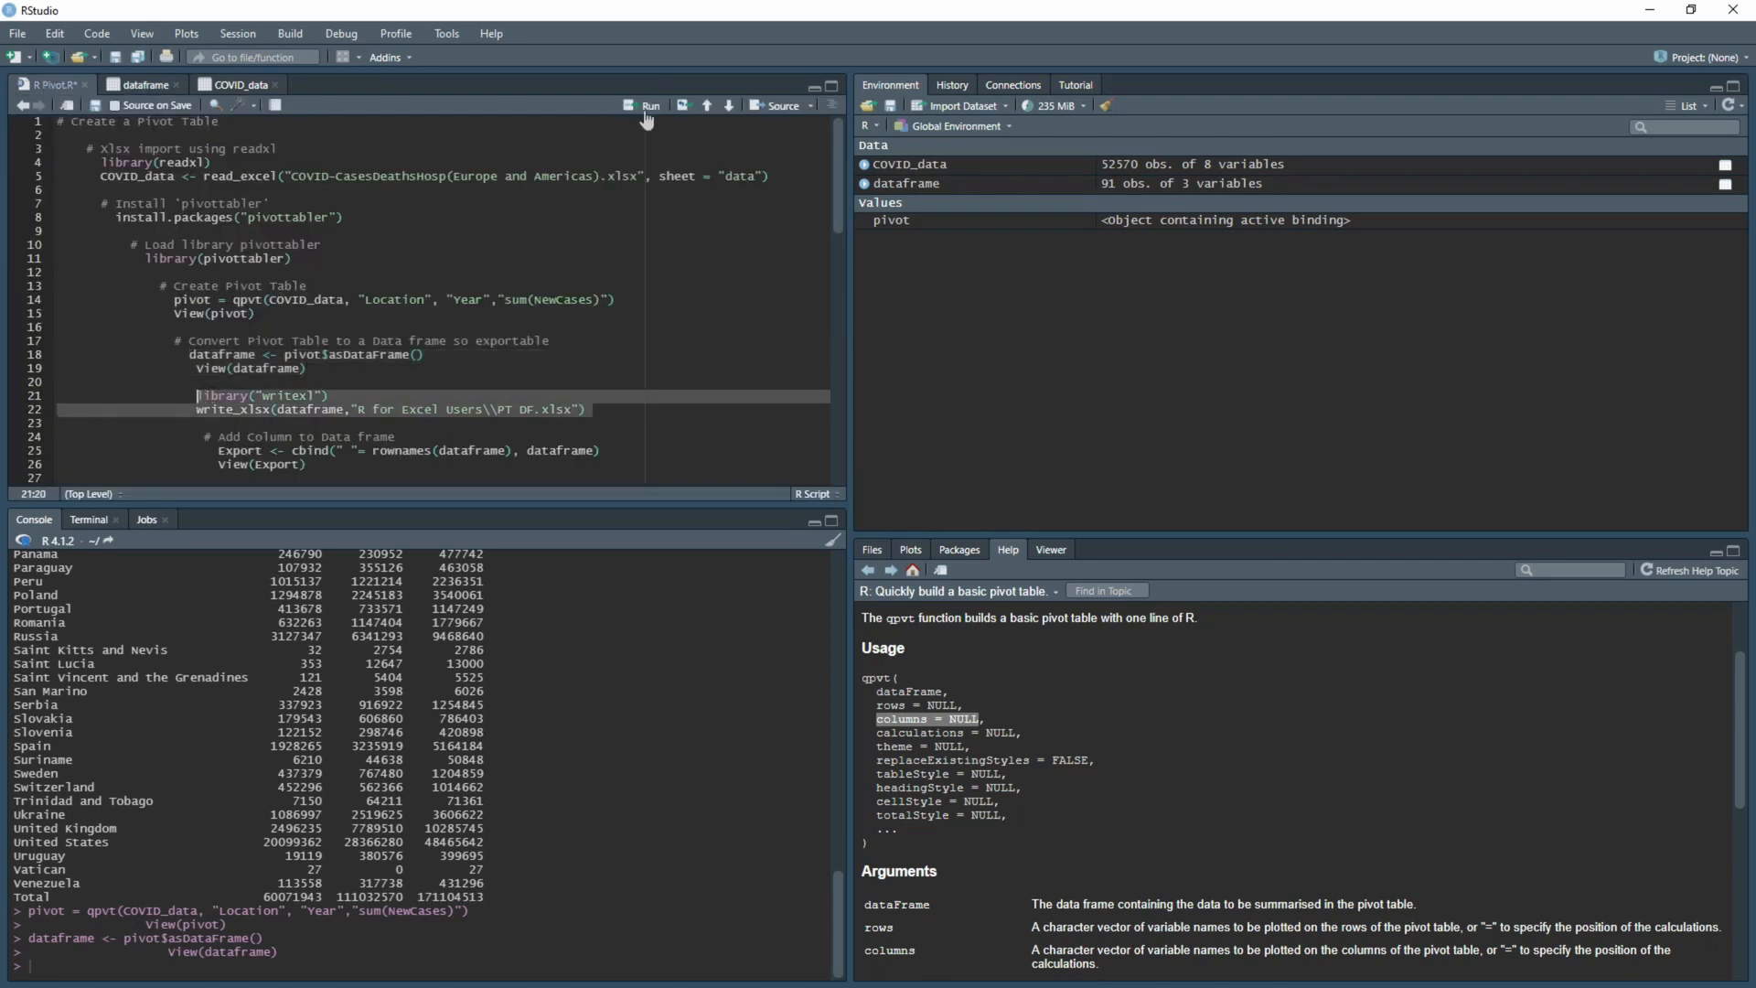
left_click(872, 549)
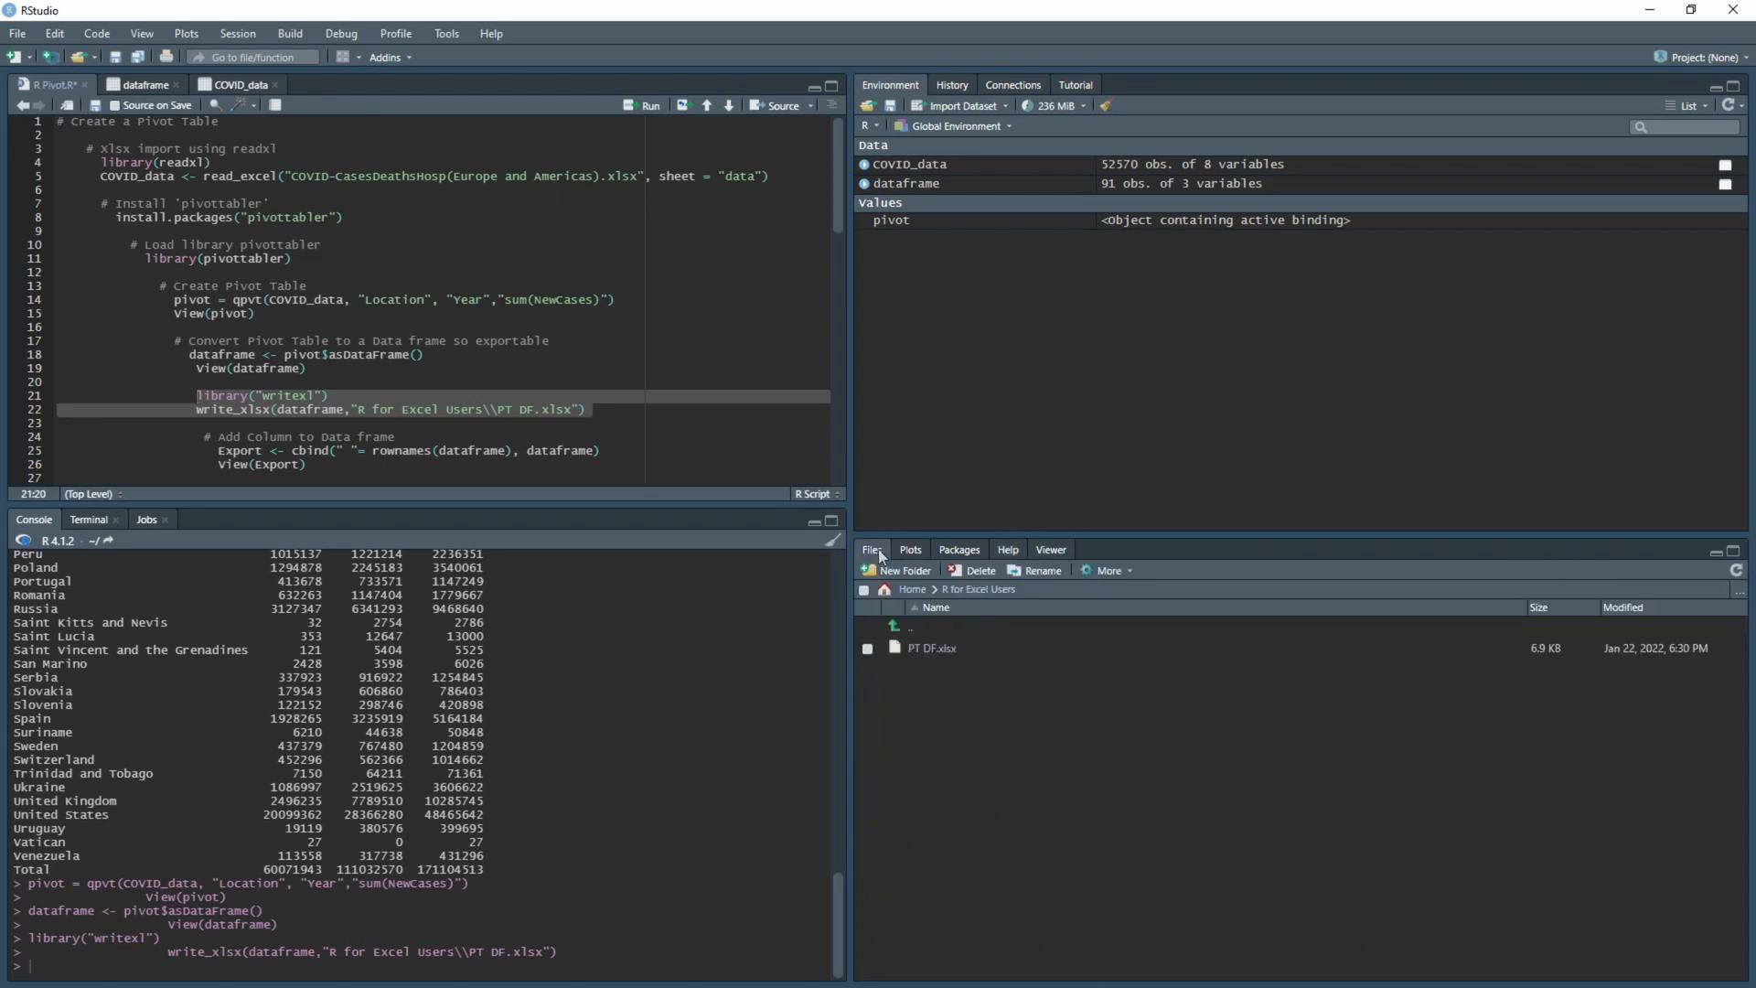
right_click(930, 647)
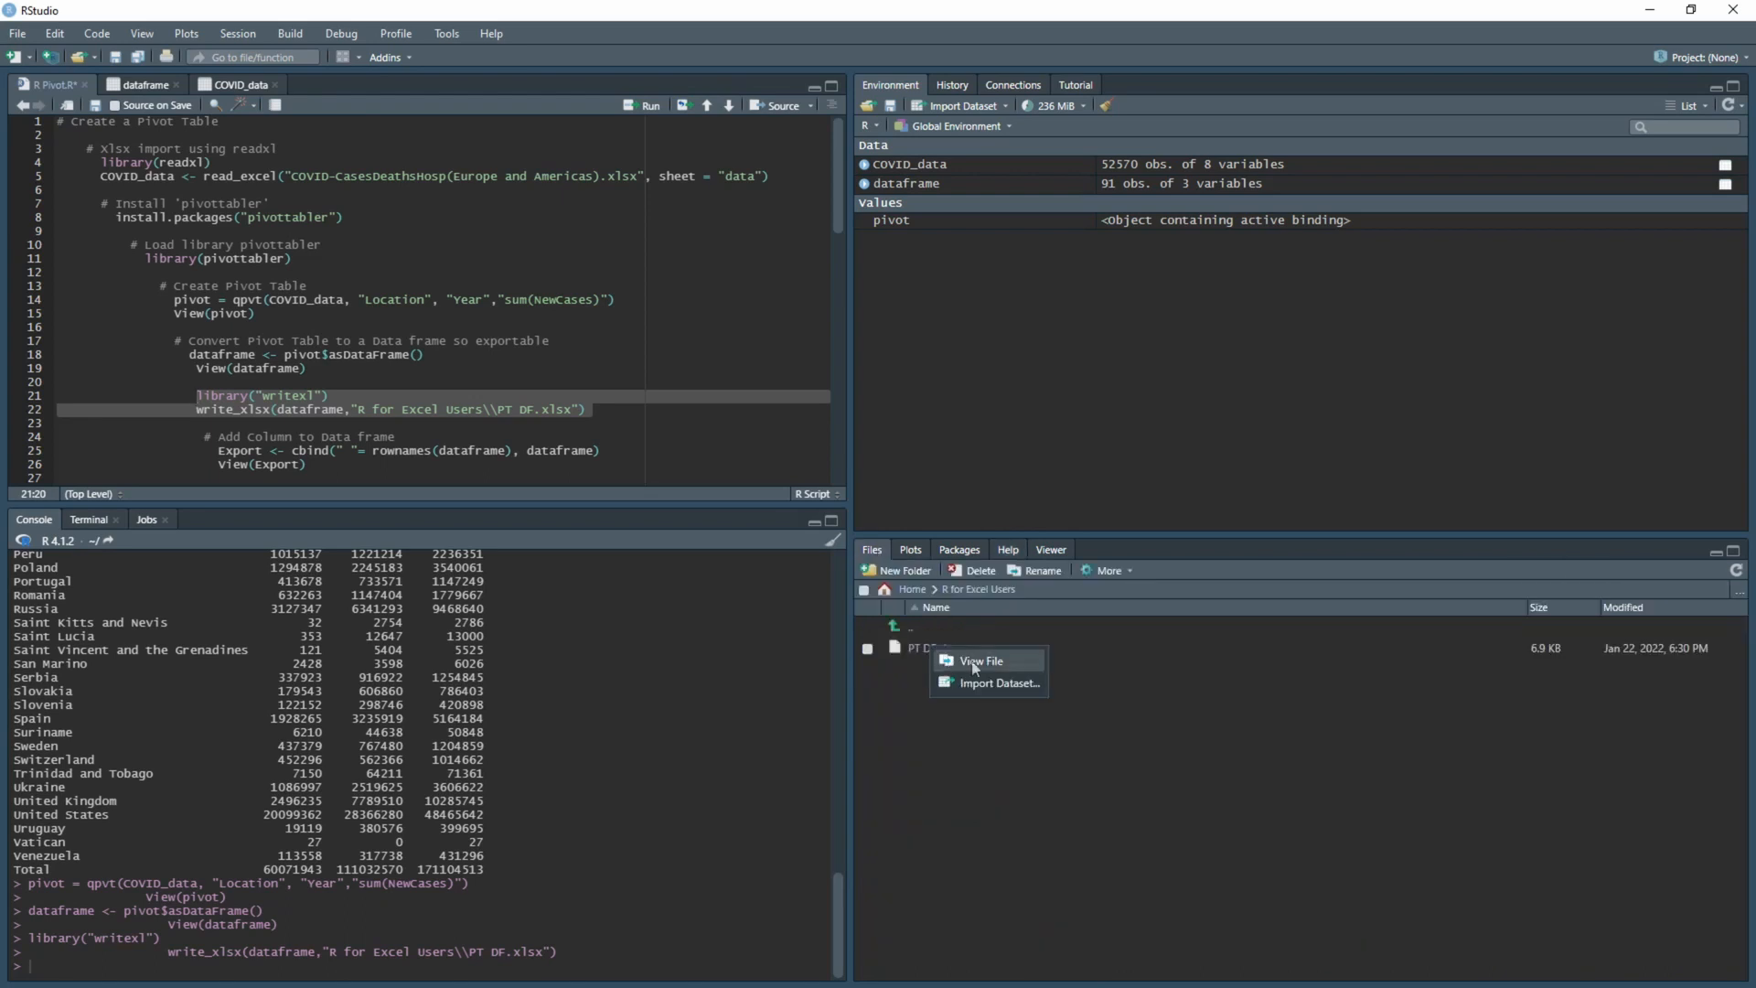
left_click(980, 660)
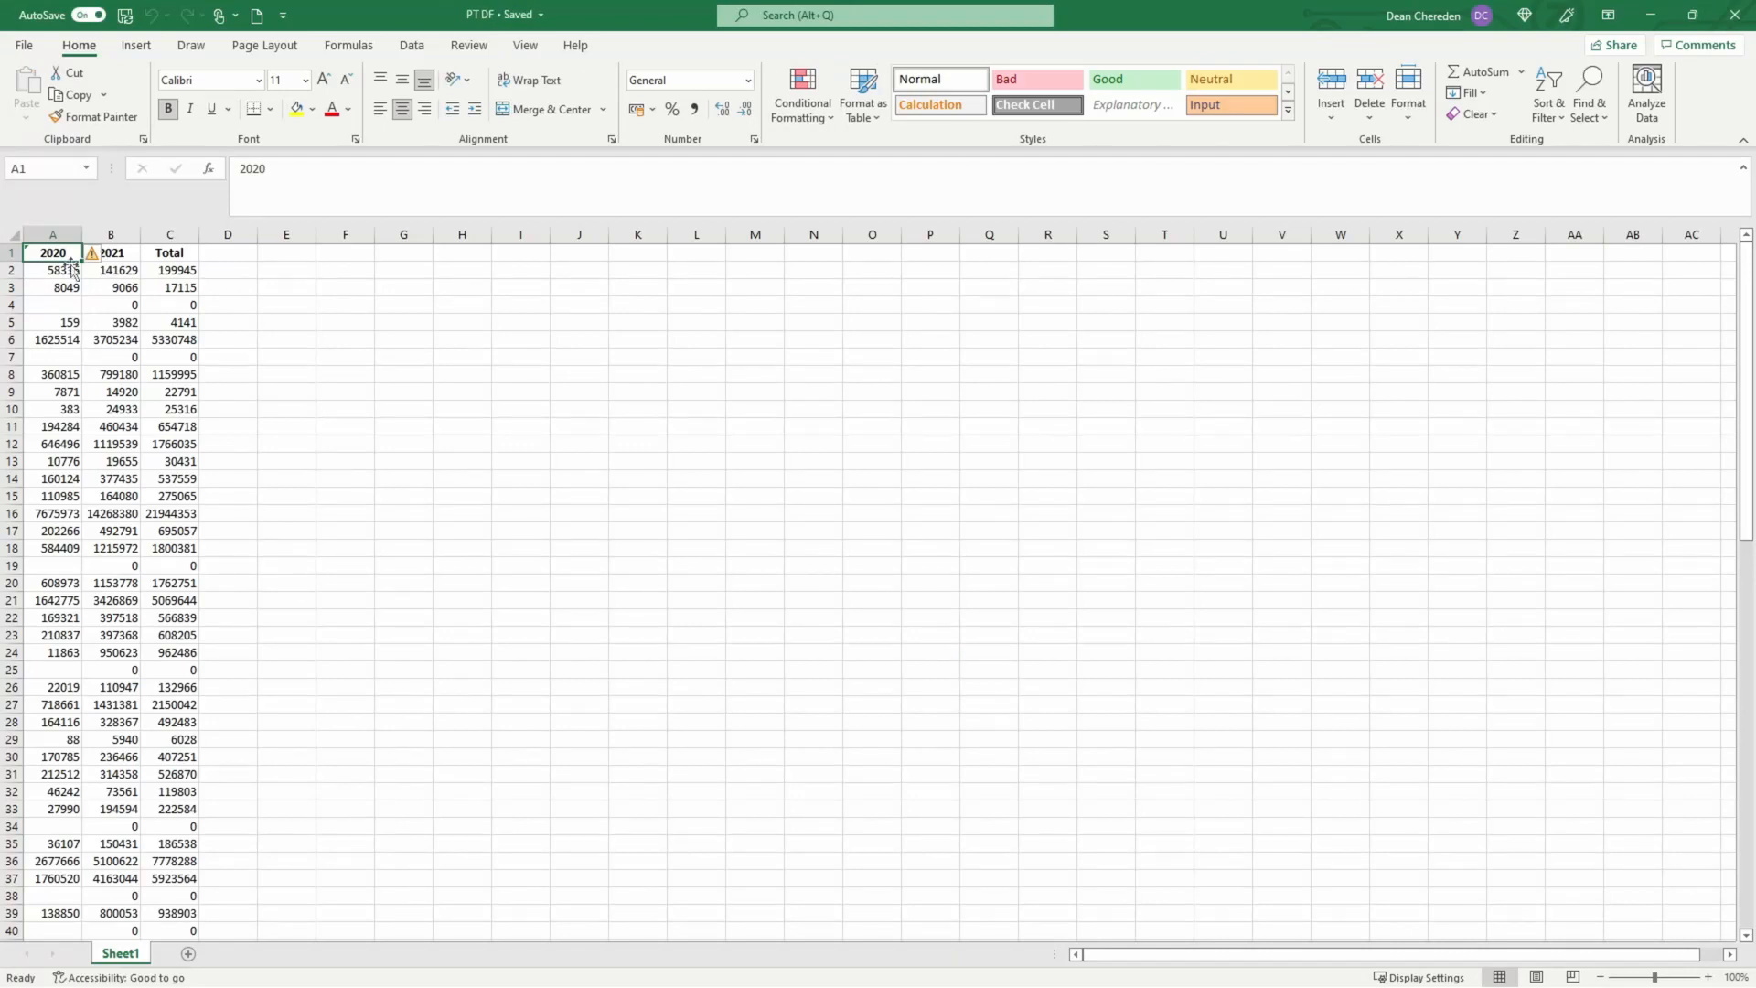
mouse_move(34, 760)
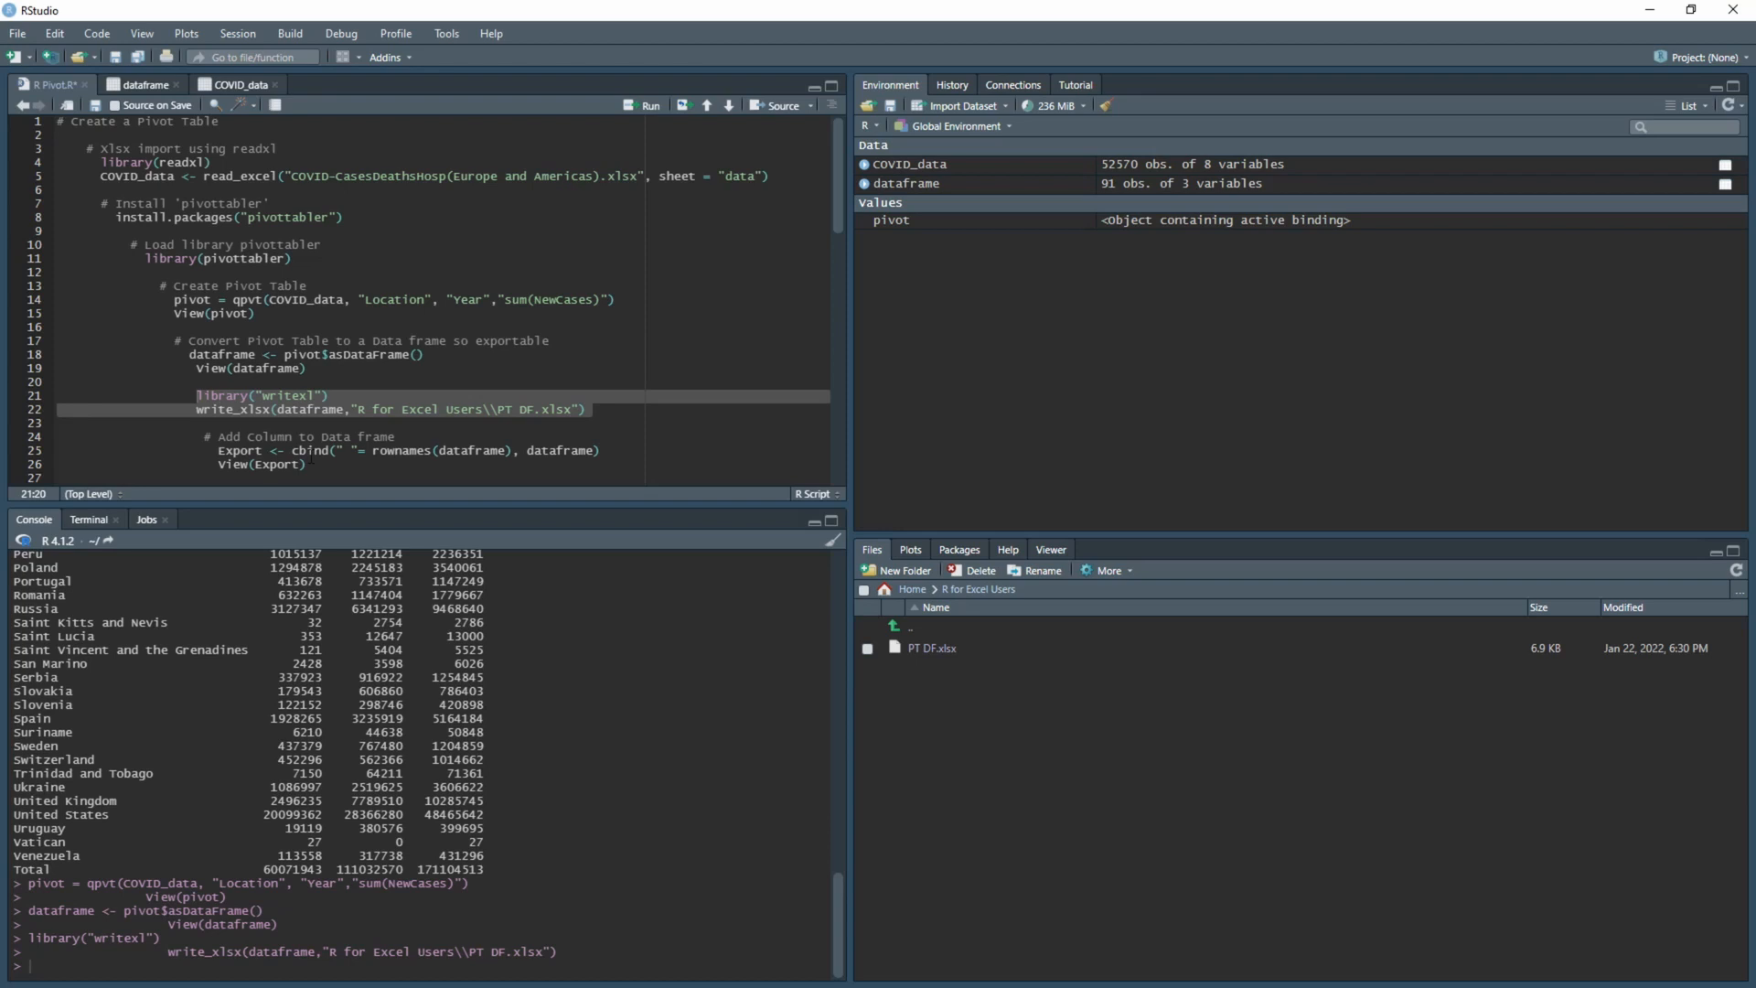
- Run the cbind(" " = rownames(dataframe), dataframe) and View(Export) lines
scroll("down", 3)
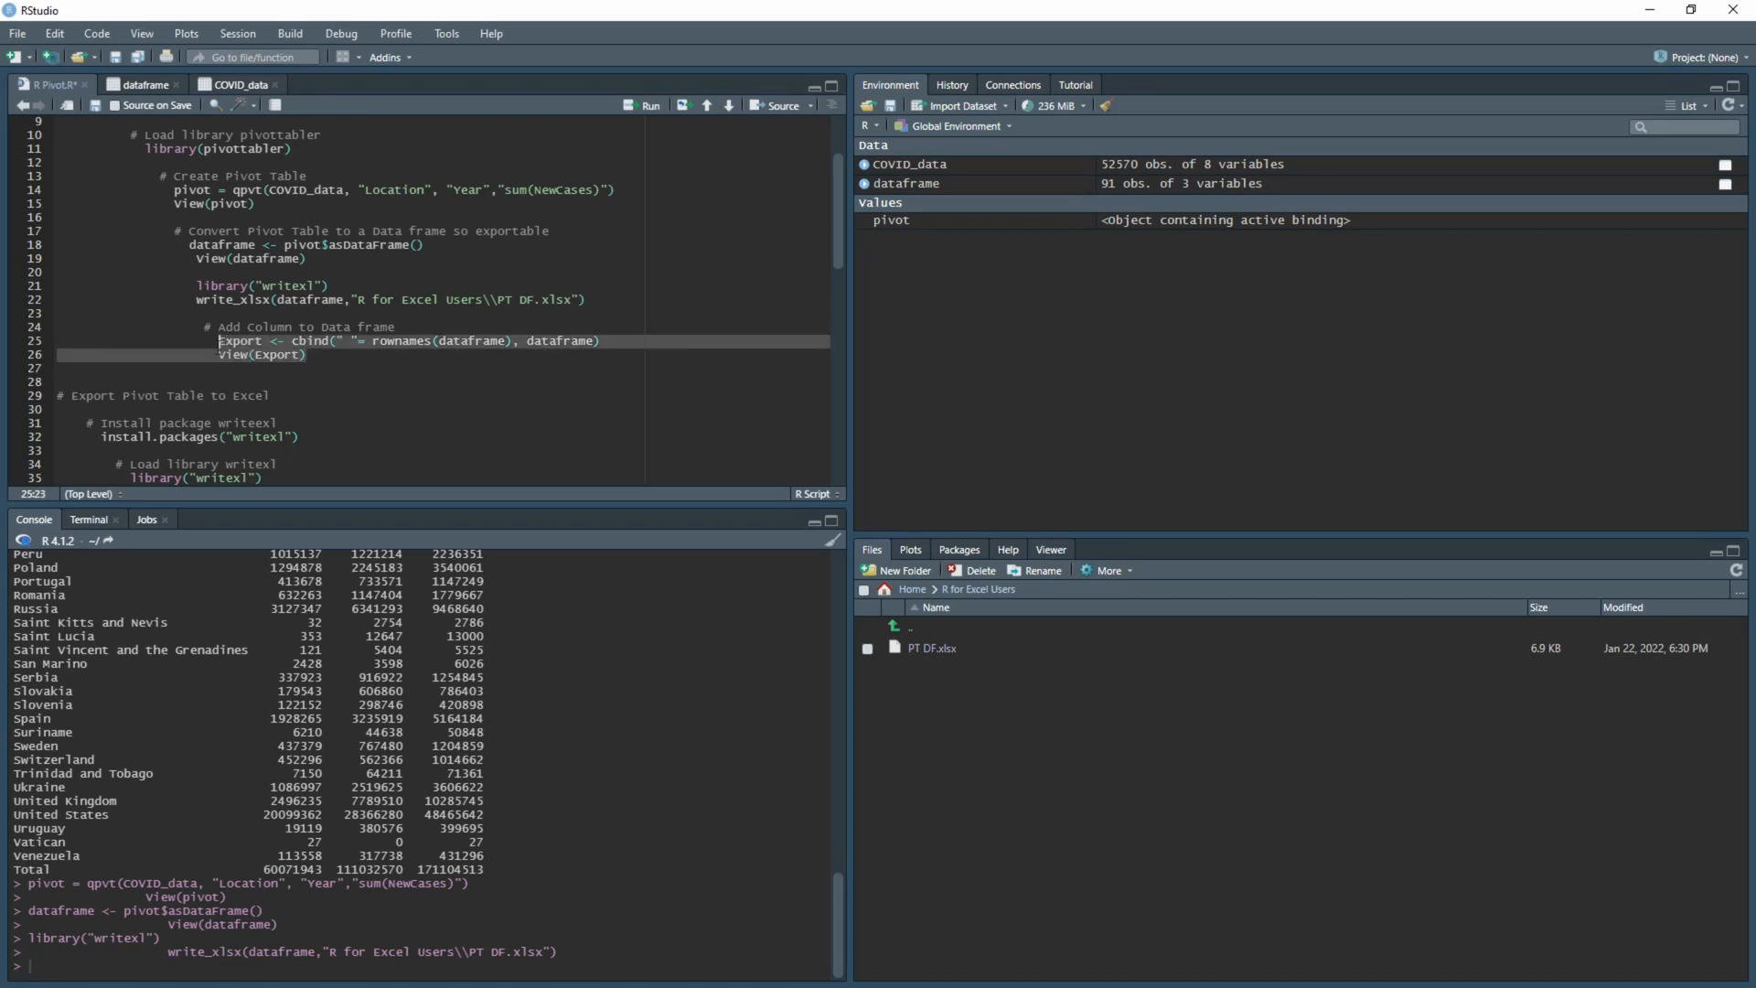
mouse_move(645, 108)
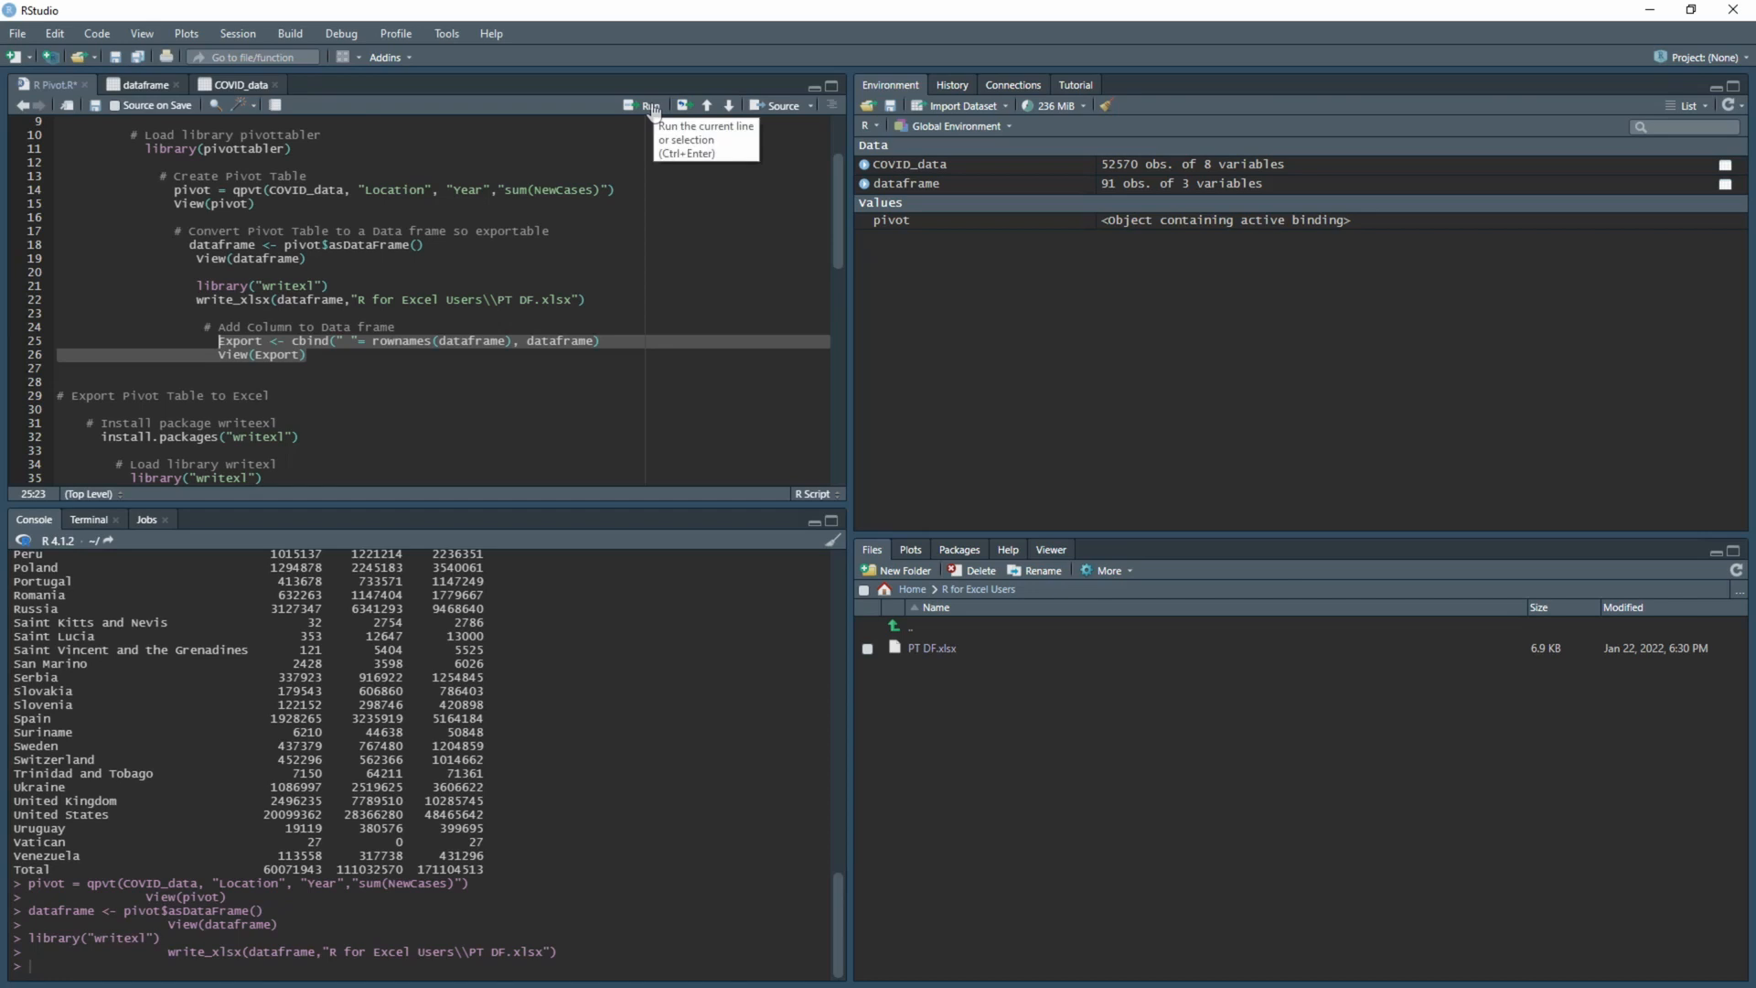
left_click(647, 106)
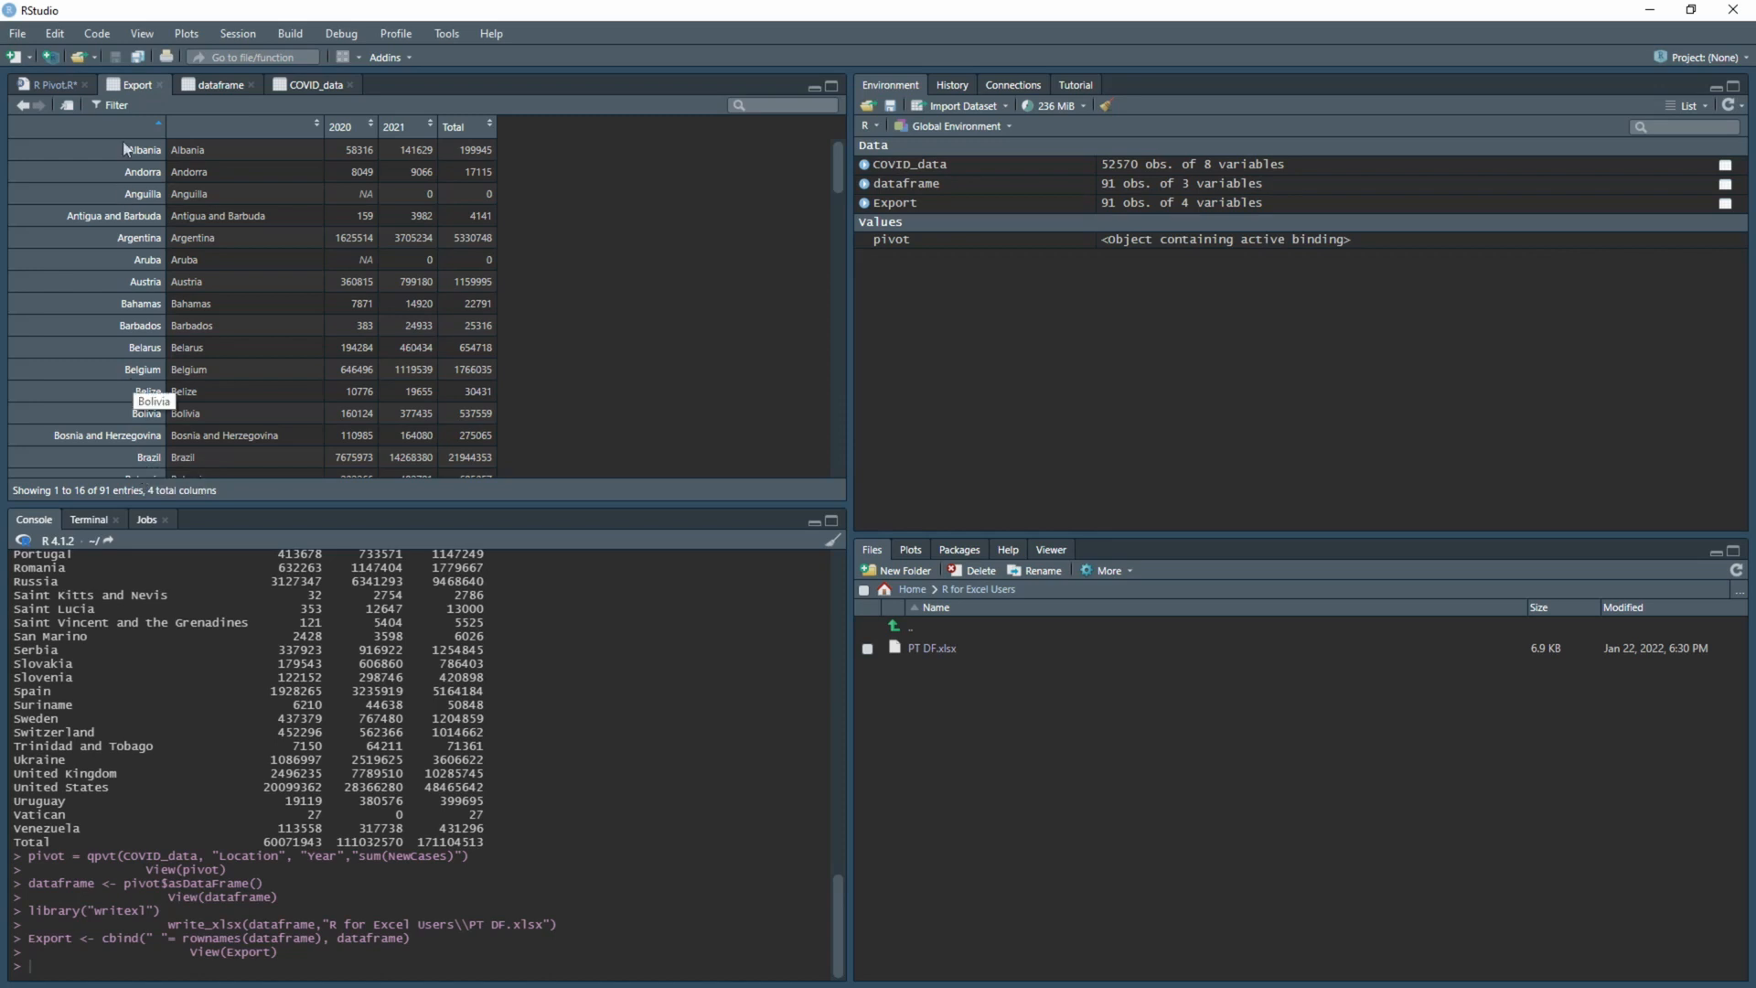
- Return to the R Pivot script tab
left_click(212, 85)
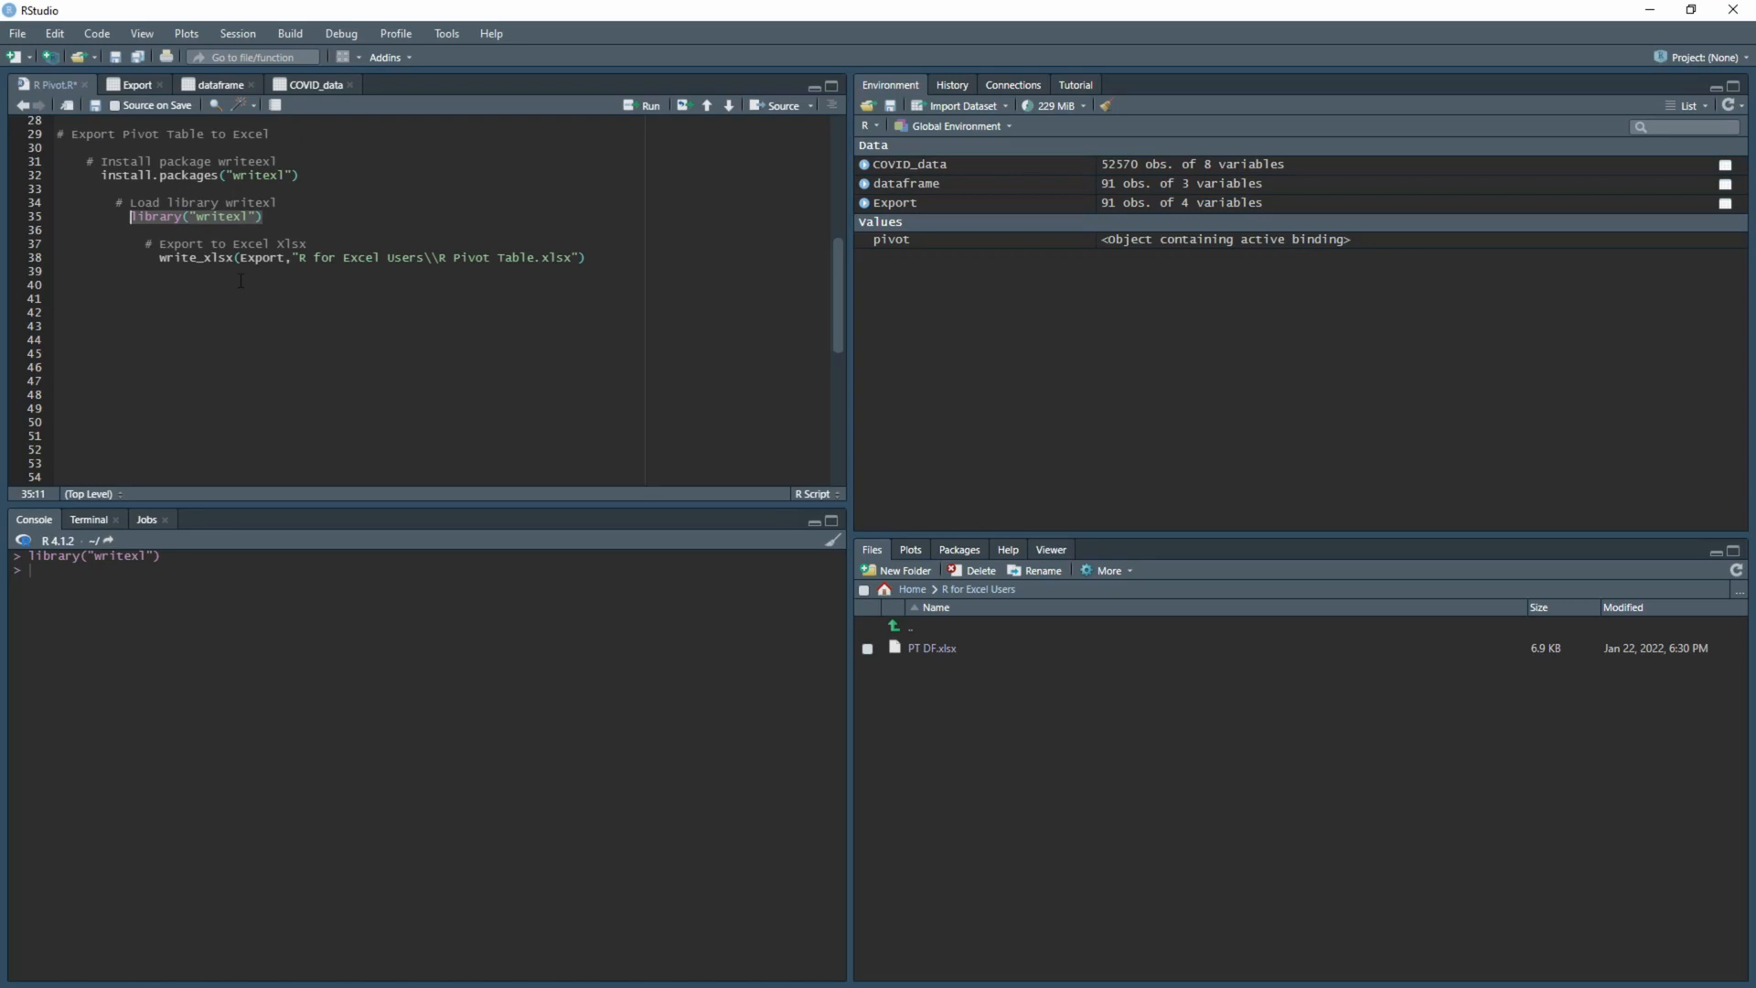
- Run the write_xlsx(Export, ...) line to create R Pivot Table.xlsx, then view it in Excel
left_click(240, 257)
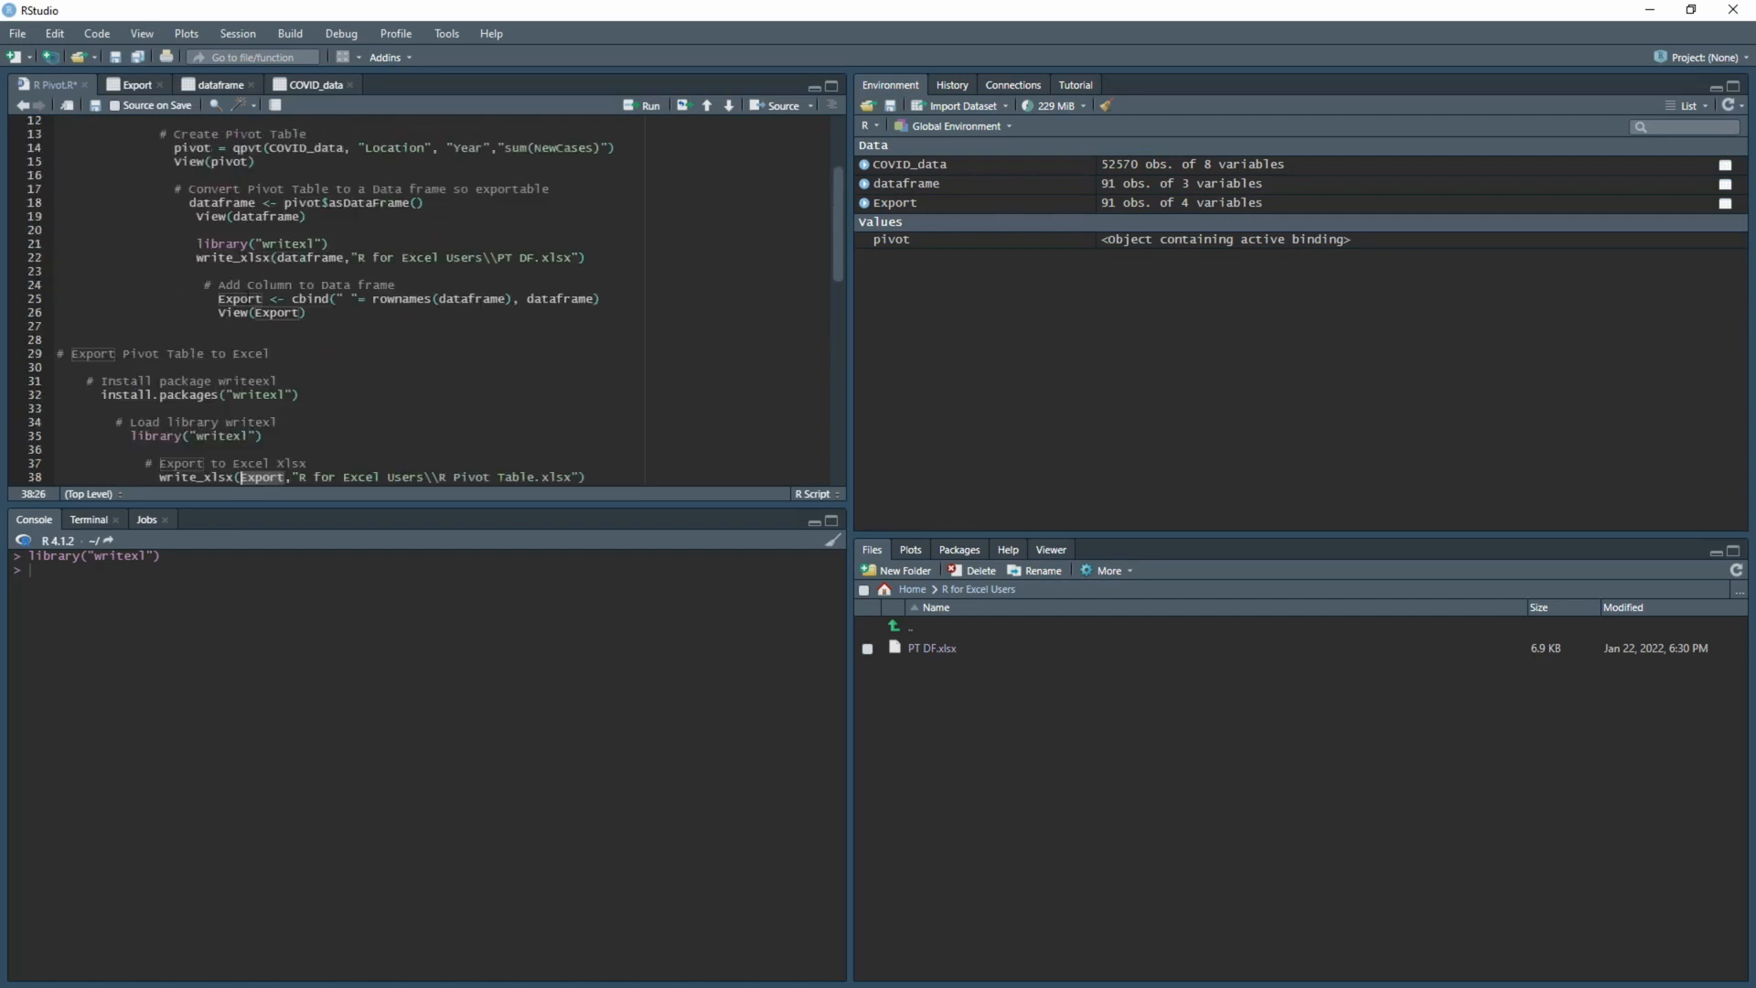
scroll("down", 3)
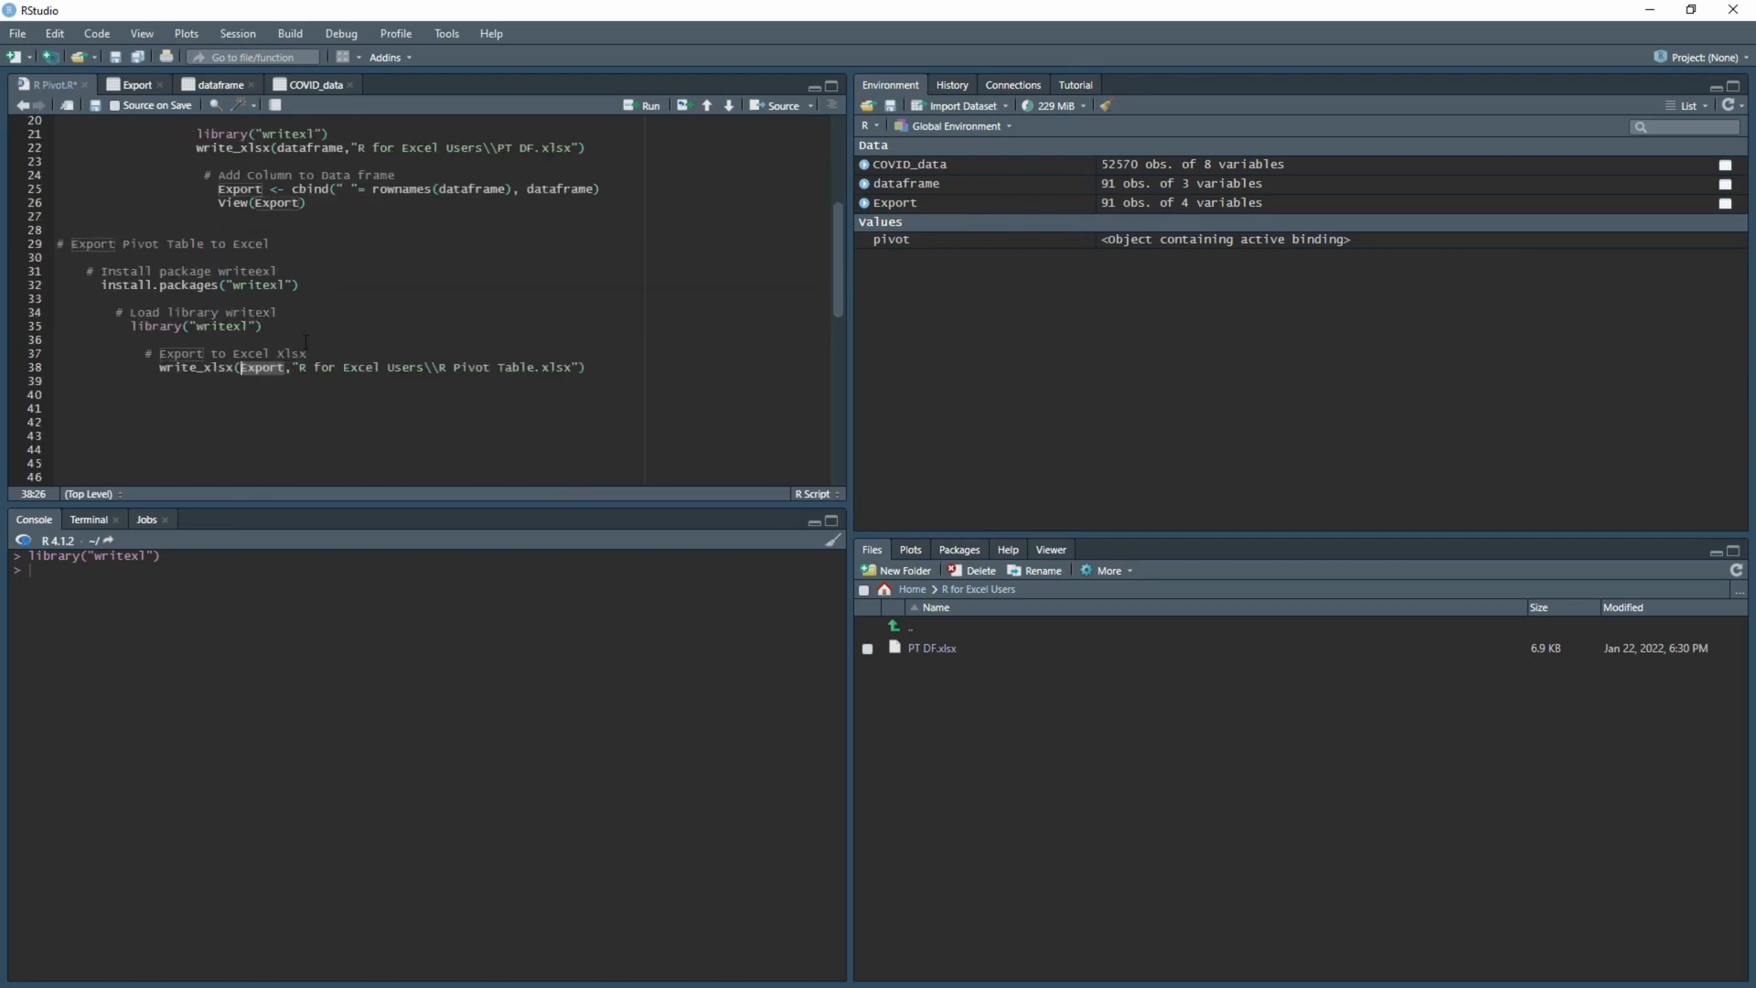
scroll("down", 3)
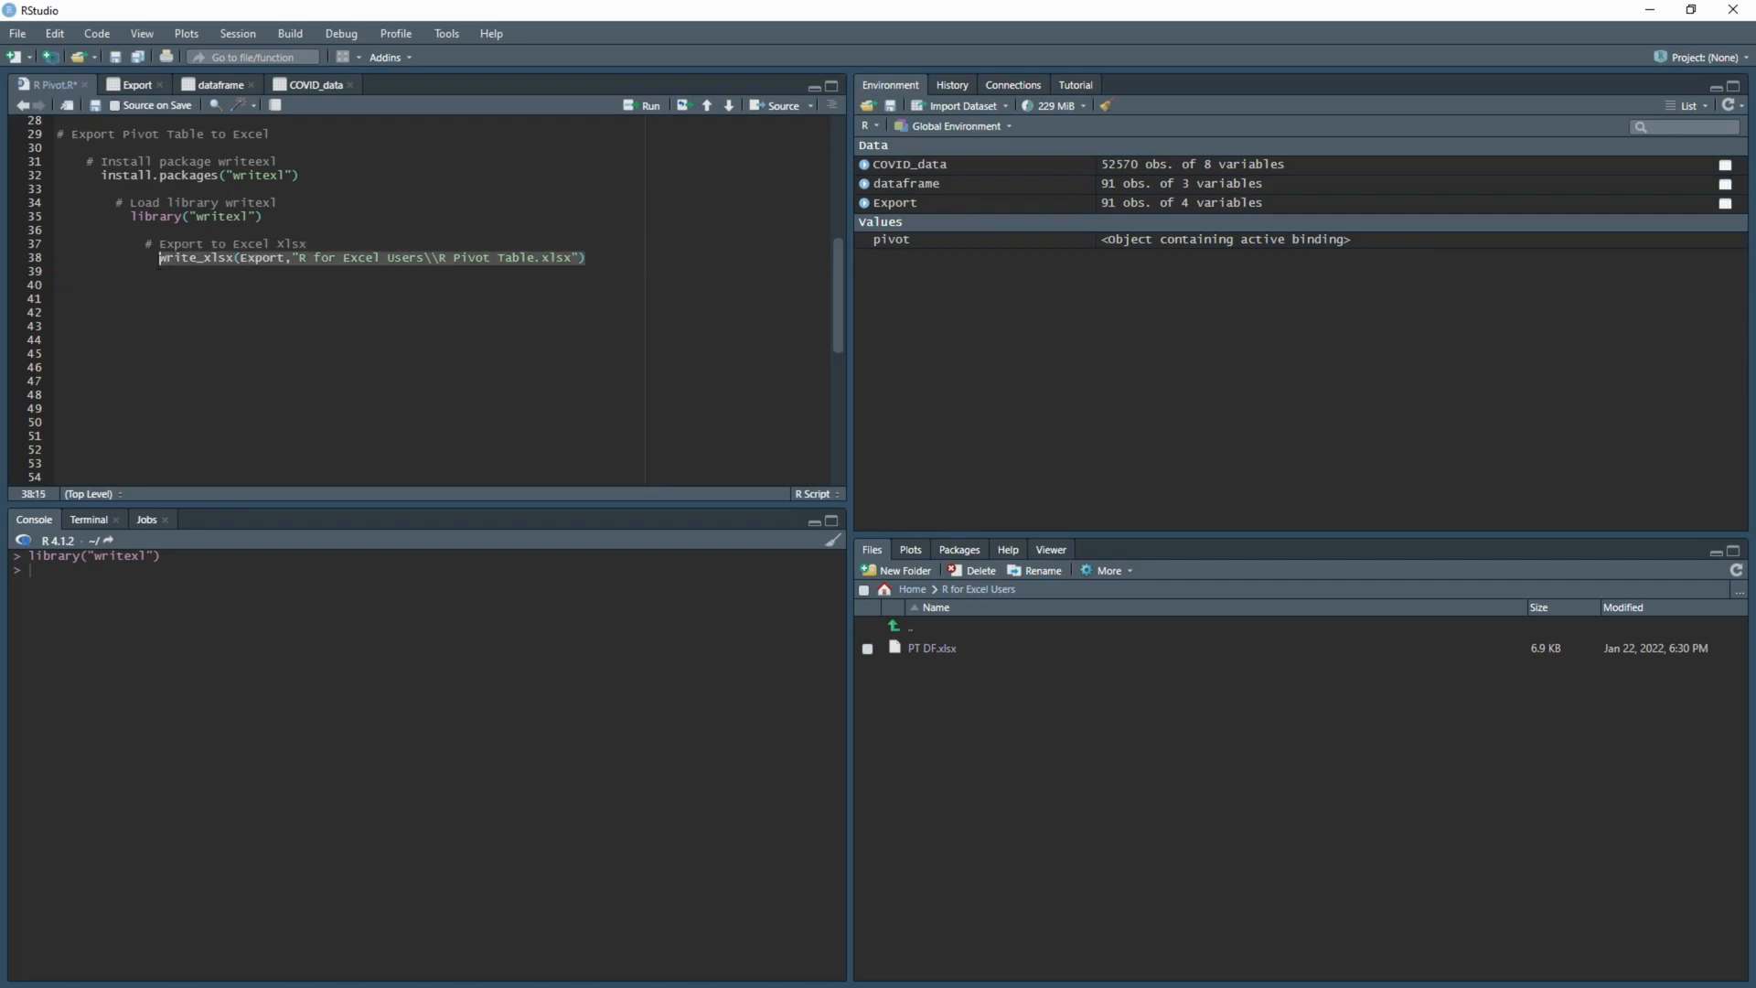
left_click(644, 105)
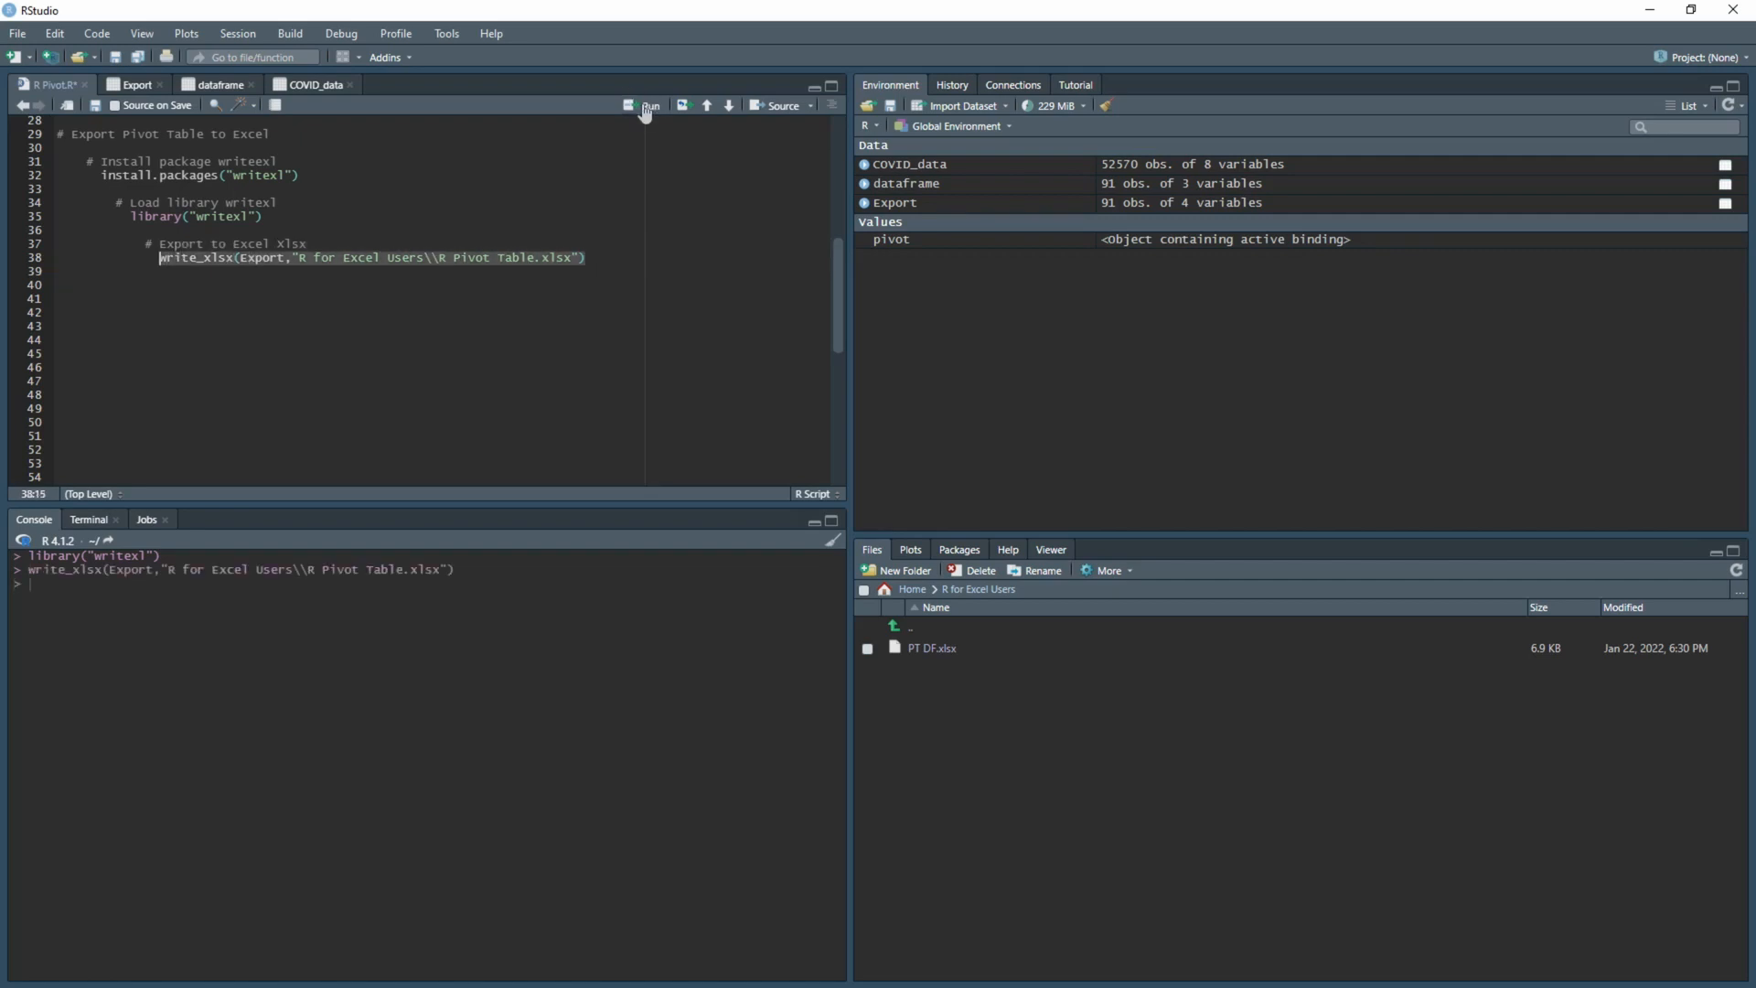
left_click(647, 106)
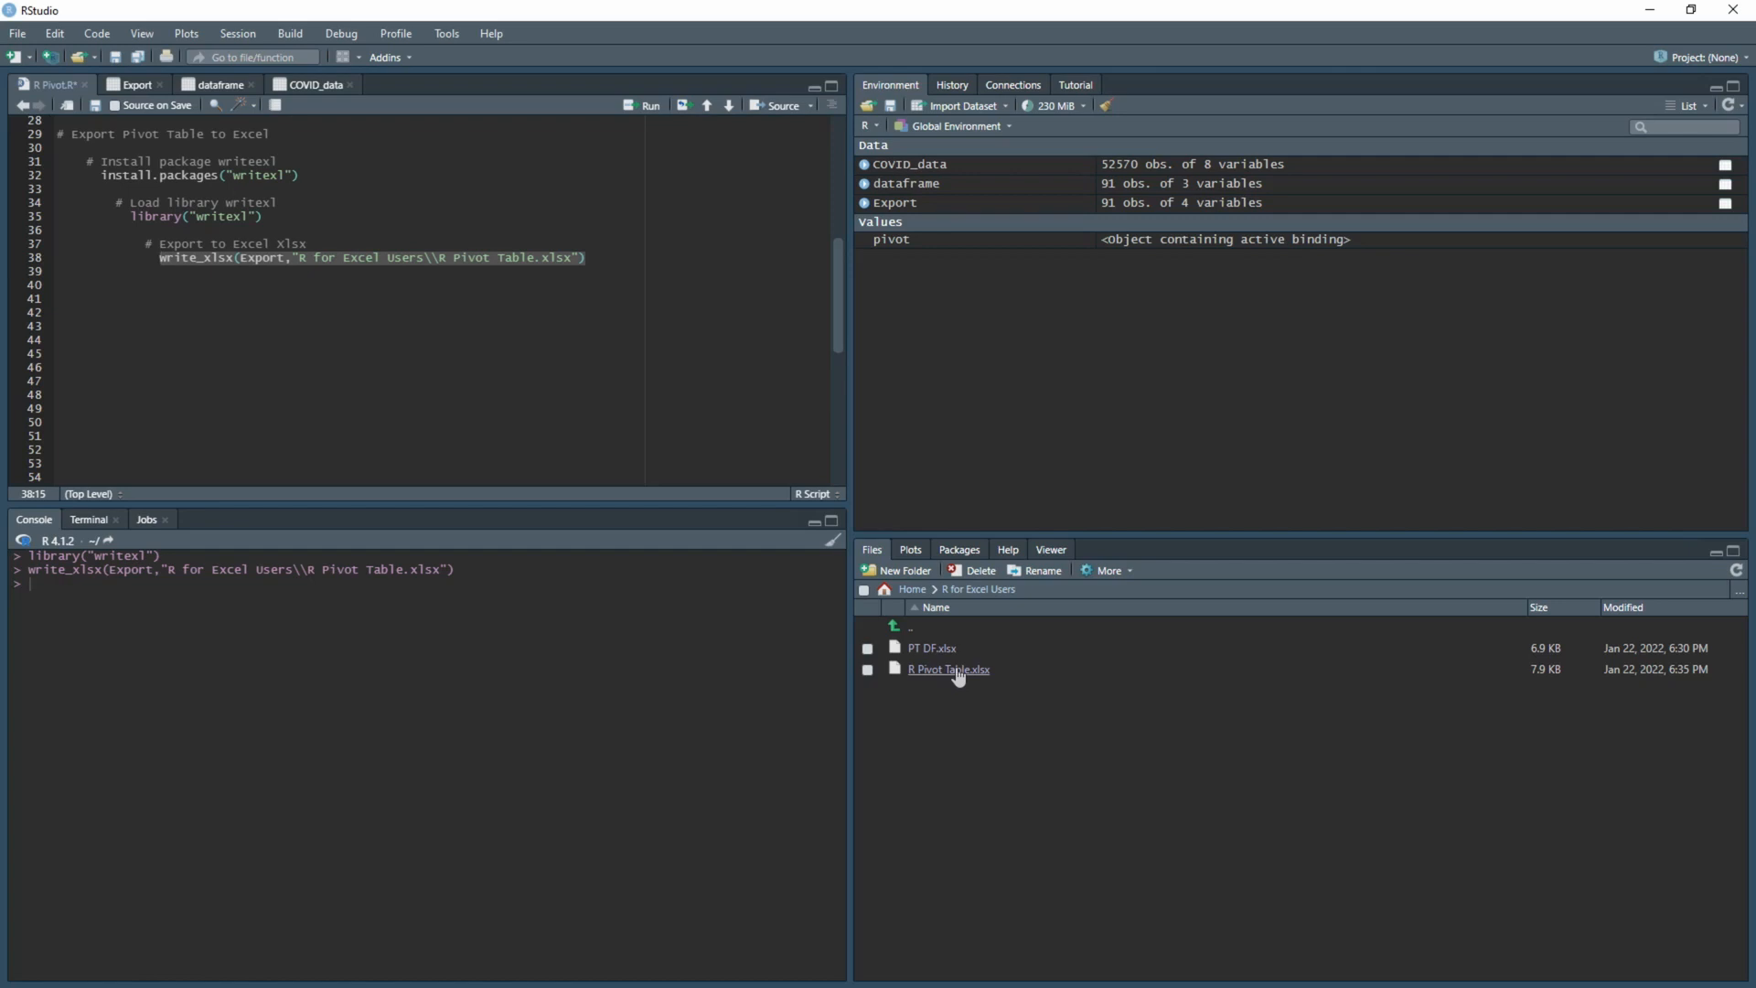
right_click(956, 671)
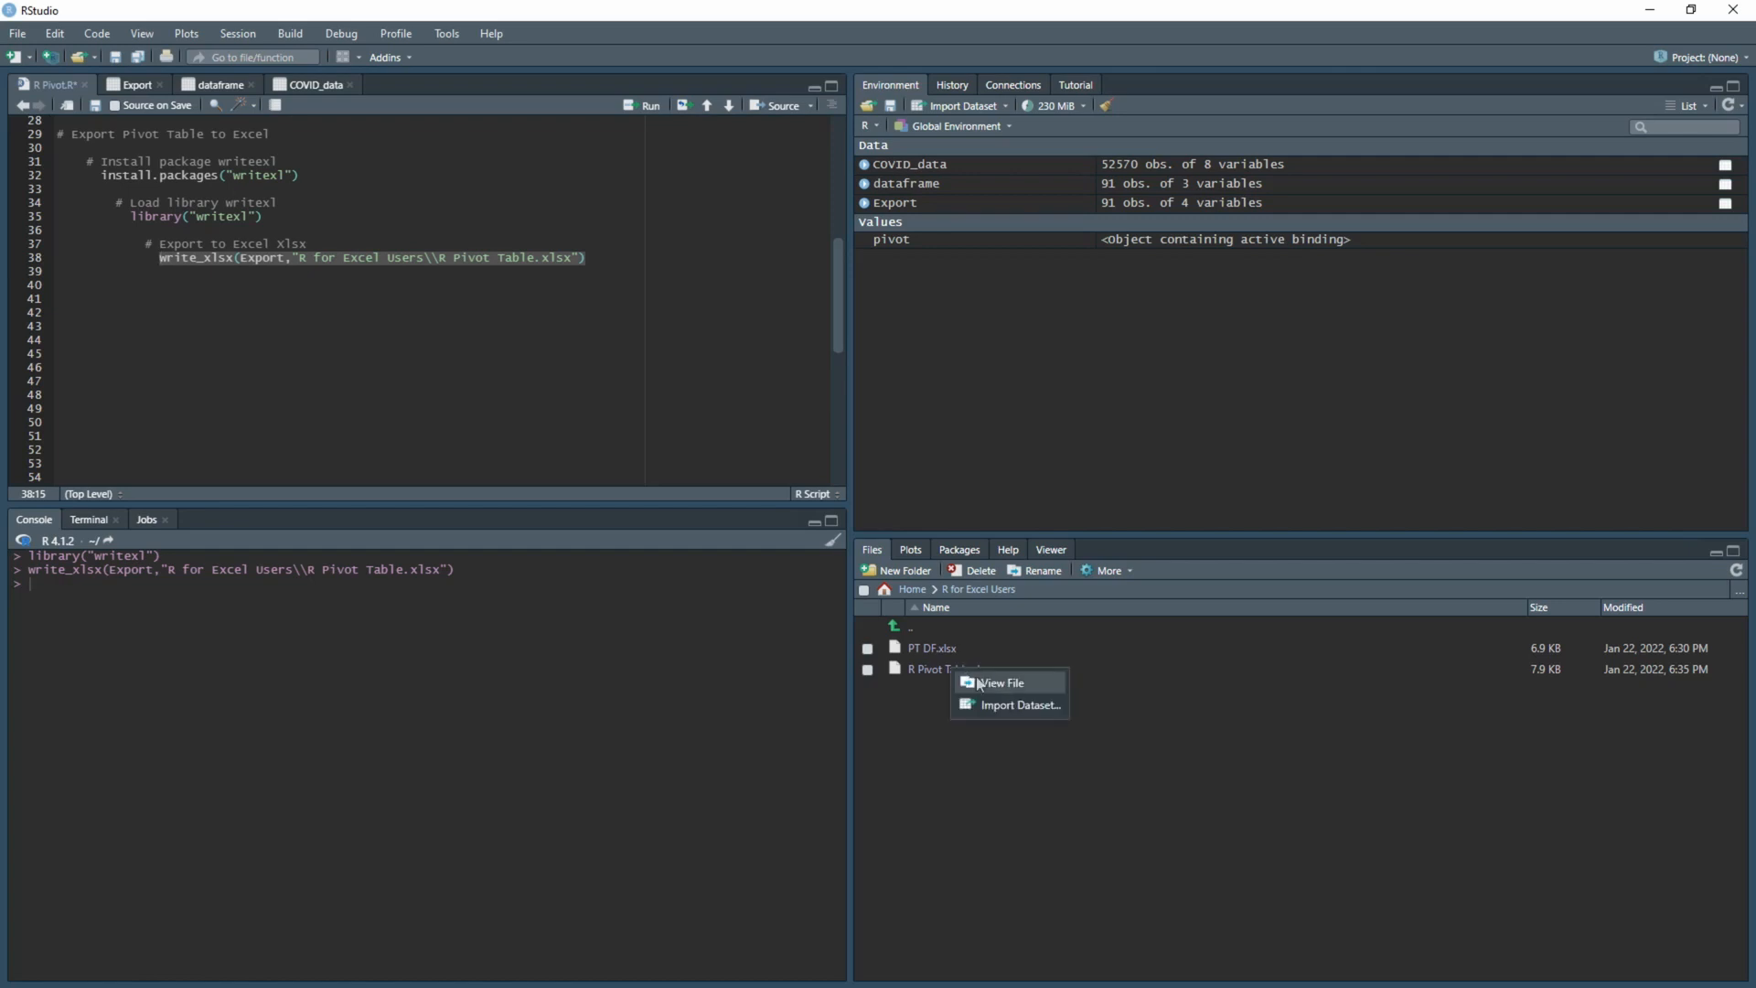
left_click(1003, 683)
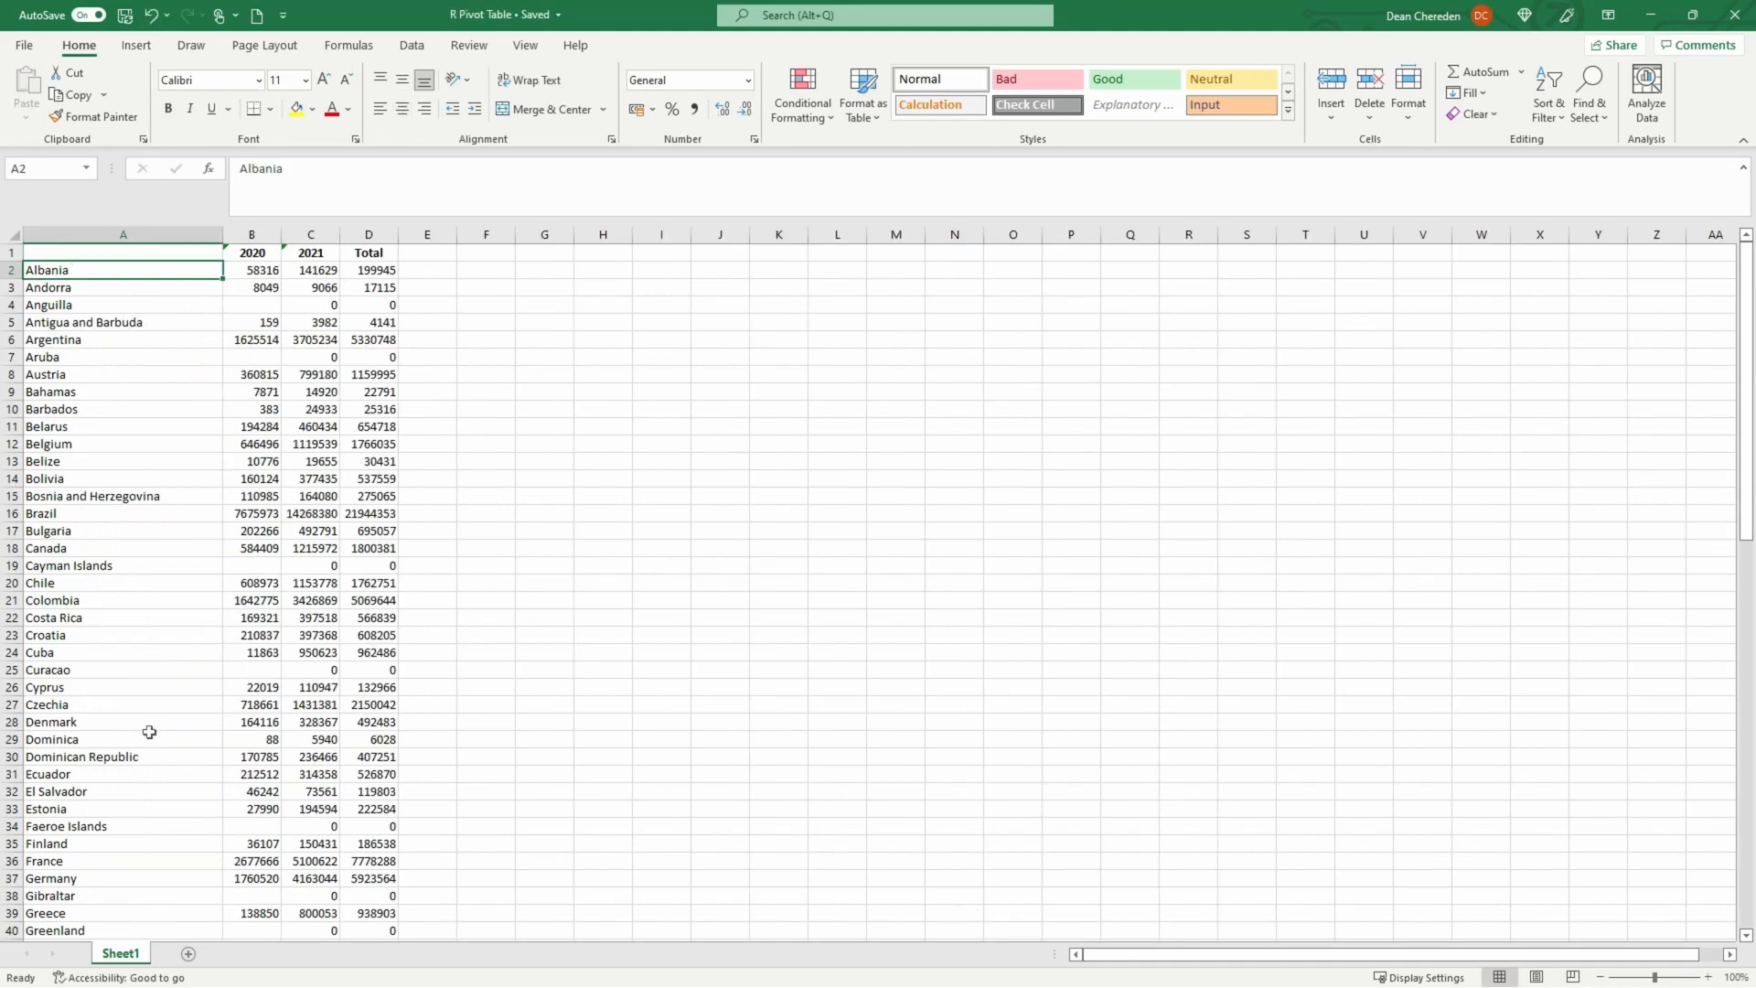
- Select cell B1 to inspect the 2020 year header of the exported table
left_click(251, 253)
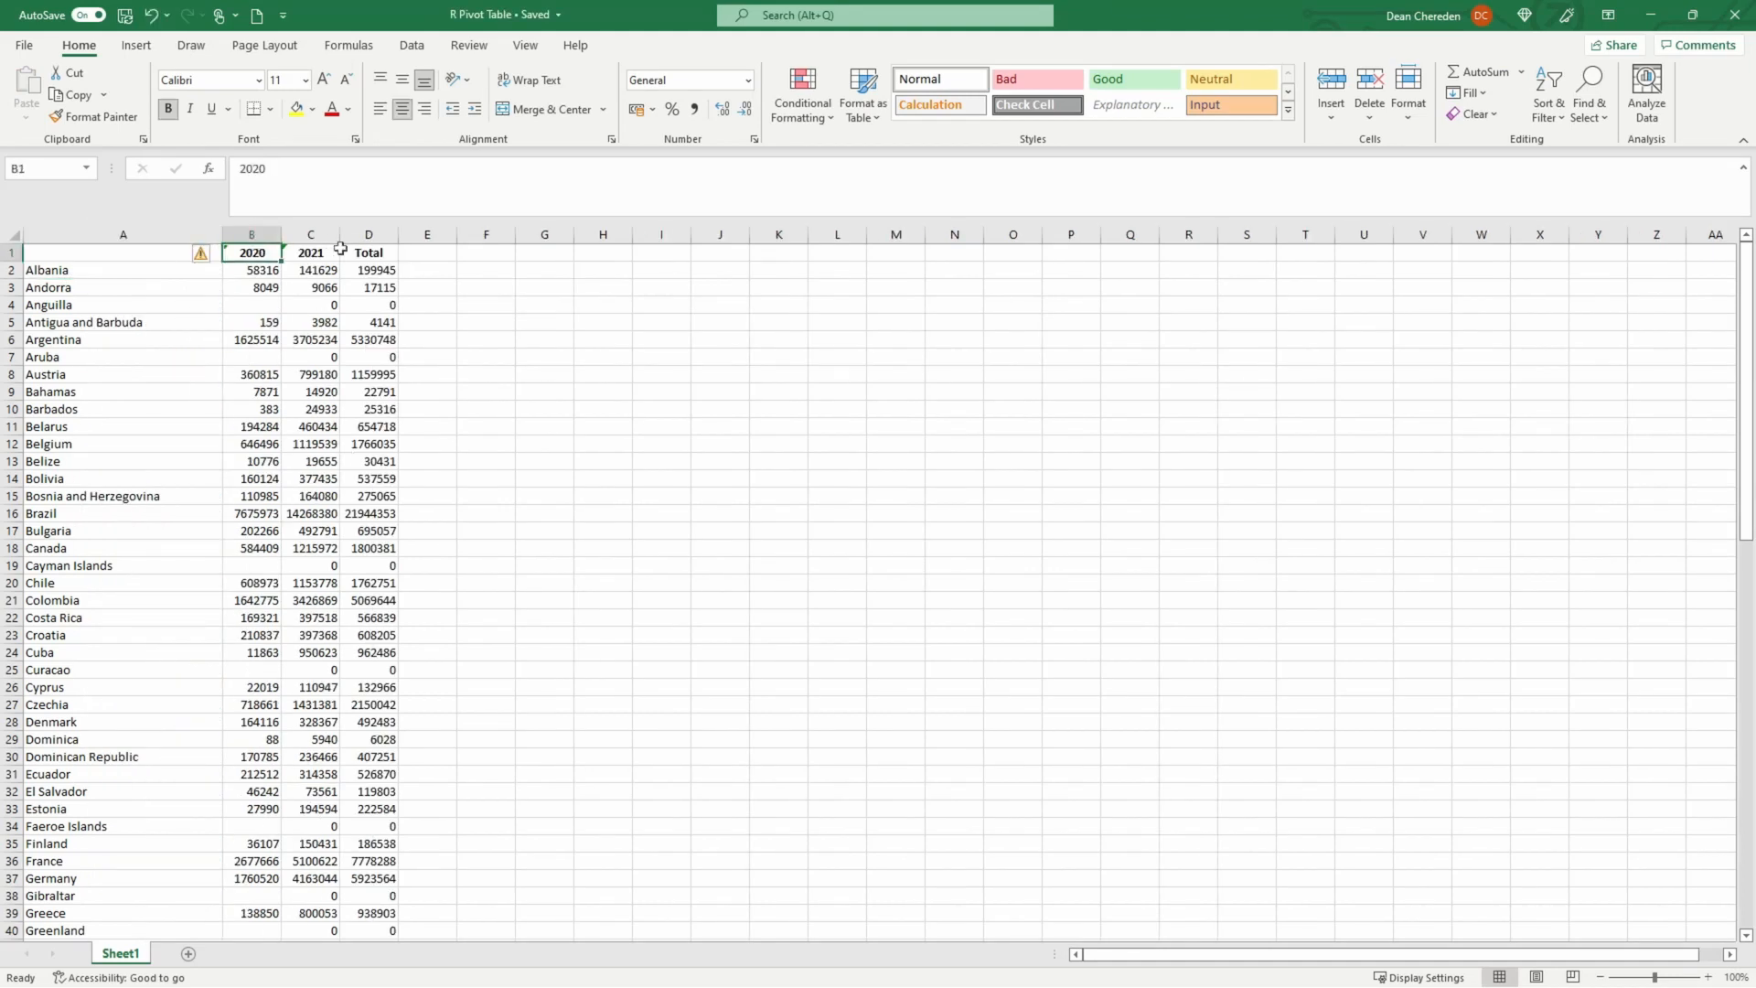